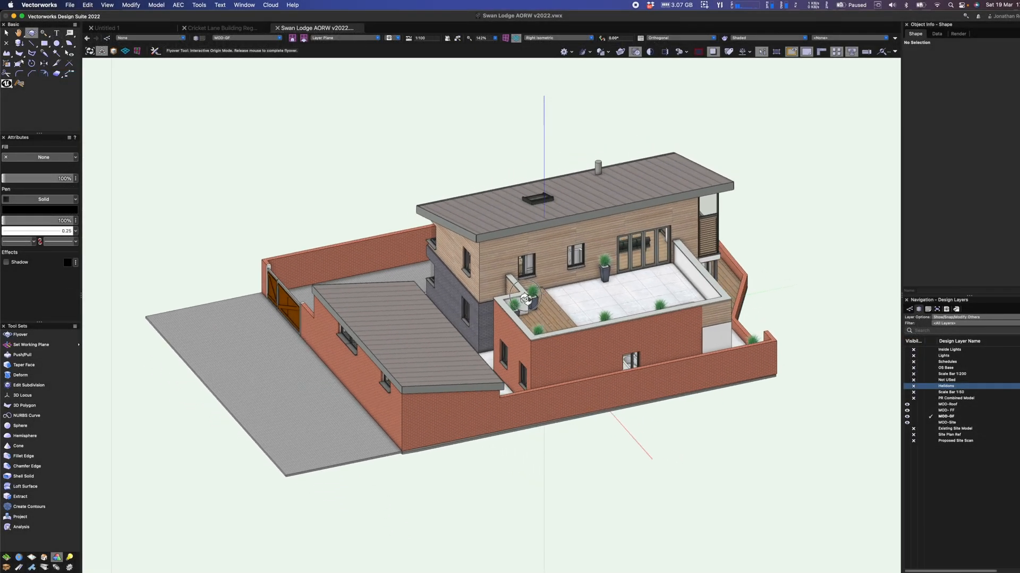
- Orbit the Swan Lodge house to view its far side, courtyard side, front and from above
left_click_drag(525, 299, 364, 283)
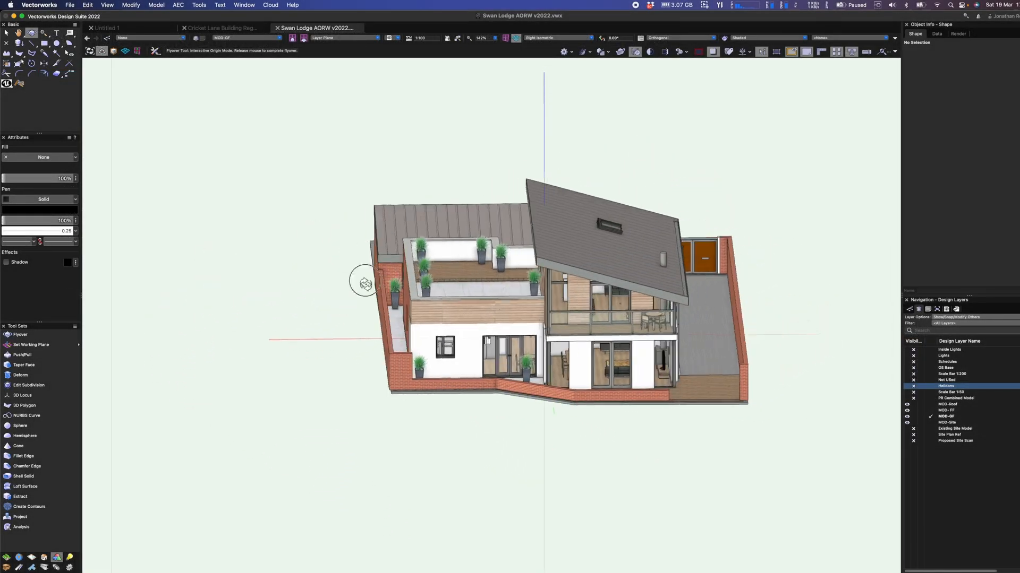
left_click_drag(364, 282, 373, 239)
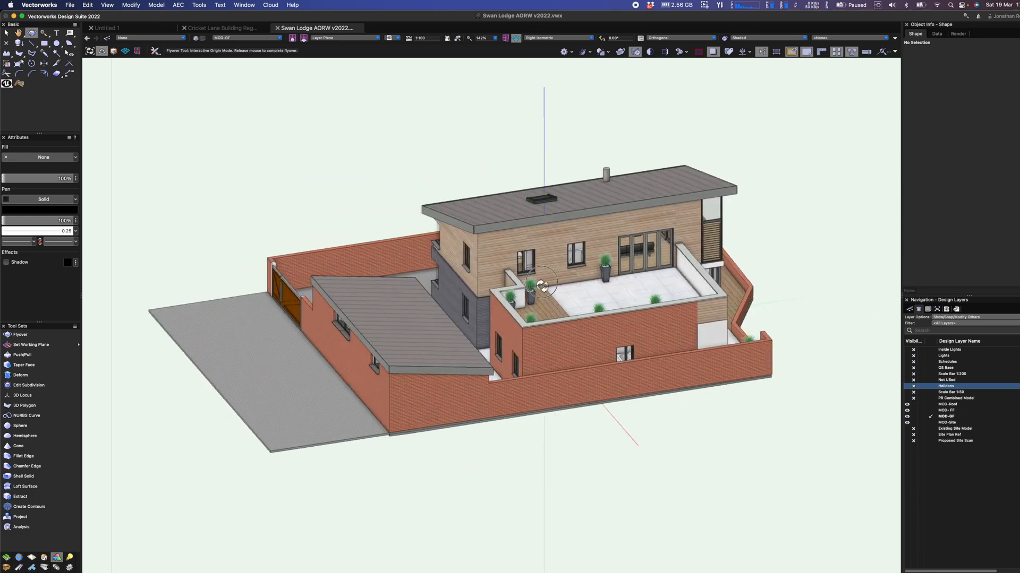
left_click_drag(542, 285, 343, 279)
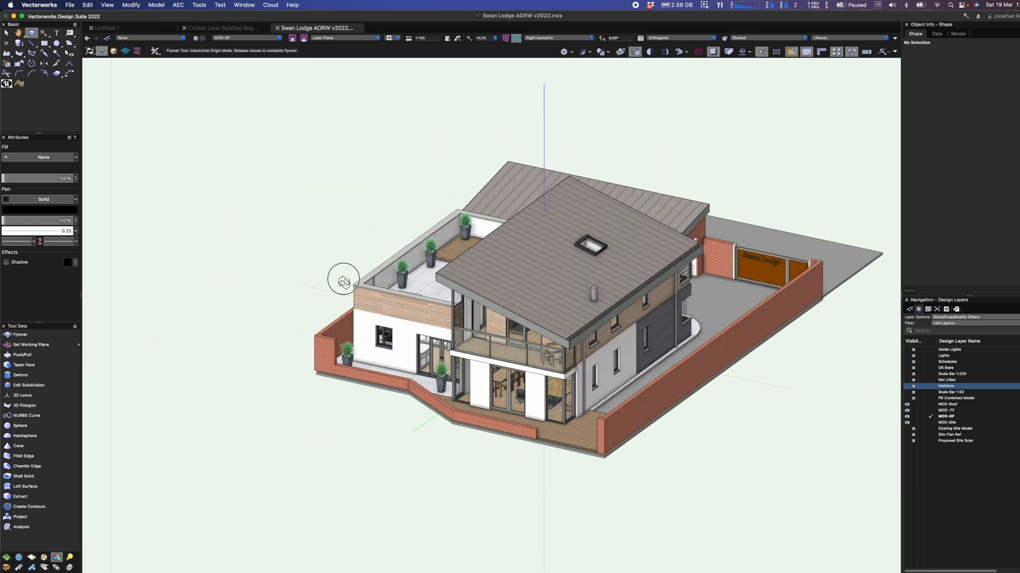
left_click_drag(343, 279, 208, 312)
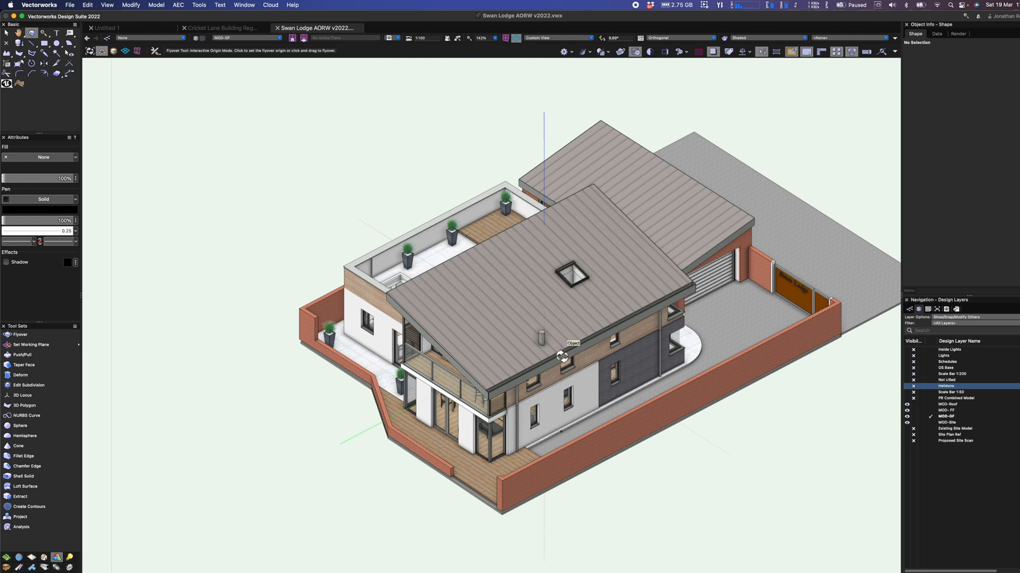
mouse_move(86, 532)
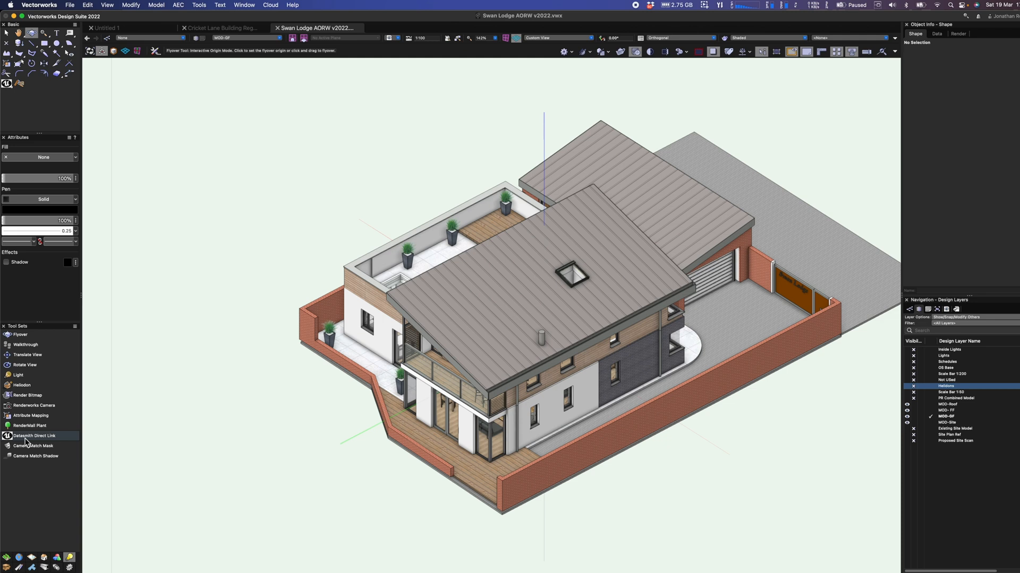
- In Datasmith Direct Link preferences keep Medium quality, custom output folder and both metadata exports
left_click(34, 436)
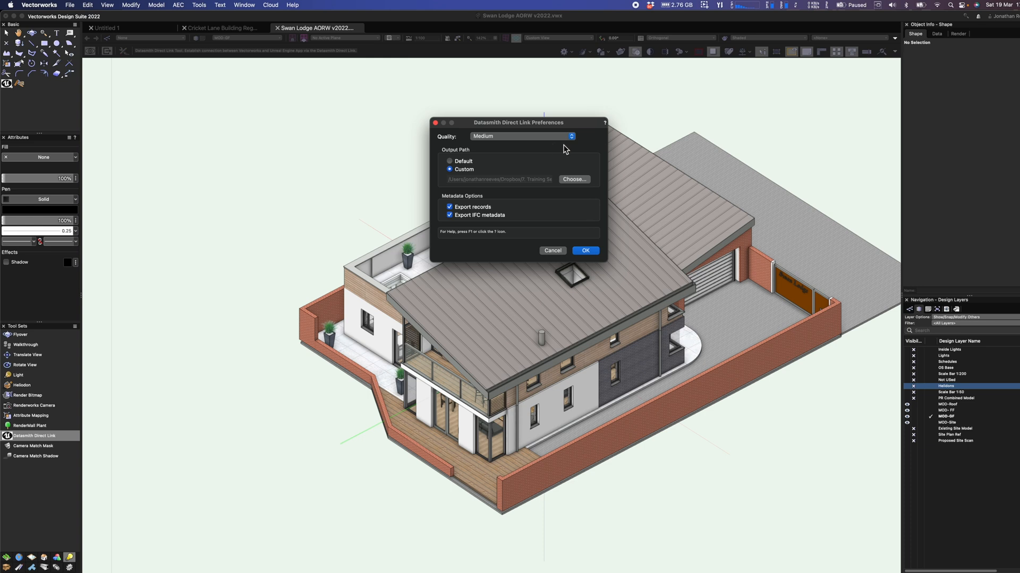
left_click(520, 135)
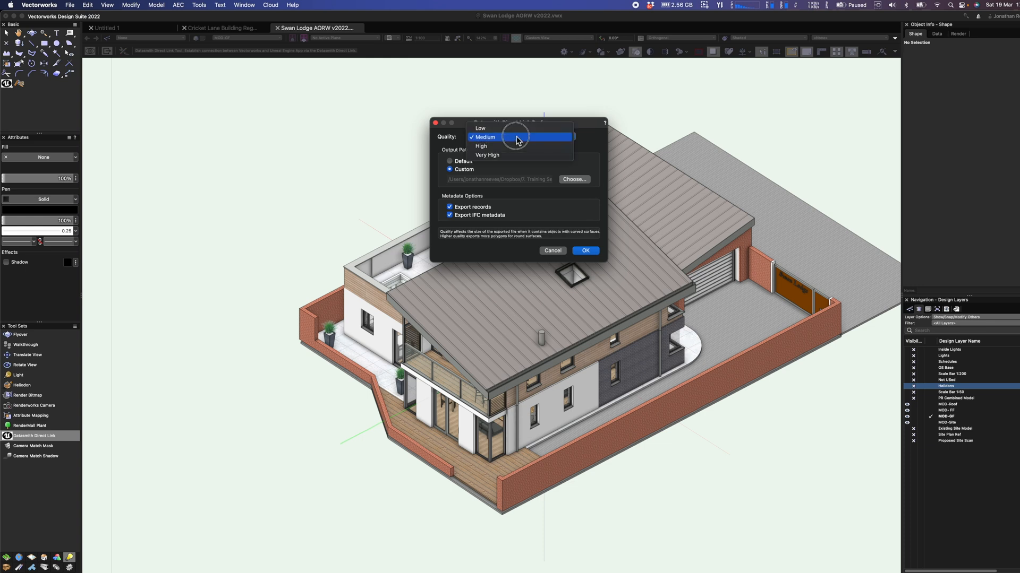
mouse_move(503, 156)
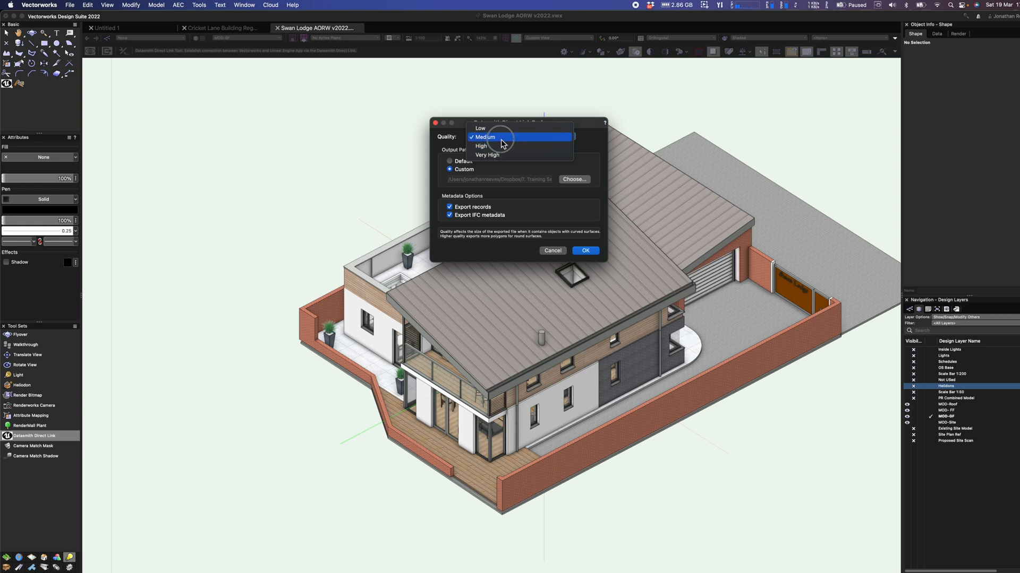
mouse_move(494, 145)
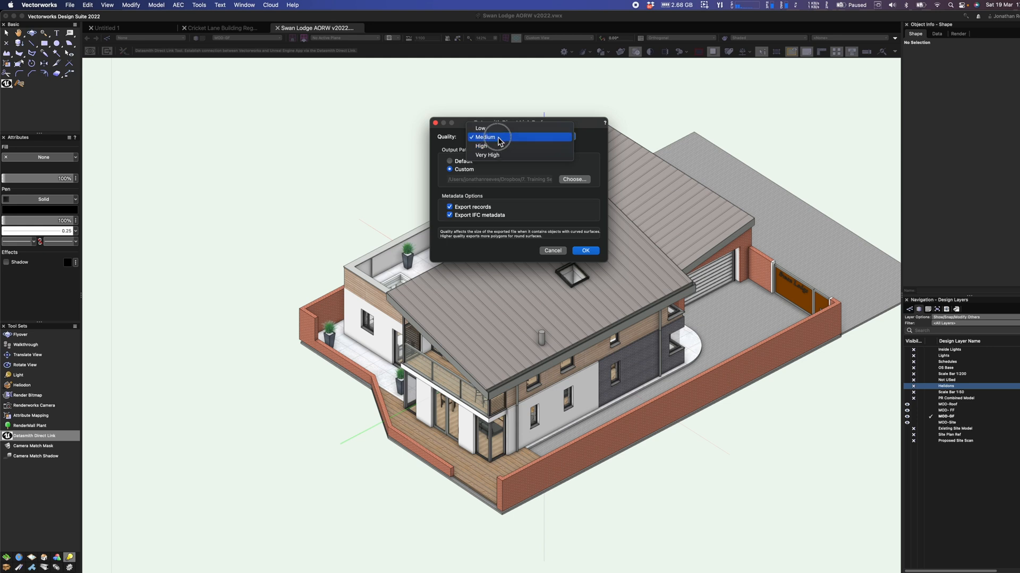
left_click(484, 137)
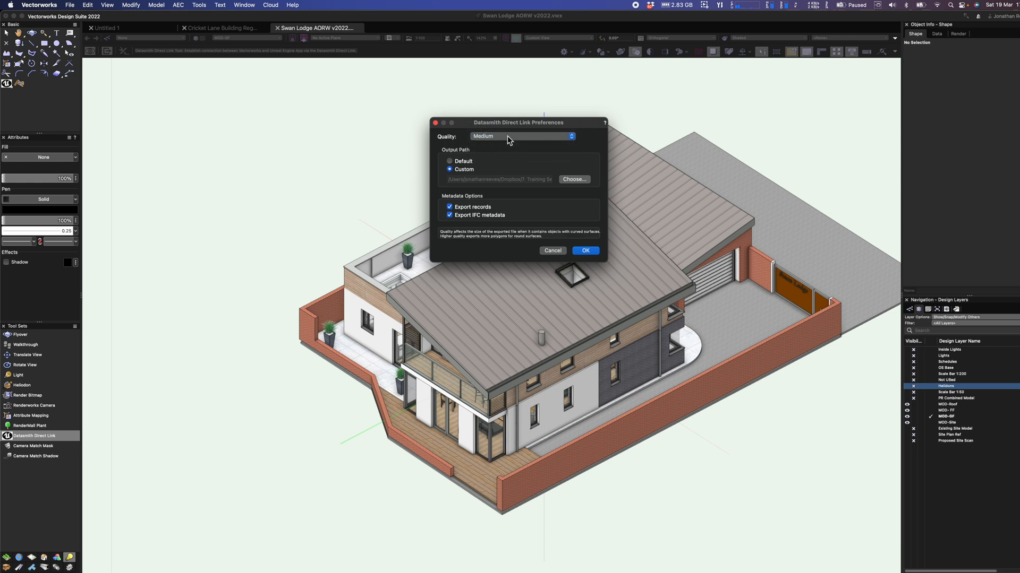
left_click(450, 161)
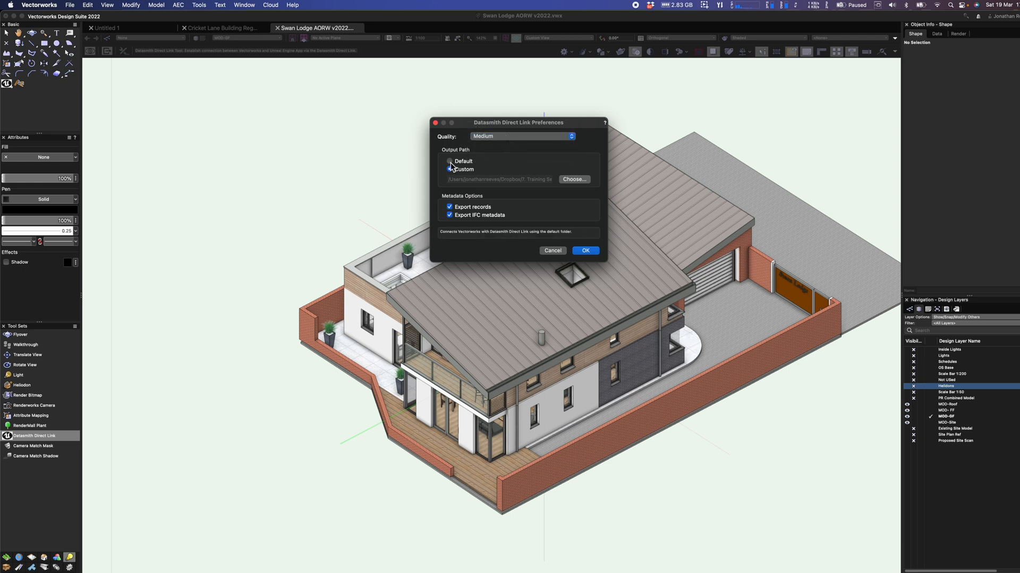
left_click(449, 169)
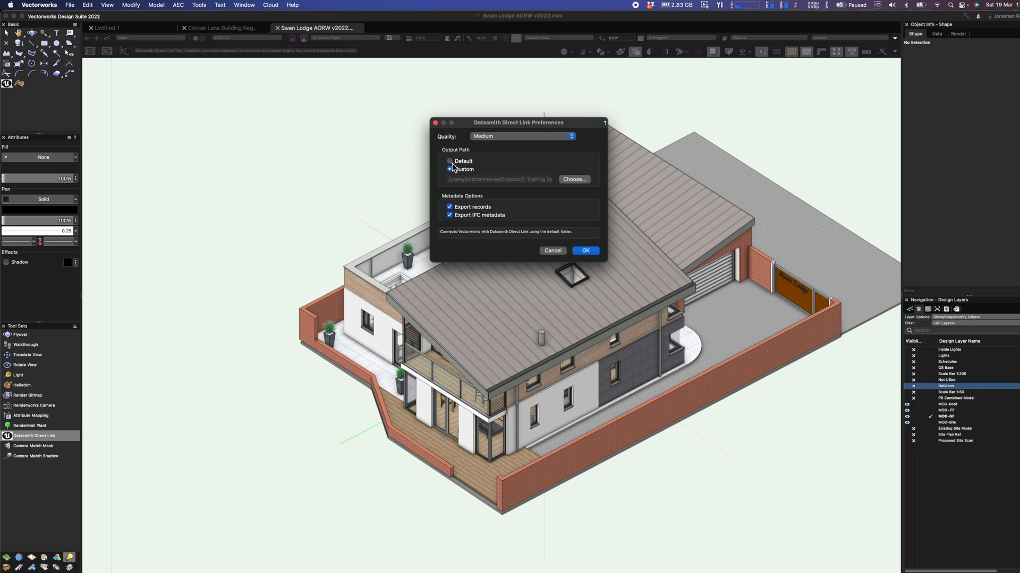
left_click(449, 169)
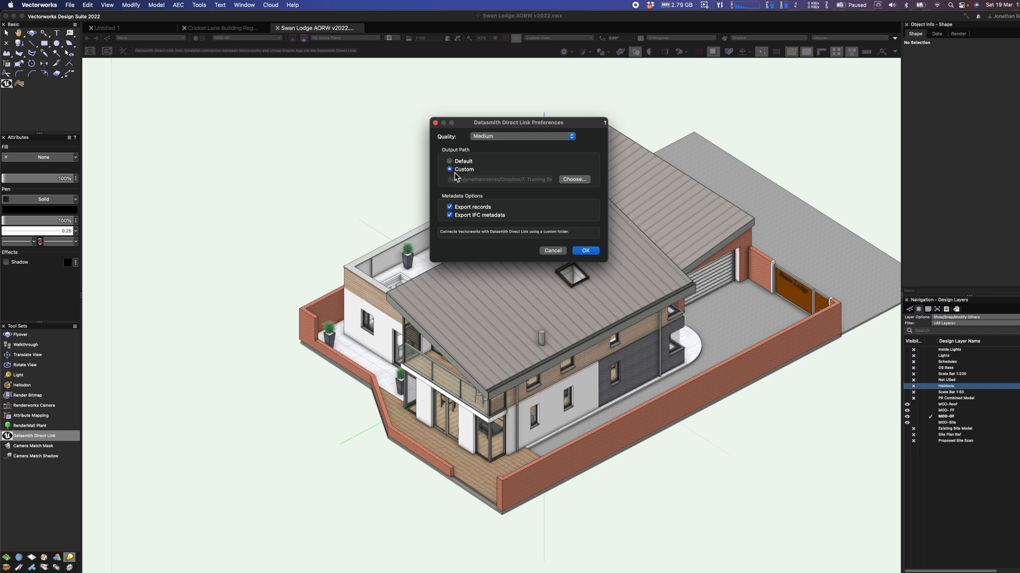
left_click(573, 179)
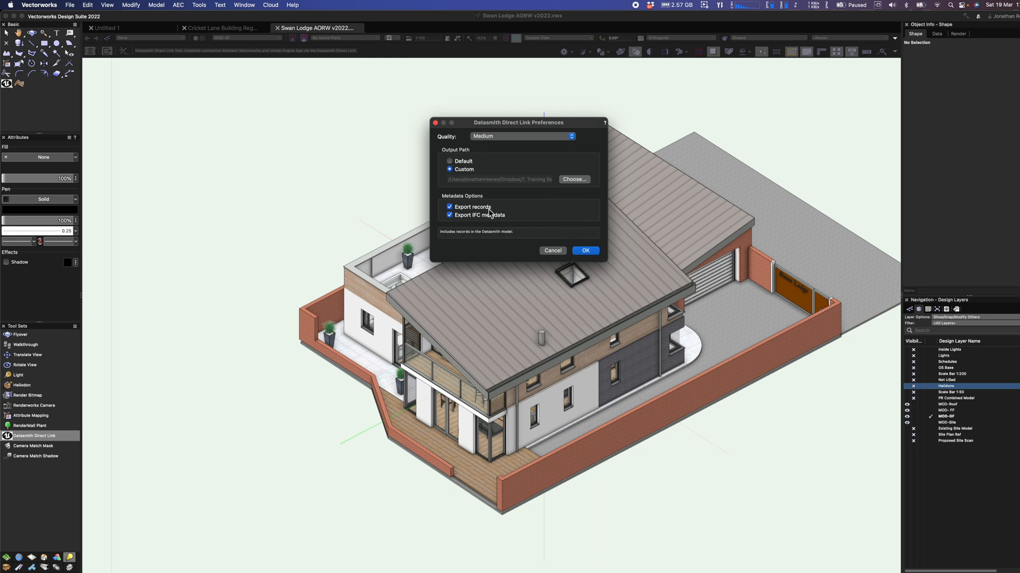
mouse_move(449, 215)
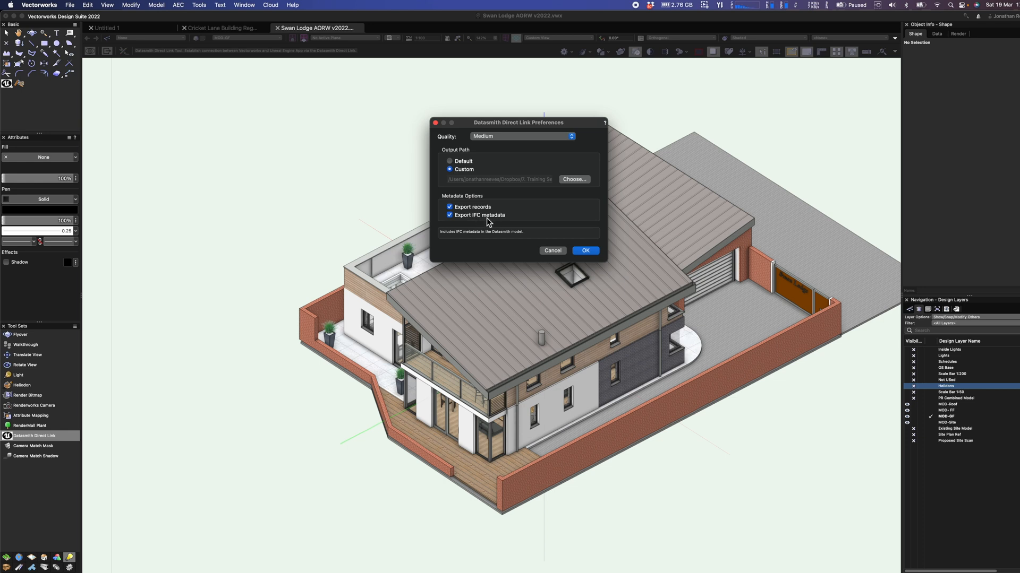
mouse_move(465, 223)
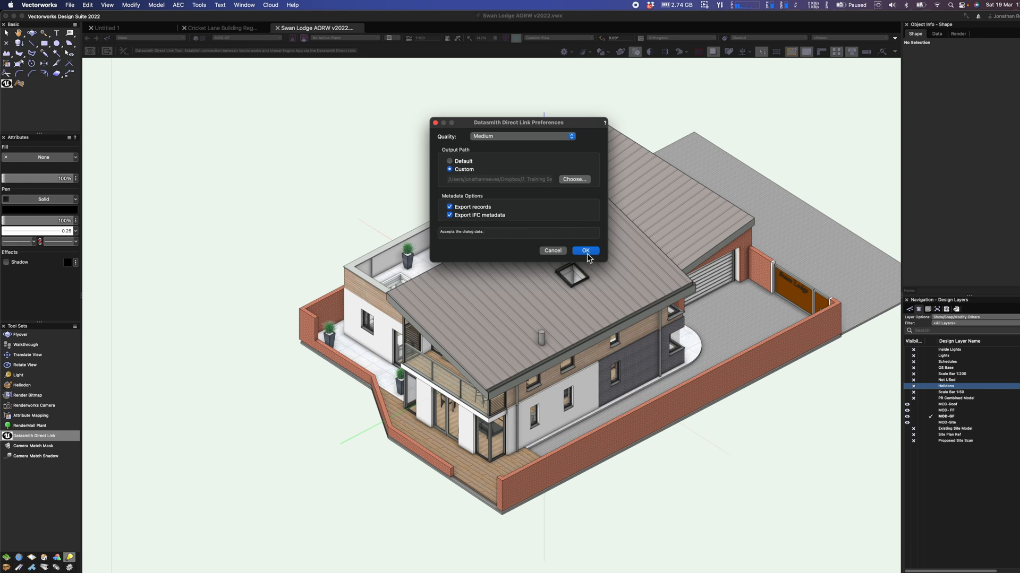
- Accept the Direct Link preferences and connect the model over Datasmith Direct Link
left_click(584, 251)
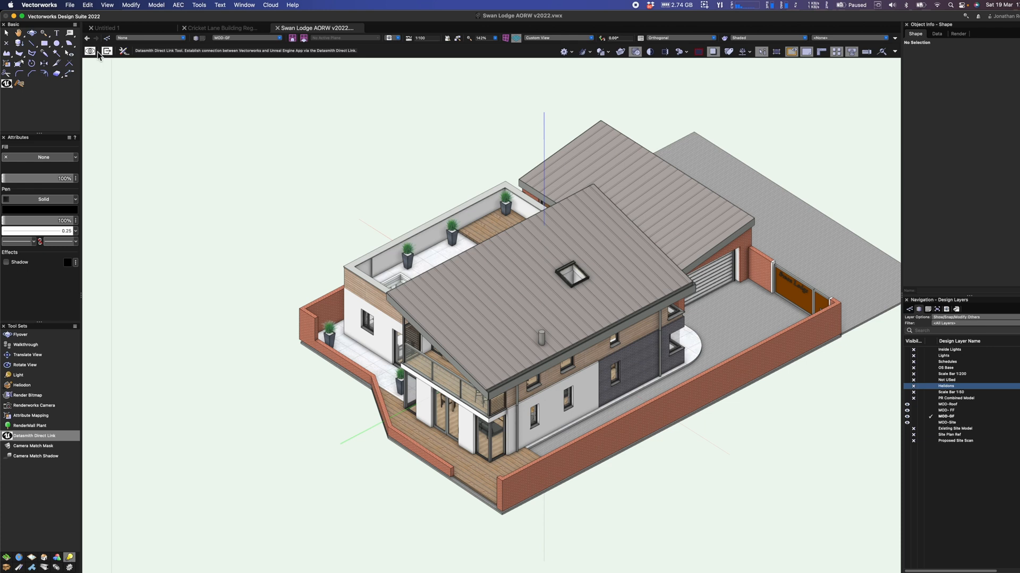
mouse_move(90, 51)
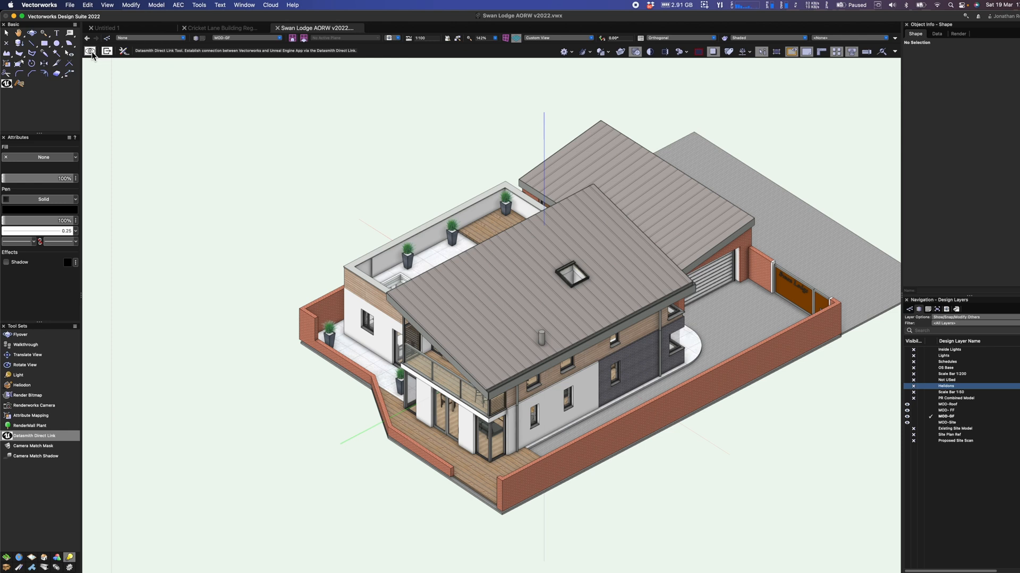
left_click(89, 51)
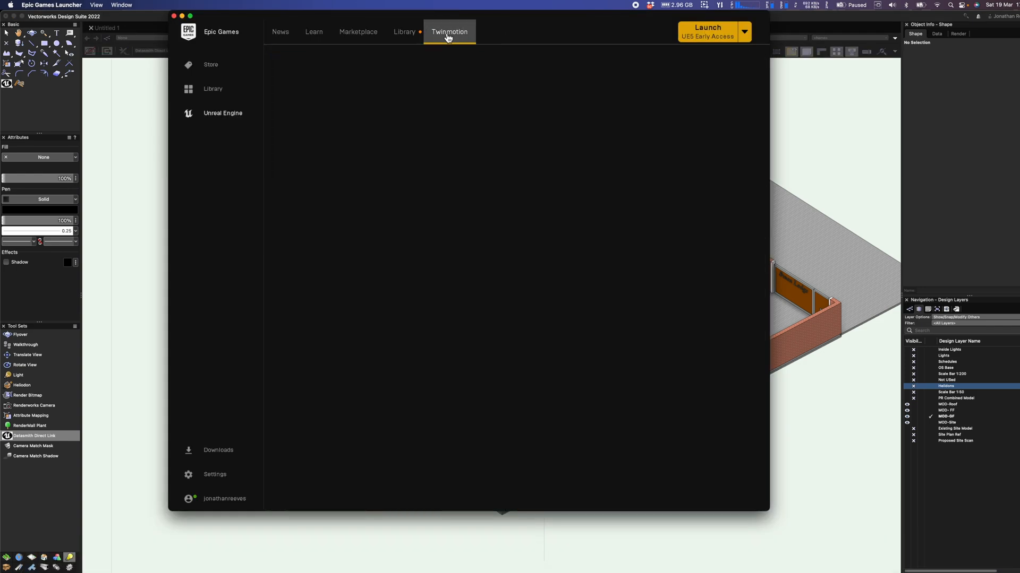
- Switch the Epic Games Launcher to its Twinmotion section to launch a new project
left_click(448, 31)
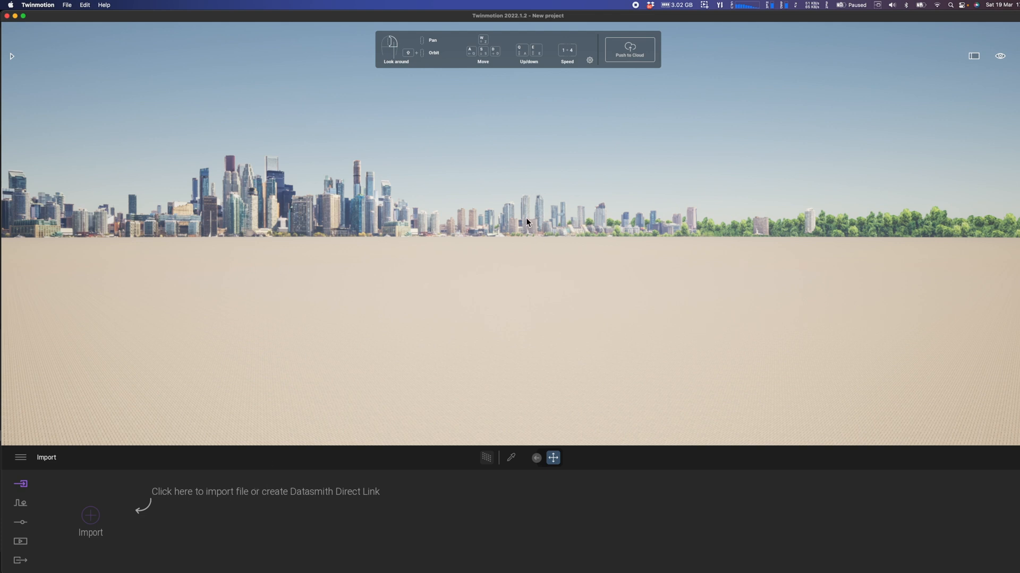
mouse_move(90, 516)
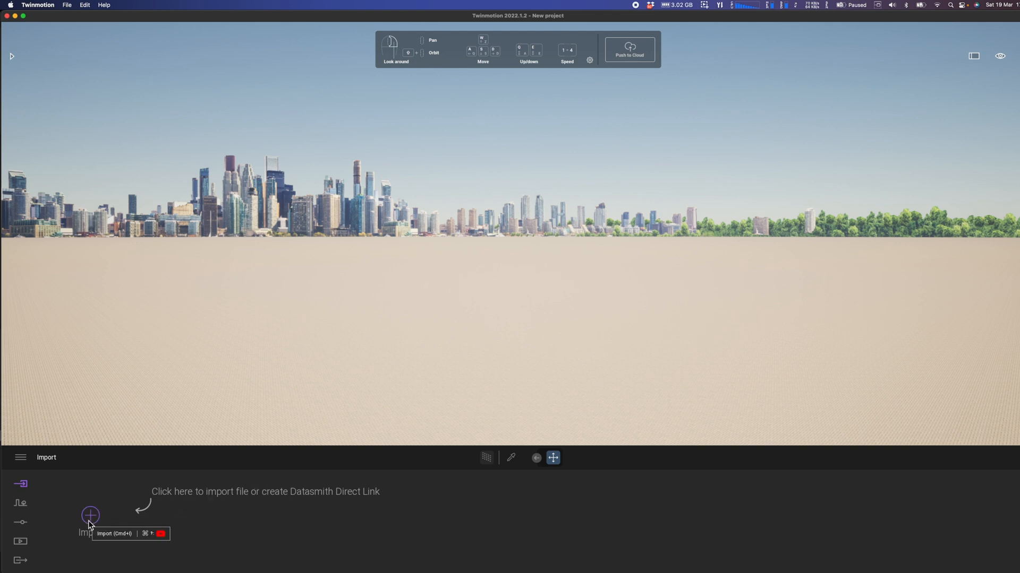
- Import the Swan Lodge Vectorworks source over Direct Link with Keep hierarchy collapsing
left_click(90, 515)
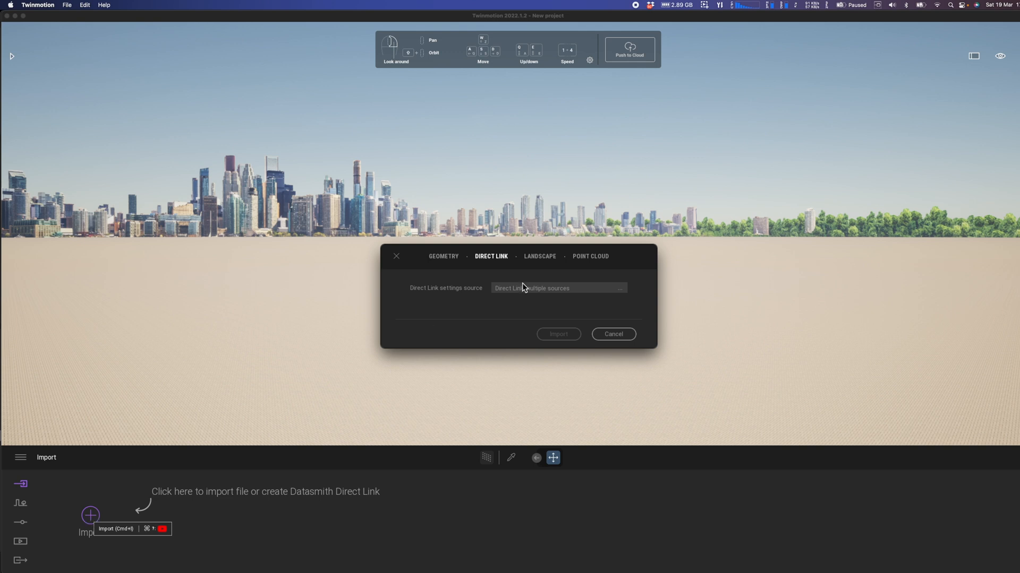
mouse_move(491, 256)
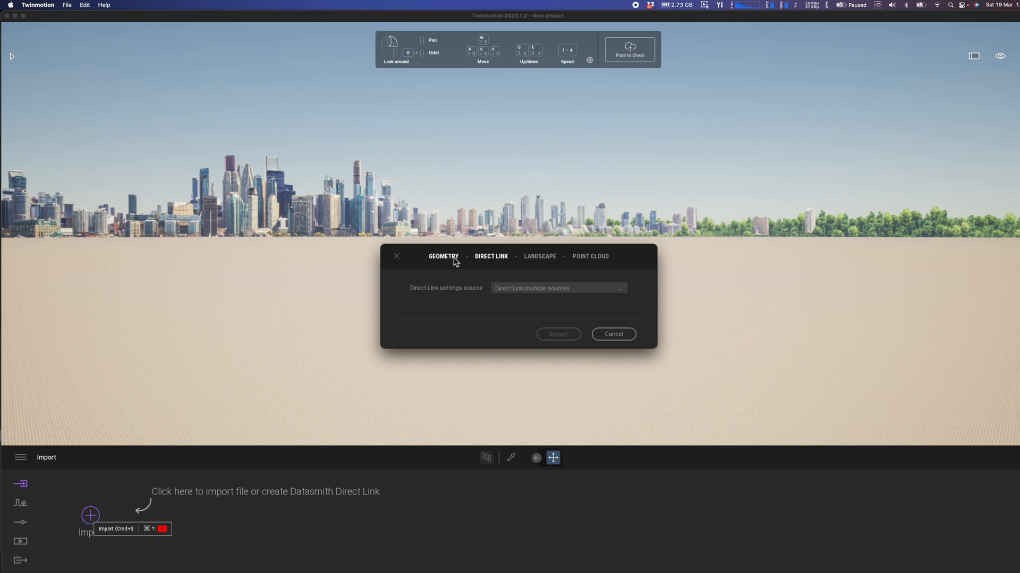
left_click(443, 256)
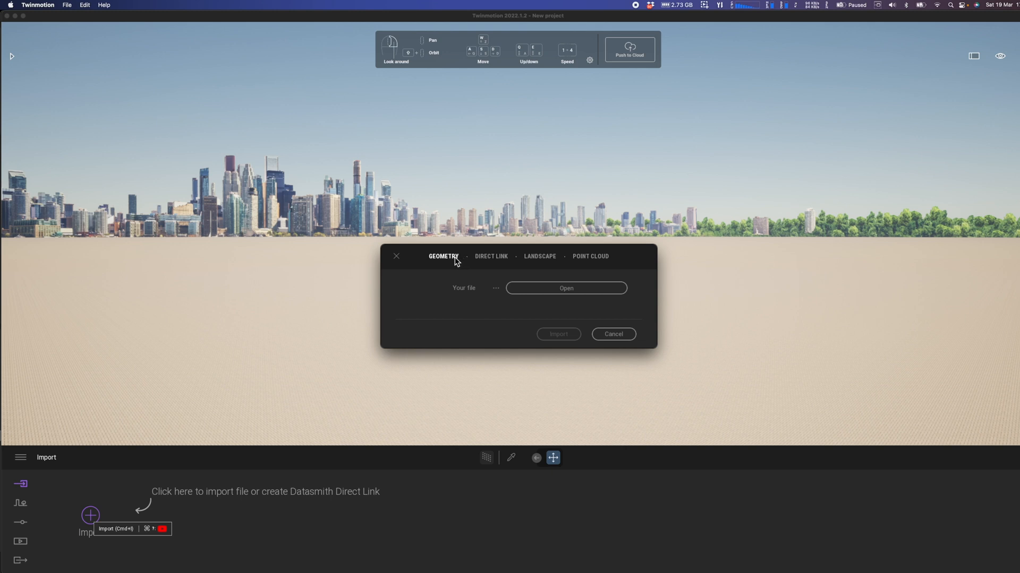
left_click(490, 256)
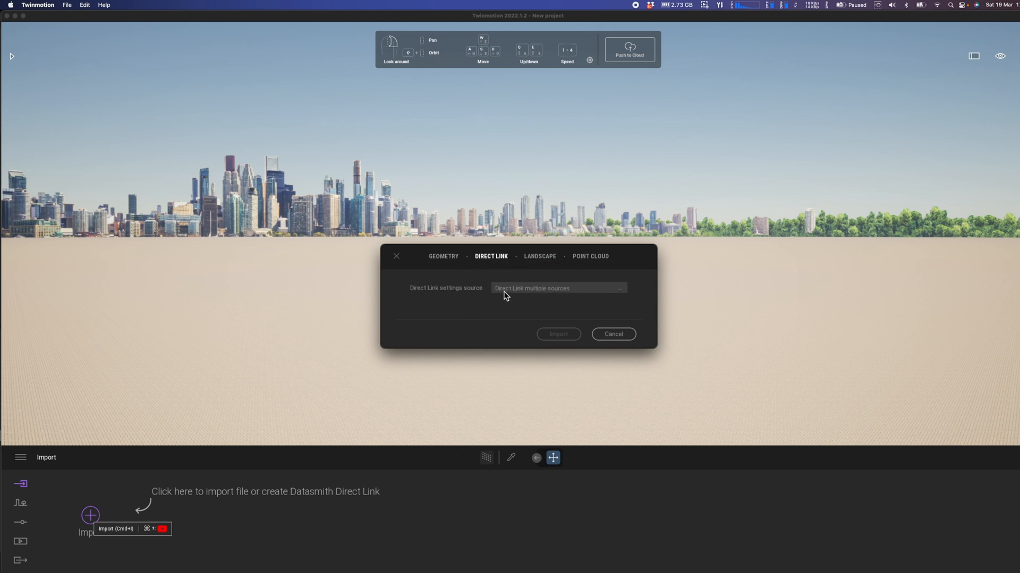
left_click(558, 287)
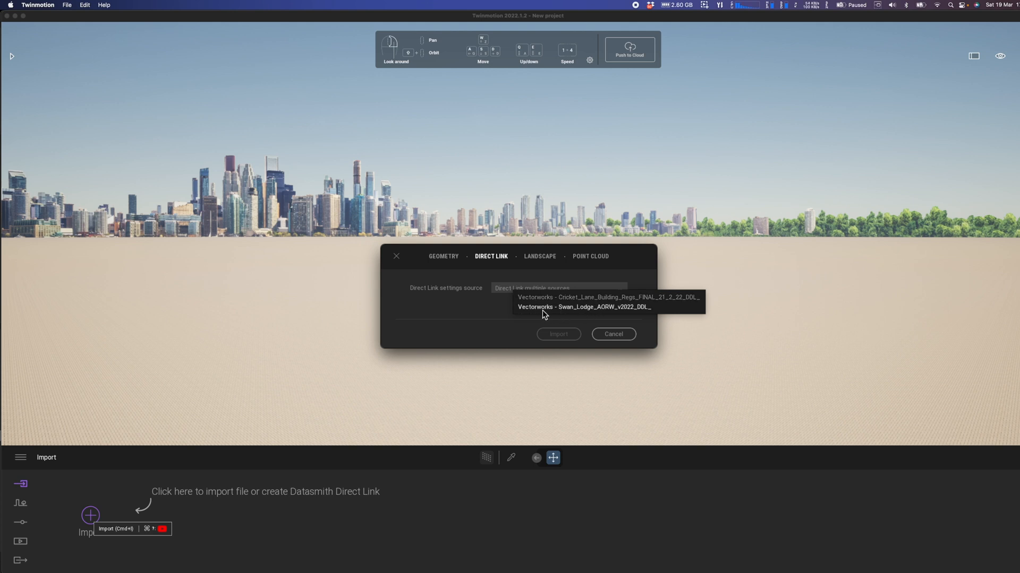
left_click(575, 307)
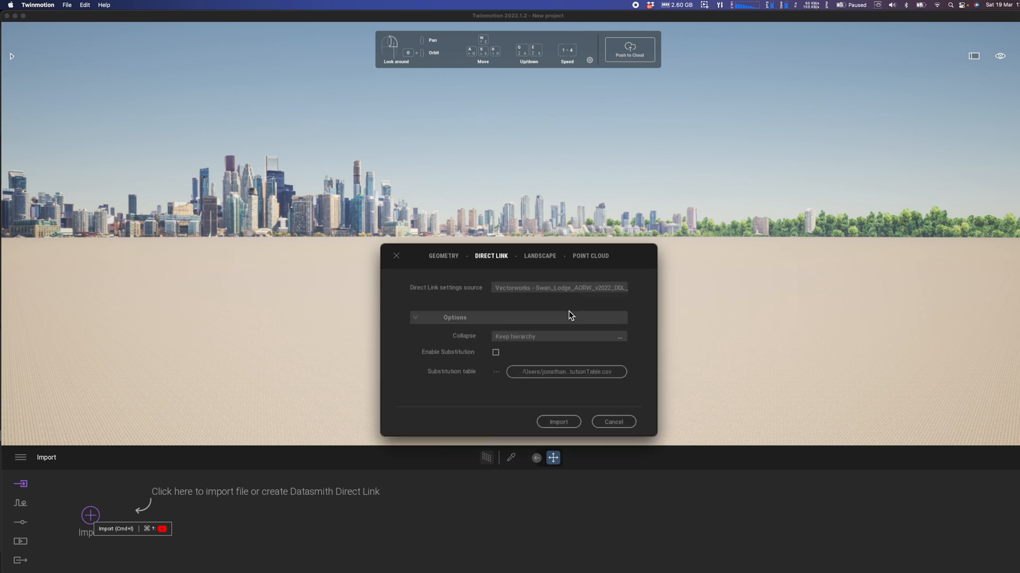
mouse_move(561, 311)
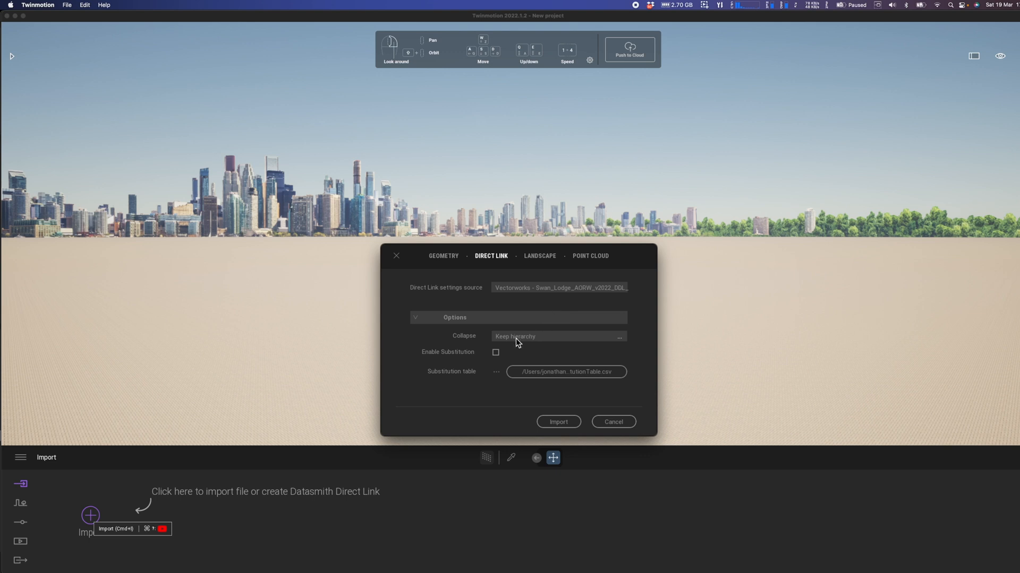
left_click(558, 337)
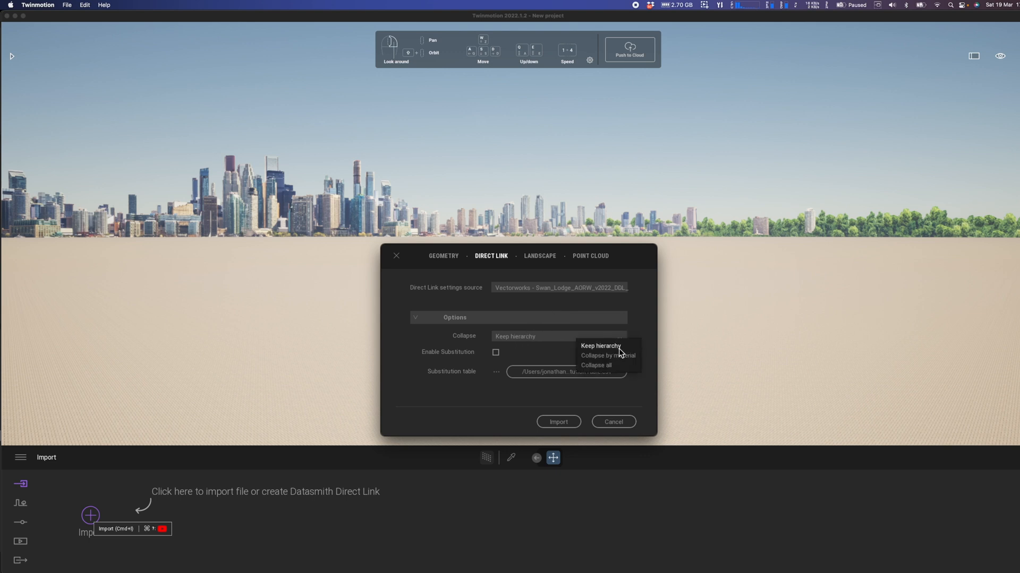
mouse_move(623, 351)
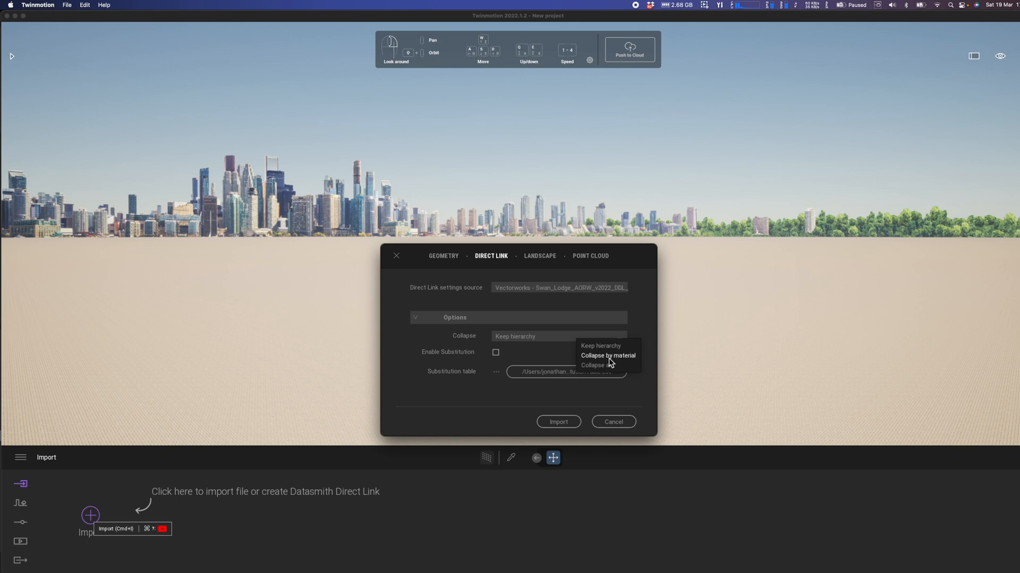
mouse_move(610, 363)
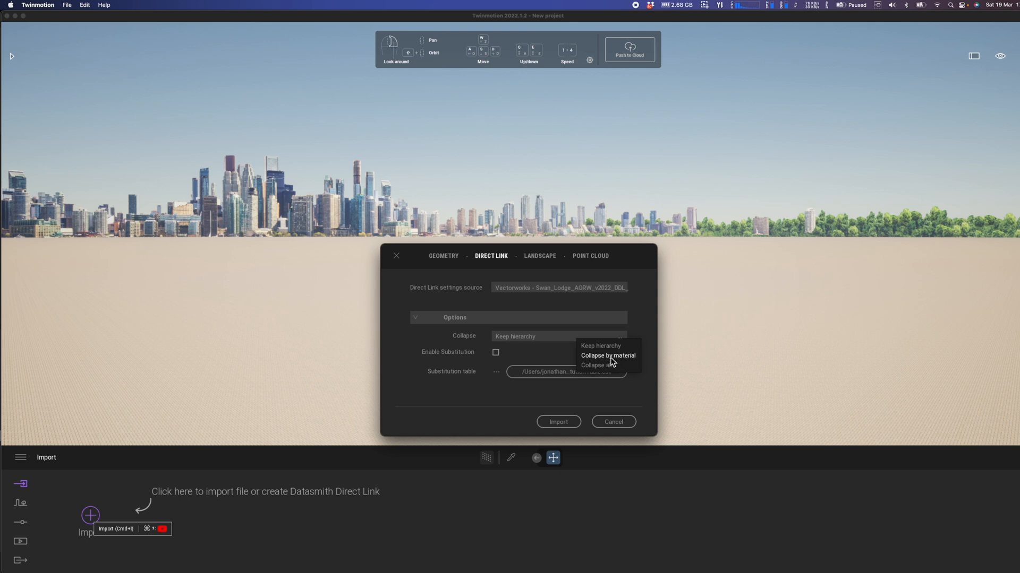
mouse_move(616, 364)
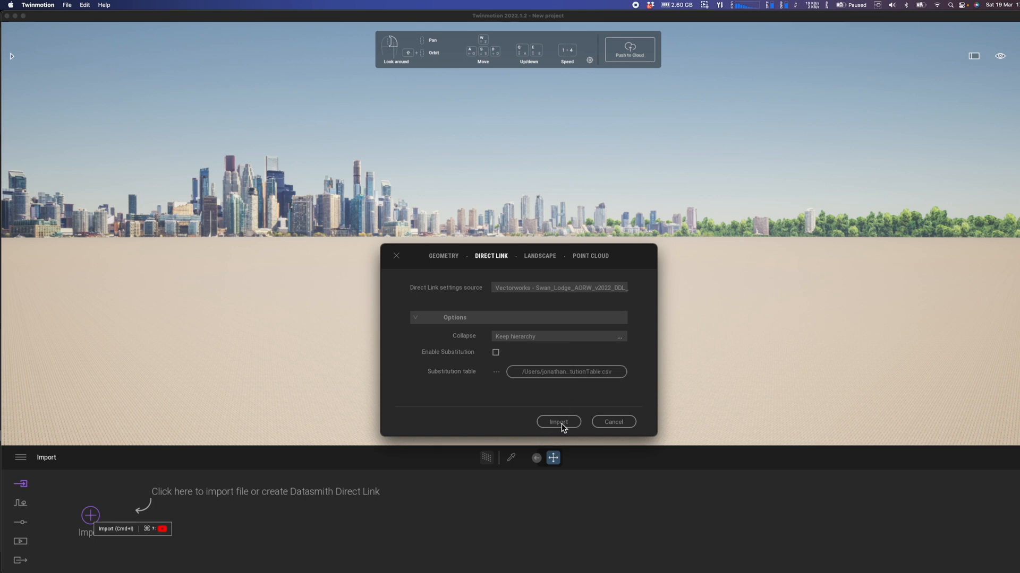
left_click(557, 422)
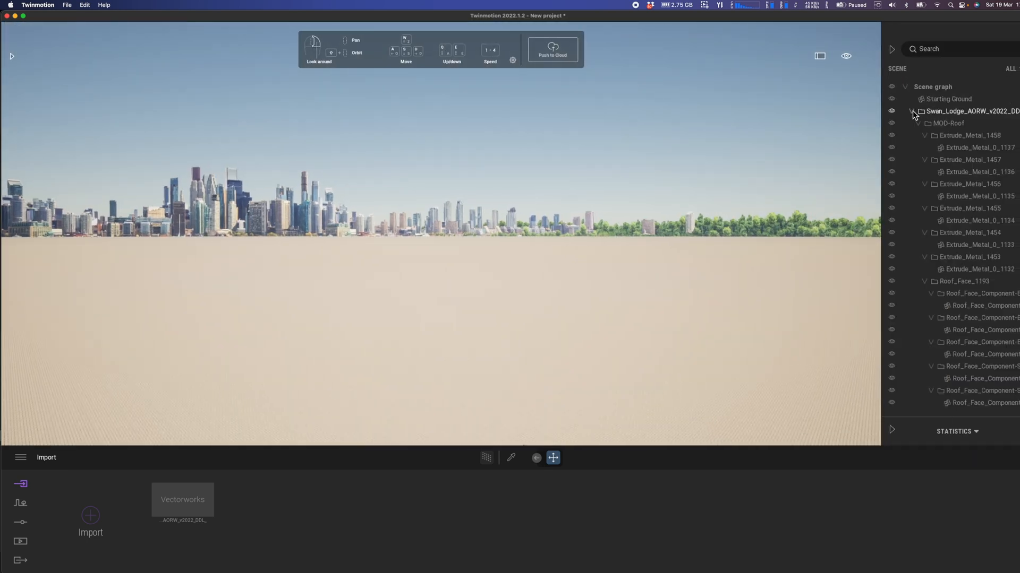
- Collapse the Swan_Lodge model's object tree in the Scene graph
left_click(911, 110)
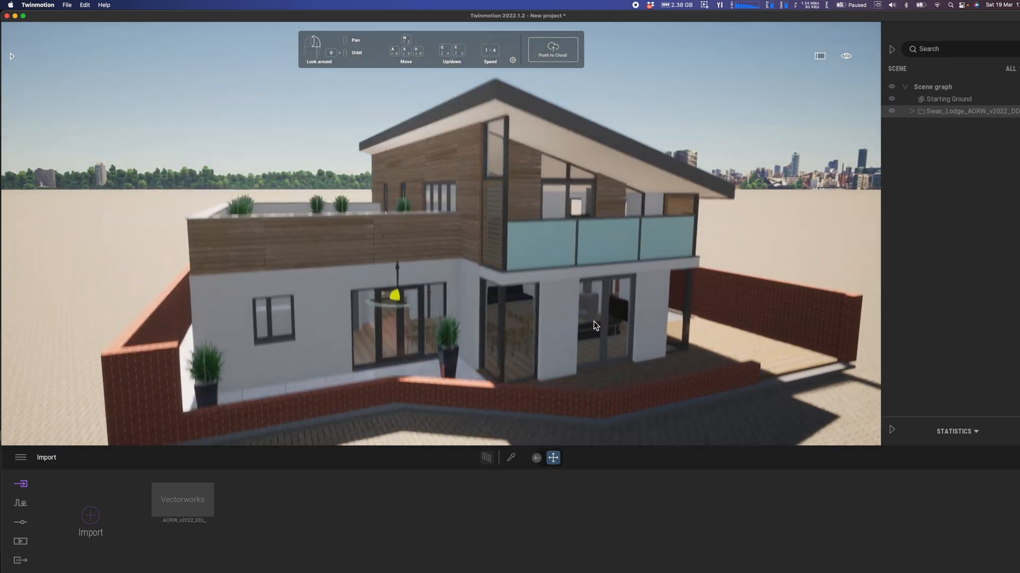
- Move the Time of day sun slider so longer shadows fall across the house and paving
left_click(846, 56)
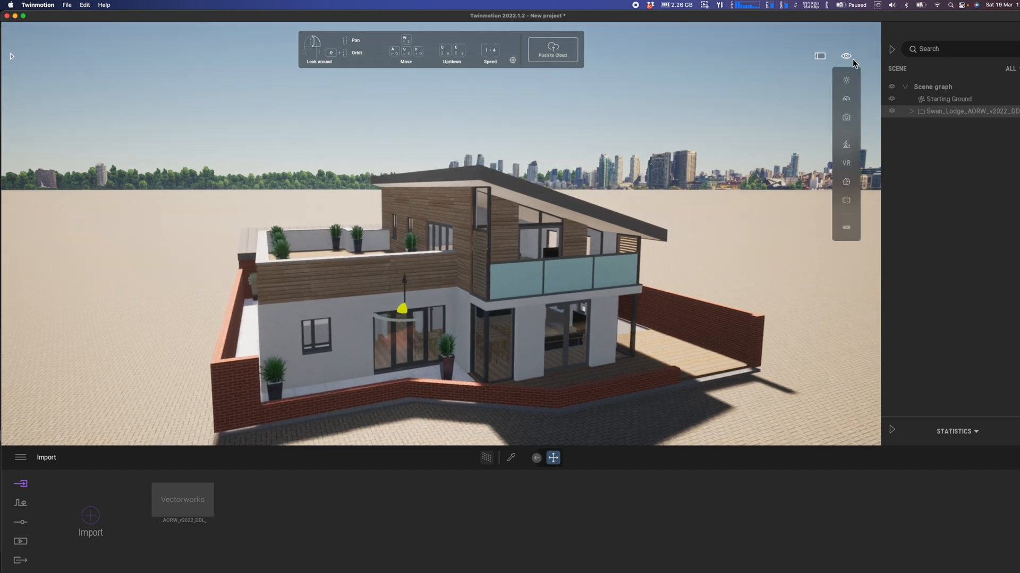
left_click(846, 80)
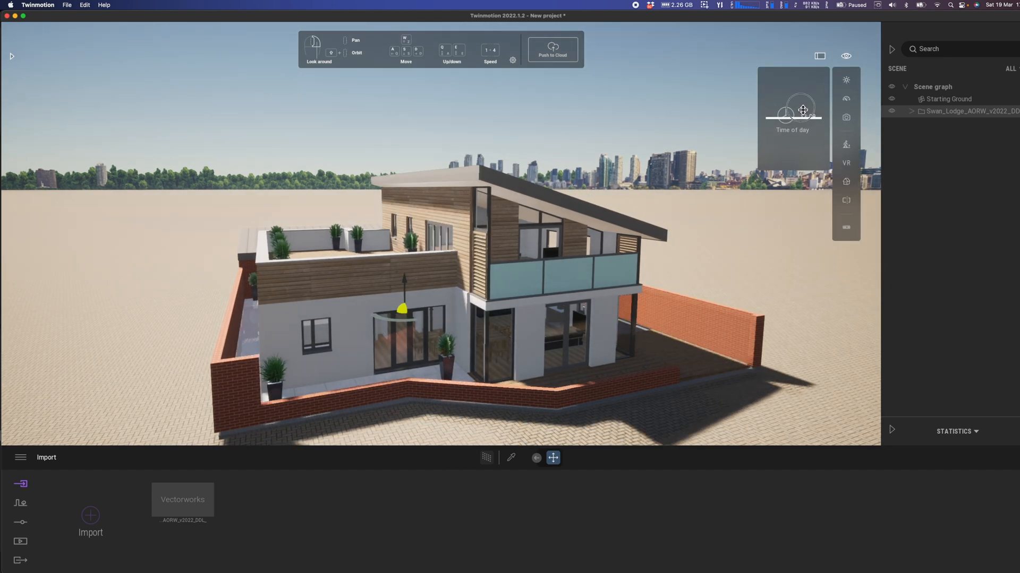
left_click_drag(803, 109, 806, 117)
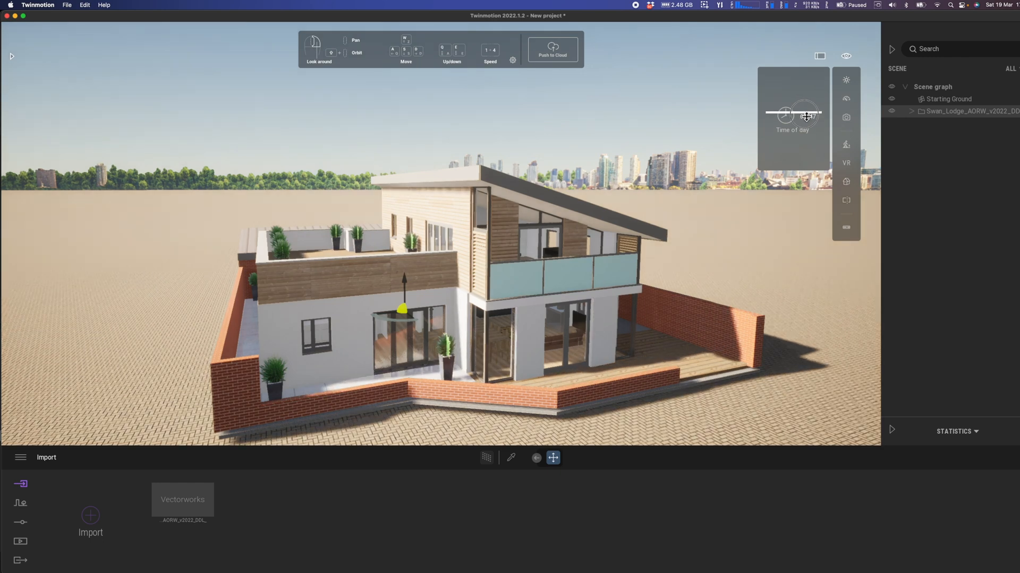
left_click_drag(791, 115, 808, 115)
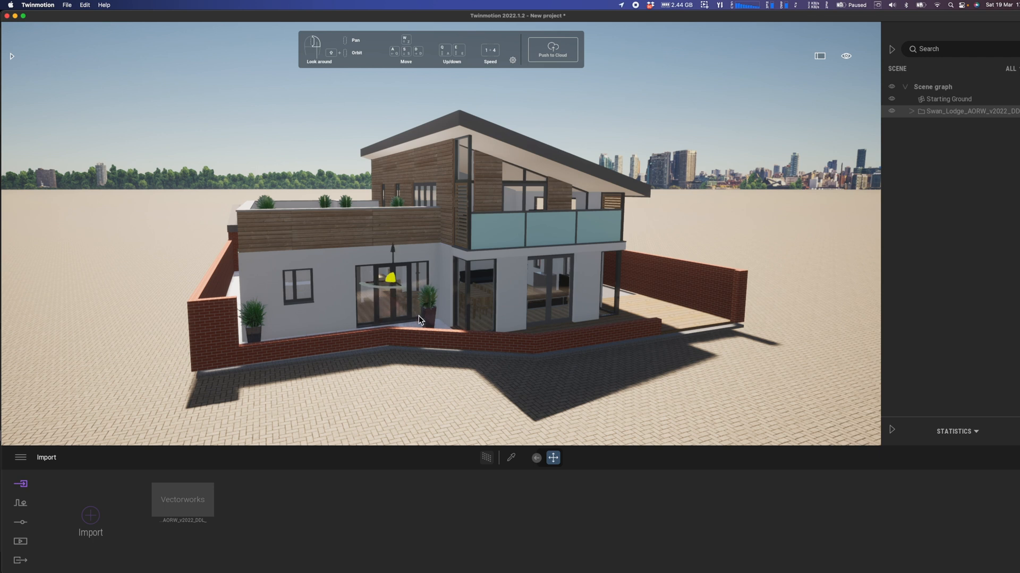
mouse_move(510, 566)
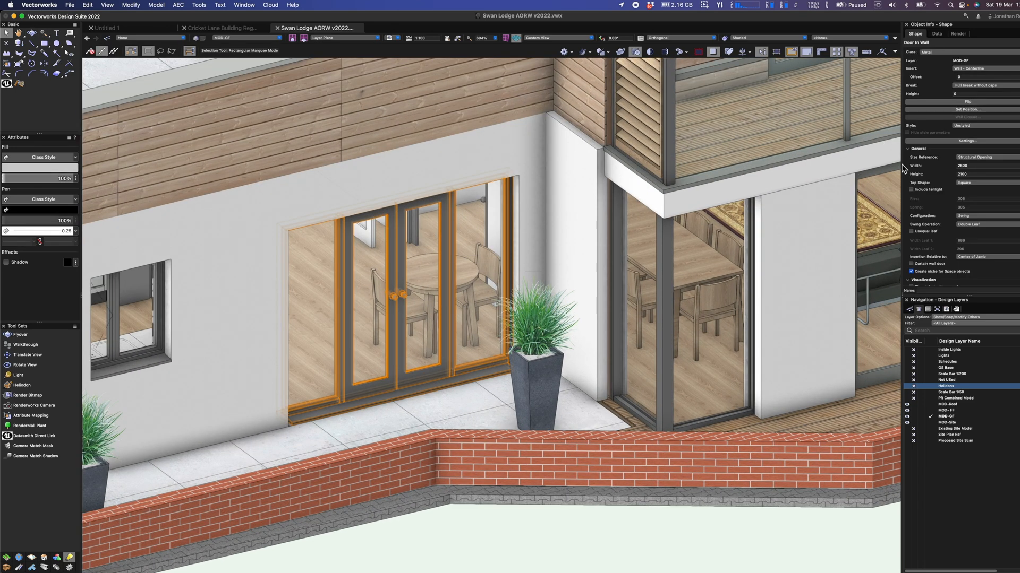
mouse_move(968, 138)
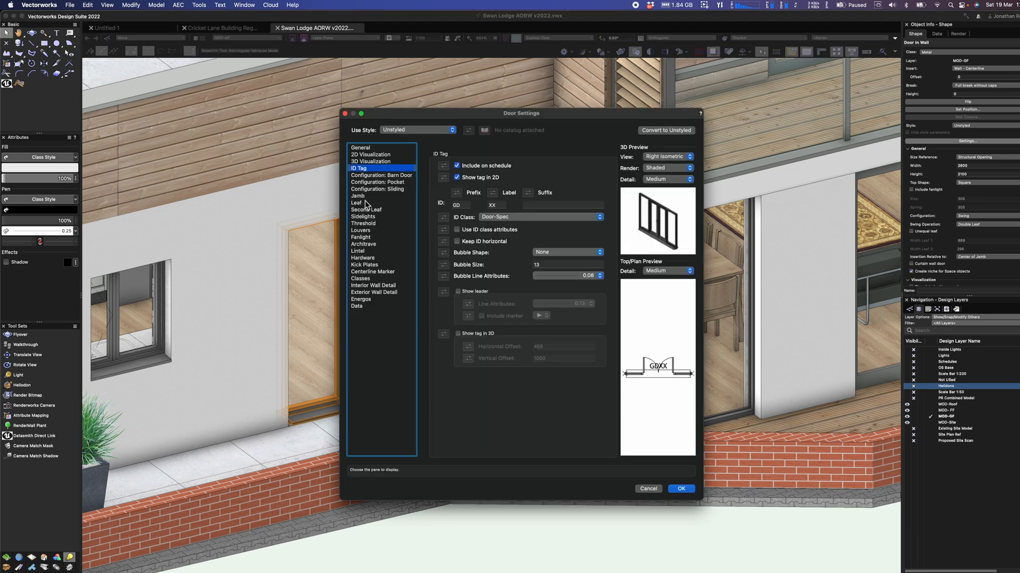
- Remove the sidelights from the ground-floor glazed door
left_click(363, 215)
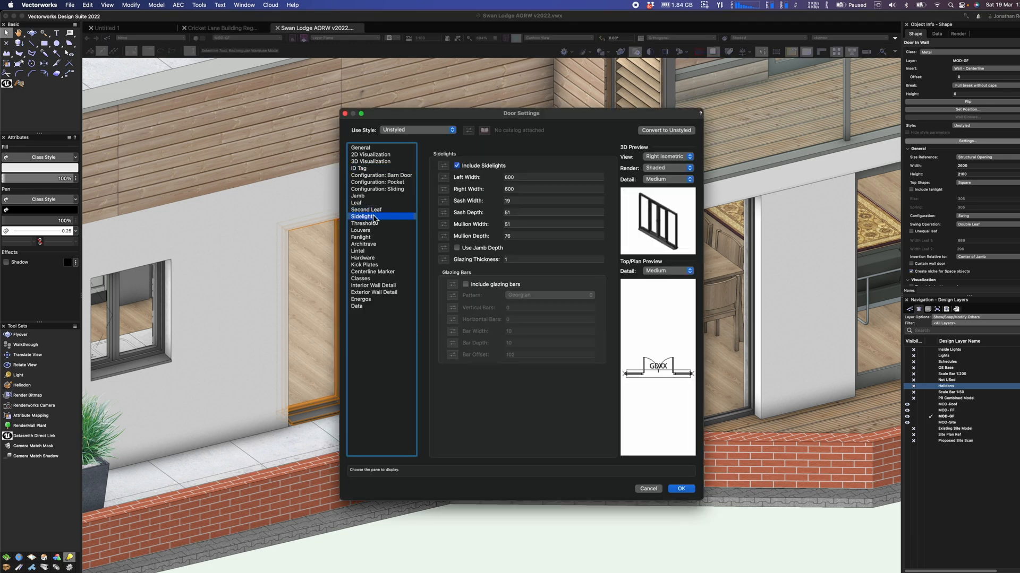
left_click(457, 166)
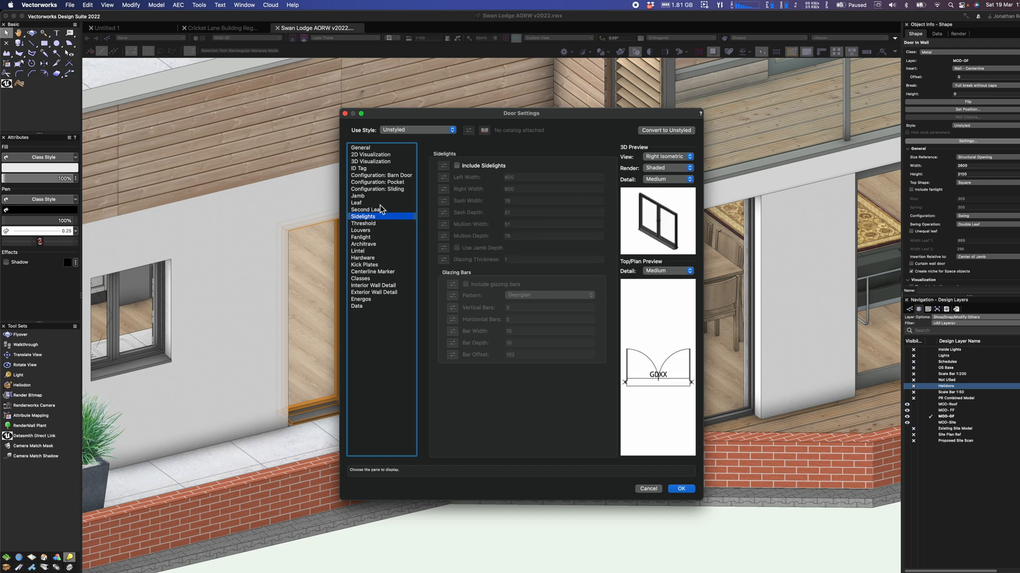
left_click(360, 147)
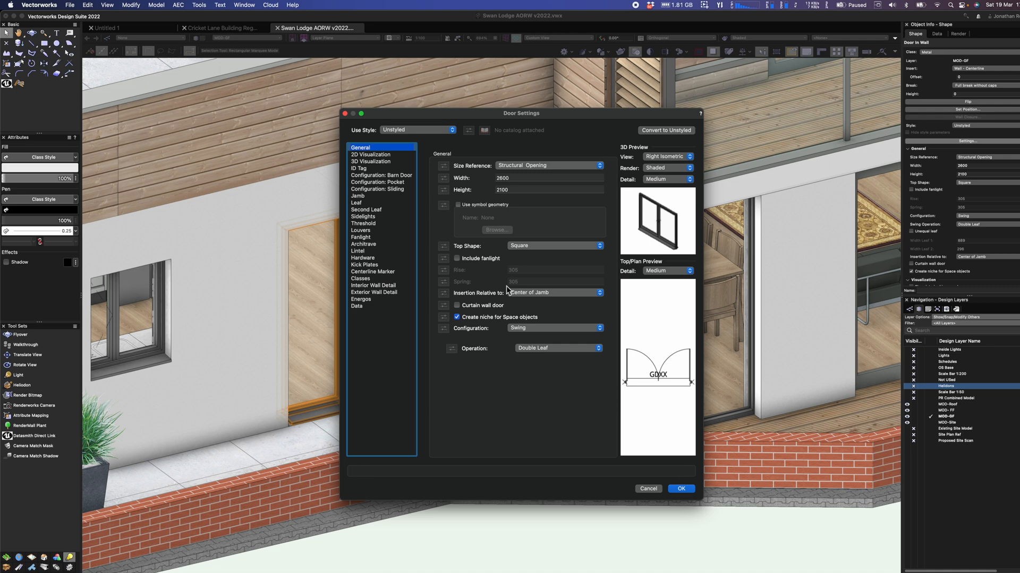
- Make the door a Sliding configuration with Multiple operation and set its leaf count
left_click(555, 328)
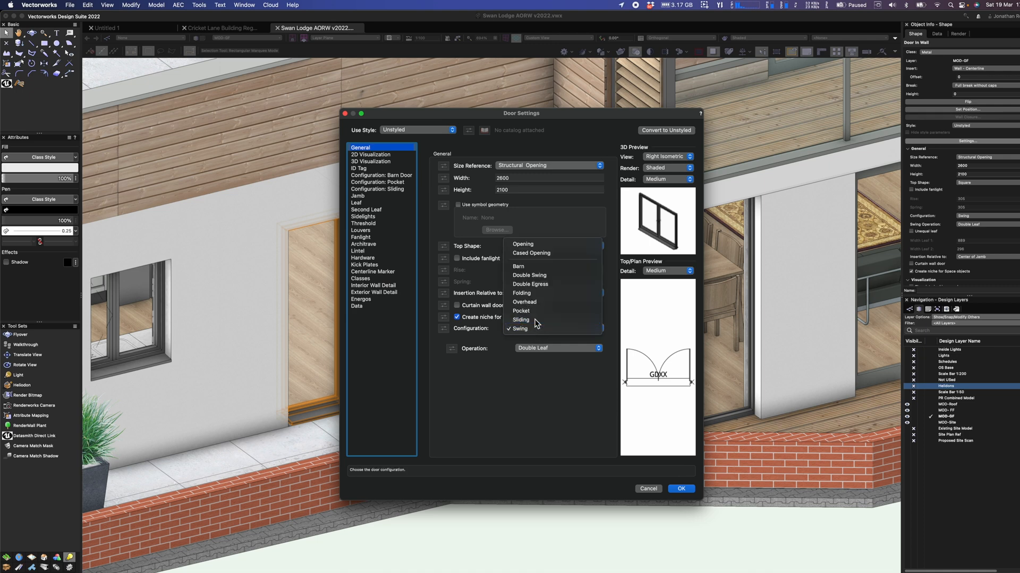
left_click(522, 319)
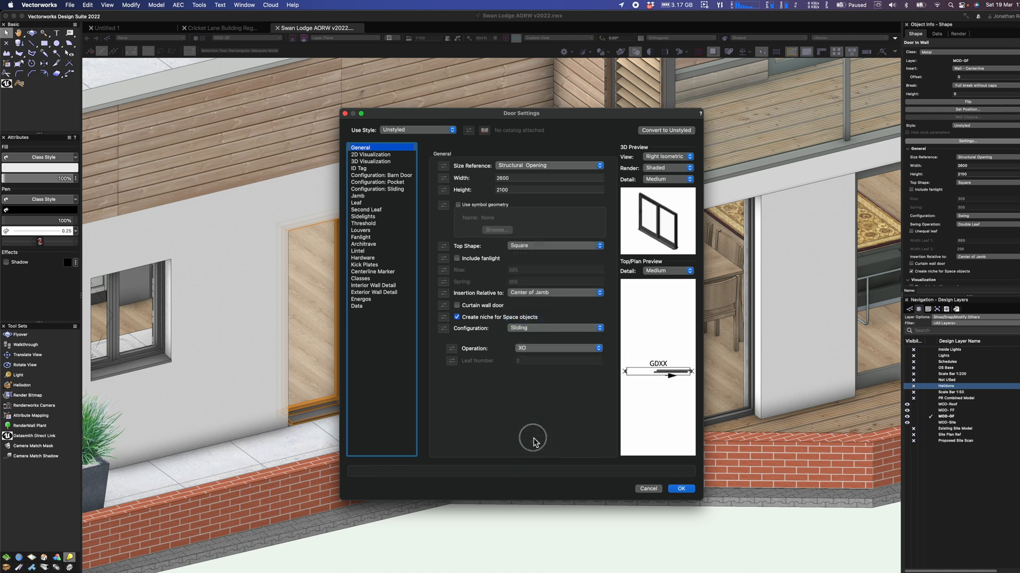
left_click(556, 348)
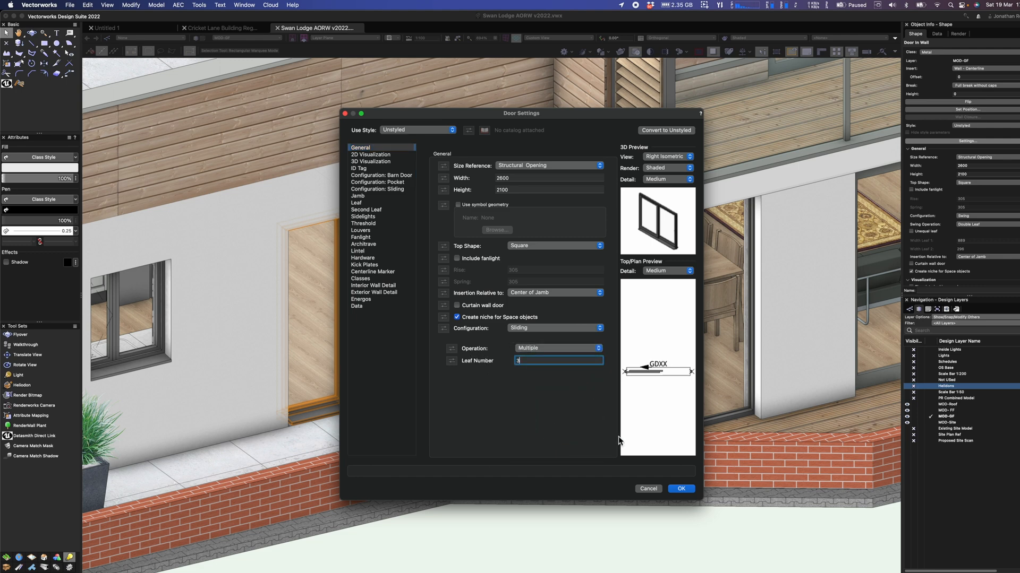
left_click(681, 488)
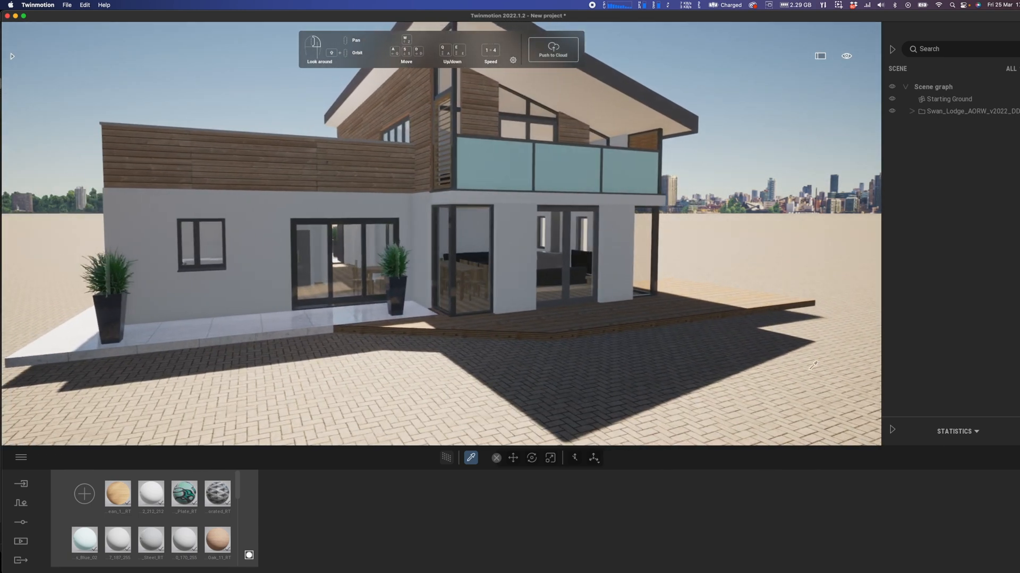
- Expand the Statistics panel for the house scene and bring up Twinmotion's preferences
left_click(956, 431)
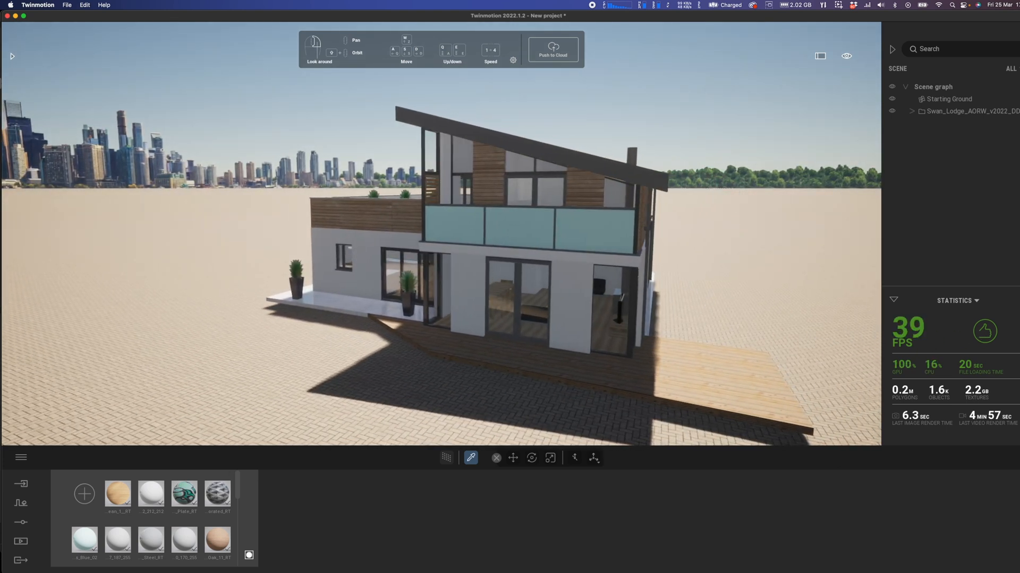
left_click(22, 456)
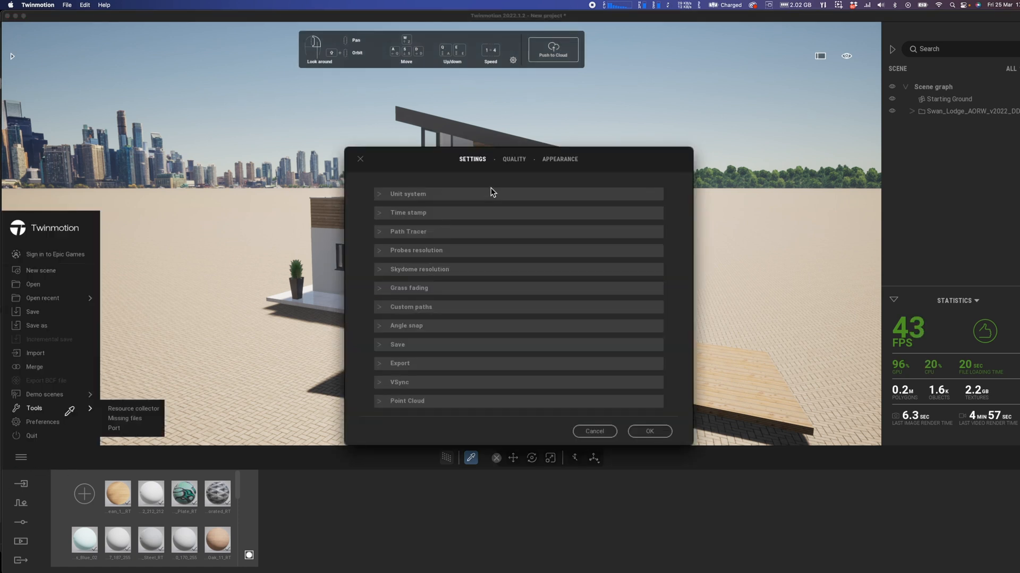
- Set every desktop rendering feature to the High quality preset and confirm
left_click(514, 158)
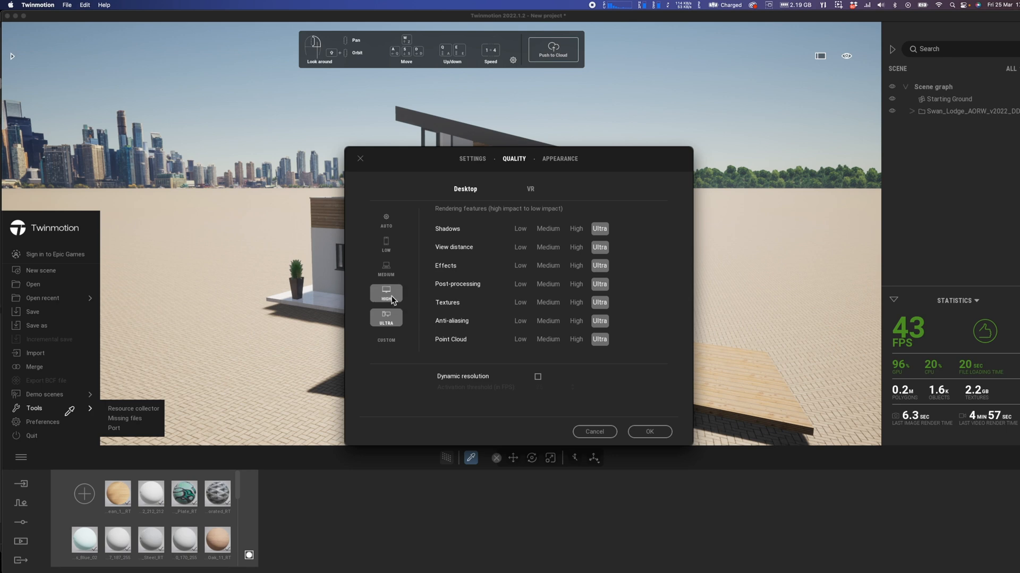
left_click(385, 293)
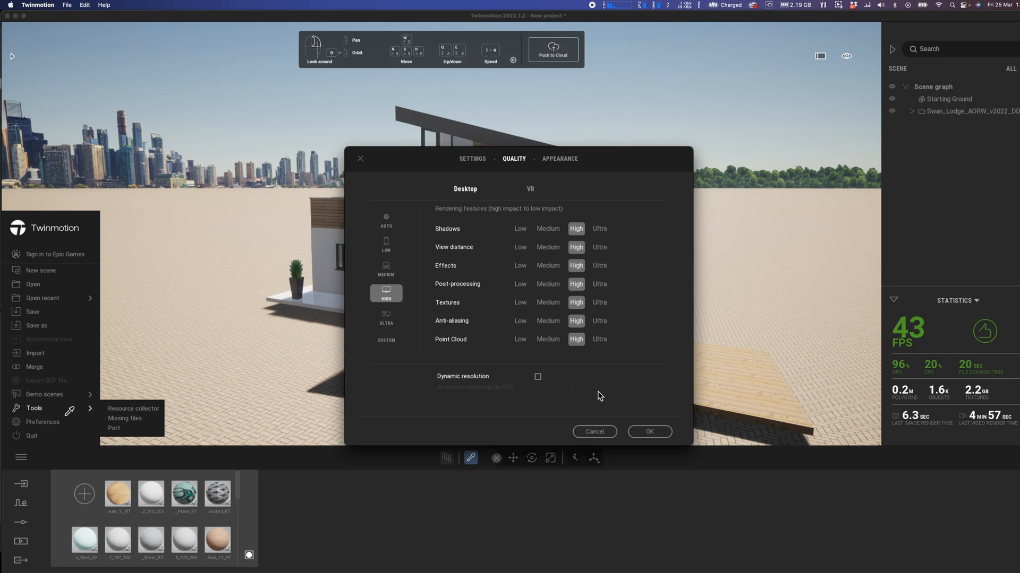
left_click(647, 431)
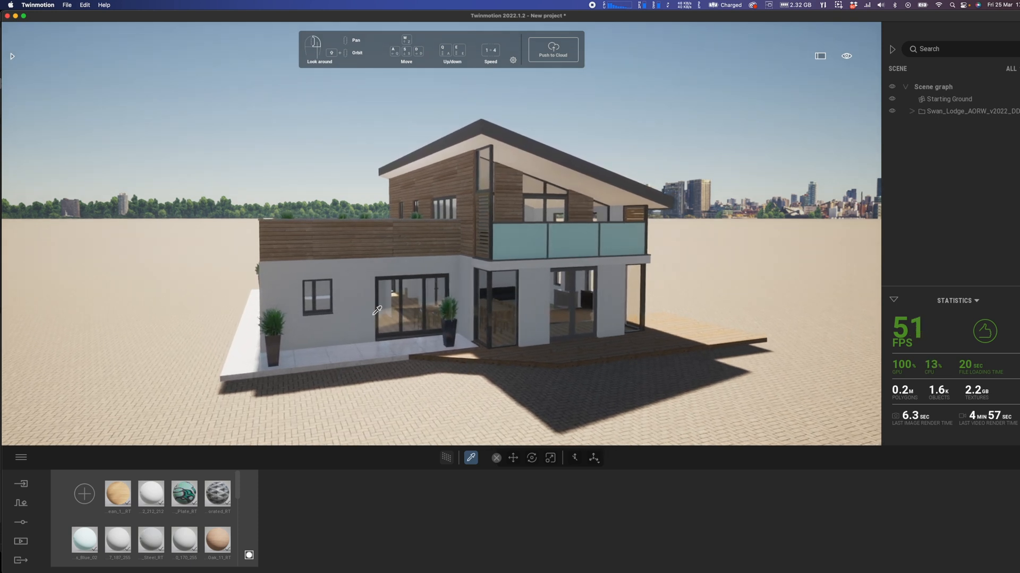
mouse_move(12, 57)
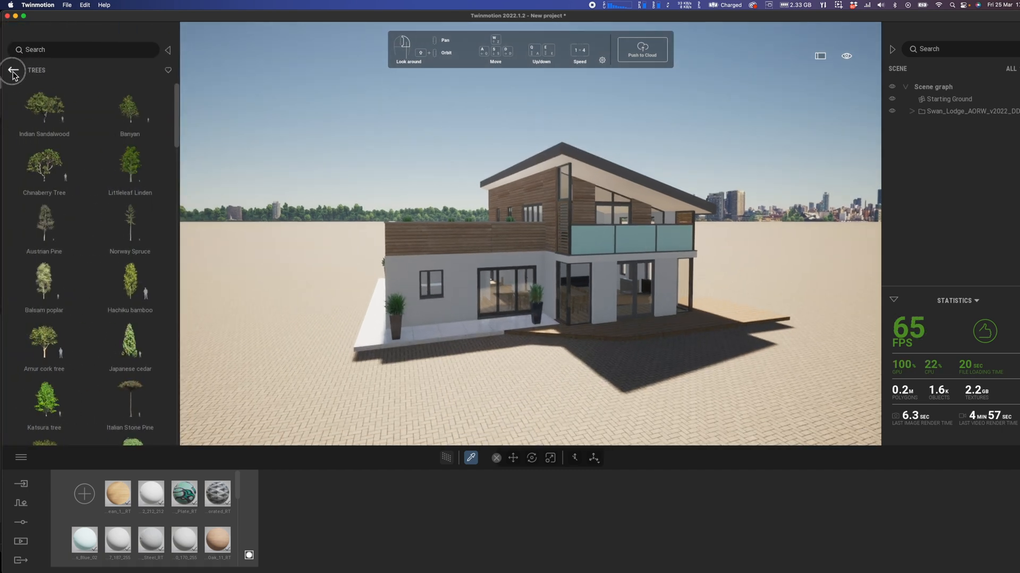
- Apply Clear glass from Materials > Glass to the tinted balcony balustrade glazing
left_click(12, 70)
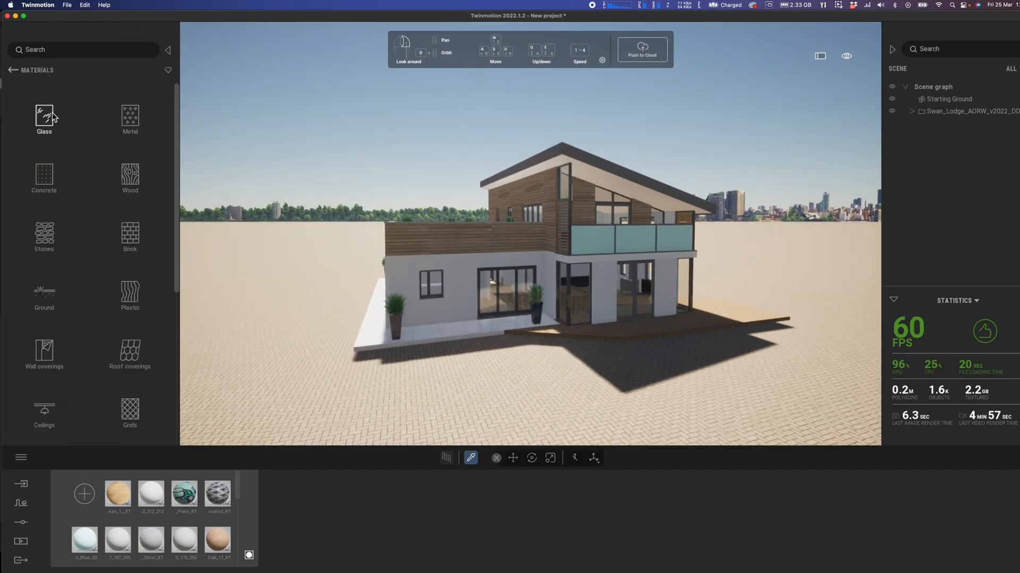
left_click(43, 114)
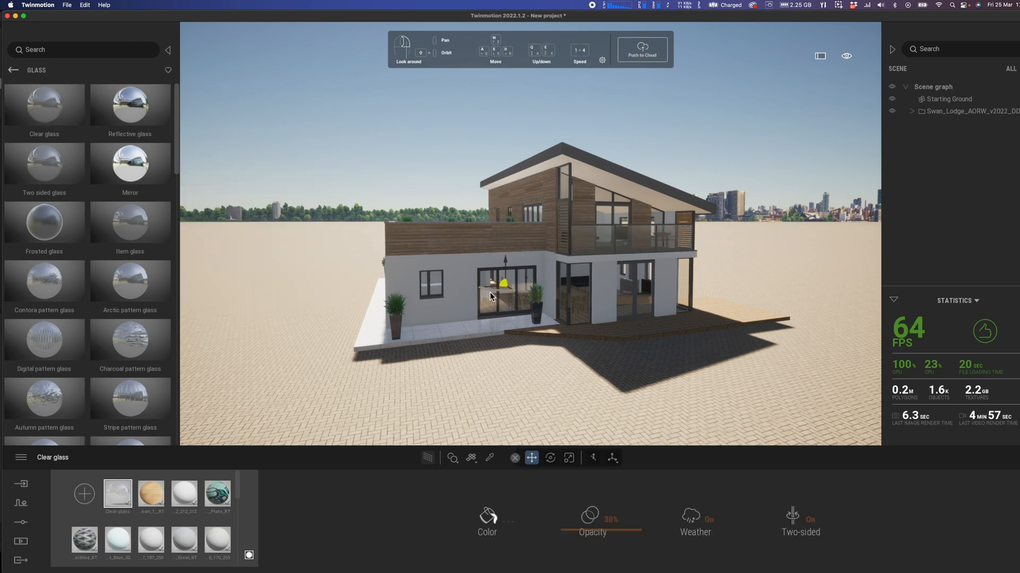
left_click(13, 70)
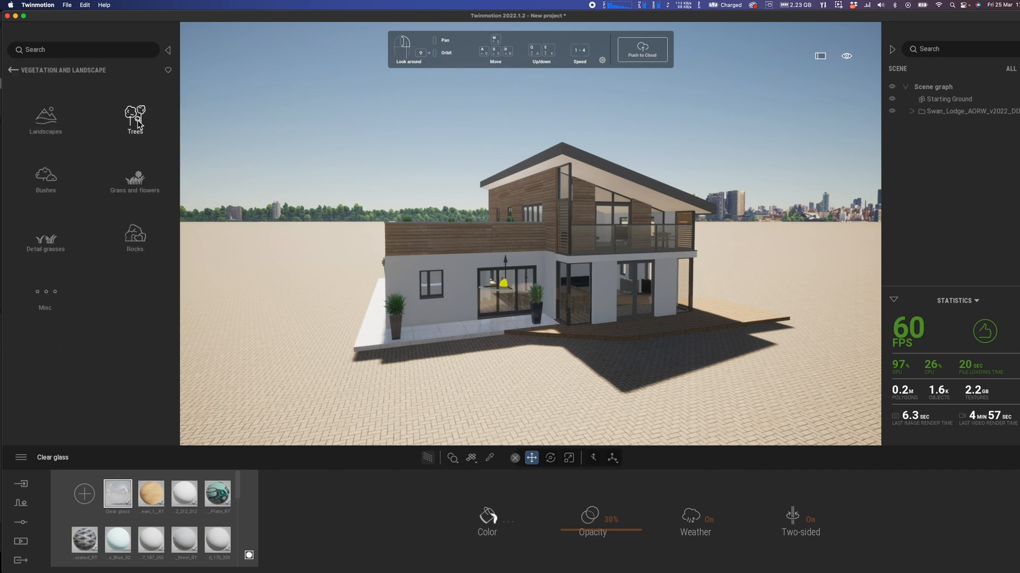
- Search the Trees collection for 'oak' and place Red, Holm, English and Turkey oaks around the house
left_click(134, 115)
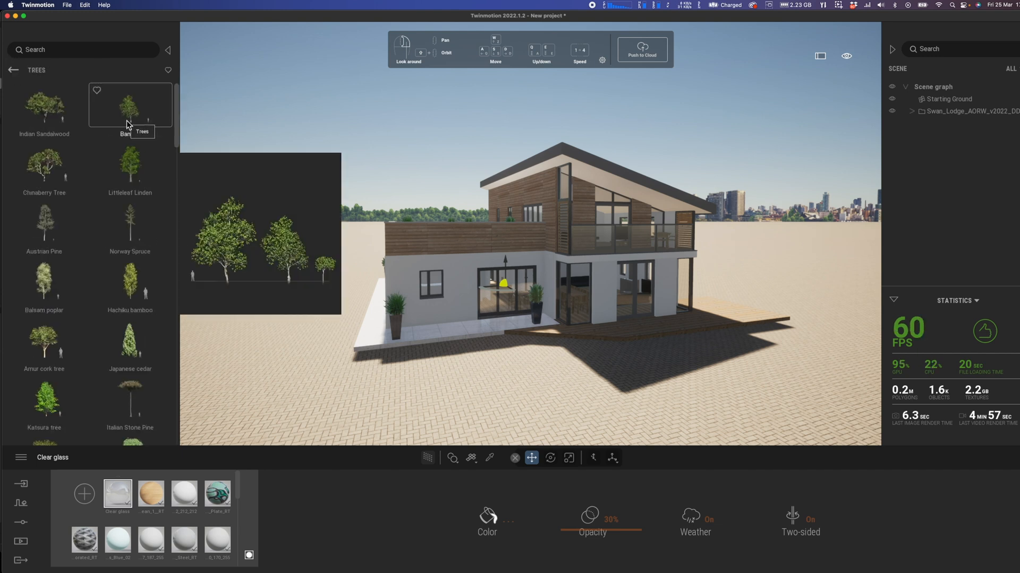
mouse_move(175, 147)
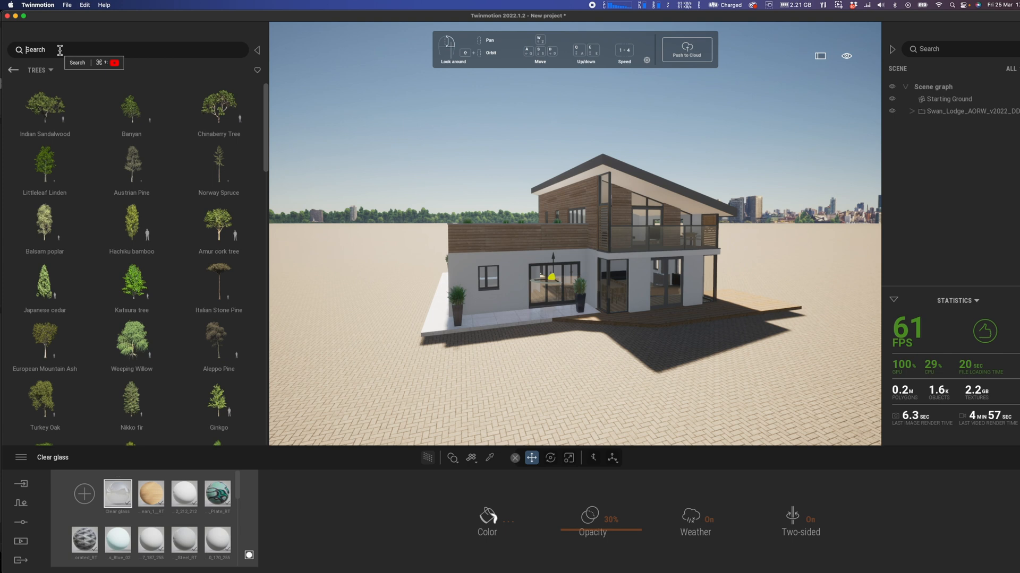
type("oak")
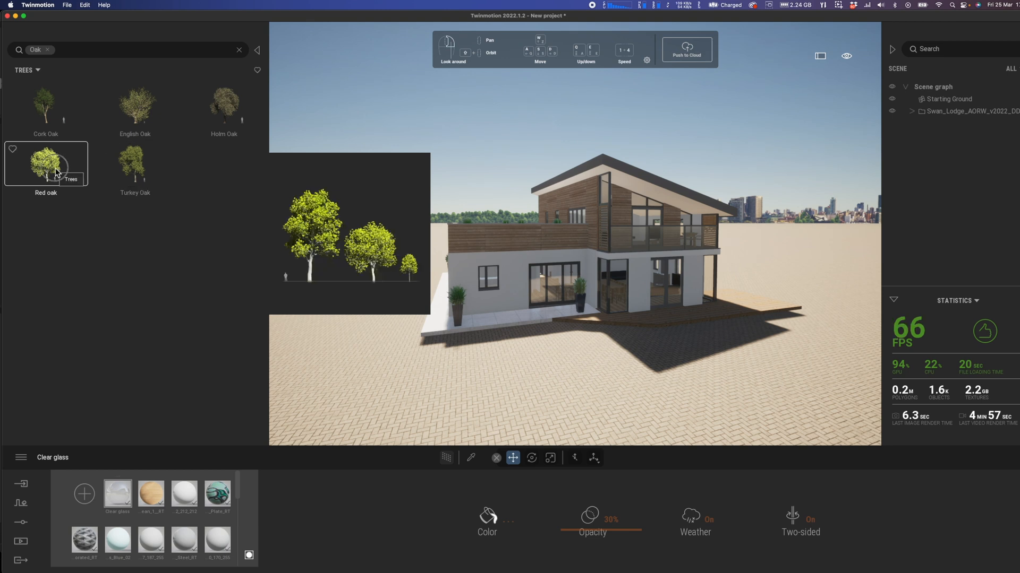
left_click_drag(46, 164, 374, 270)
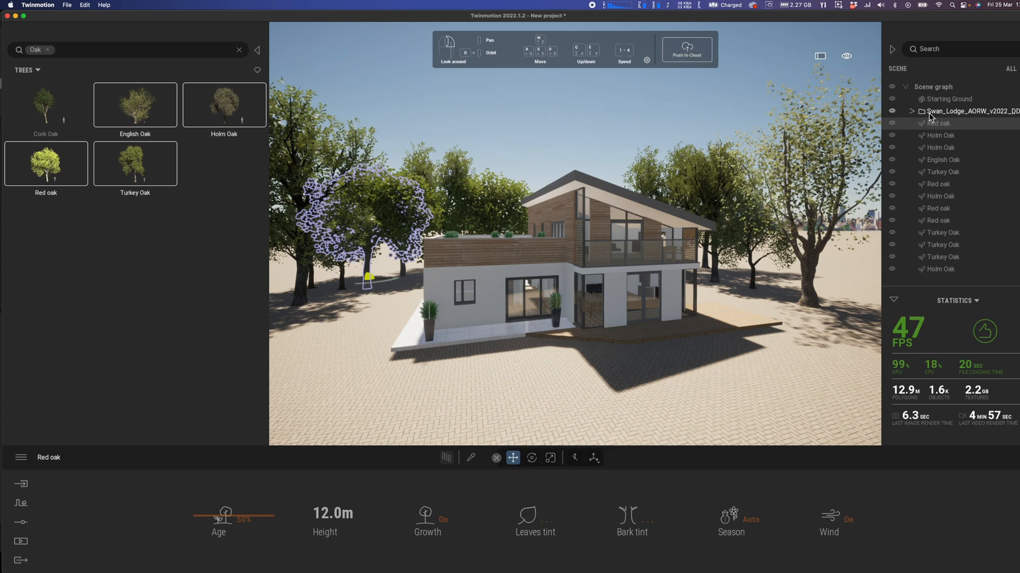
- Create a new scene-graph container from an oak and rename it 'Trees'
right_click(938, 123)
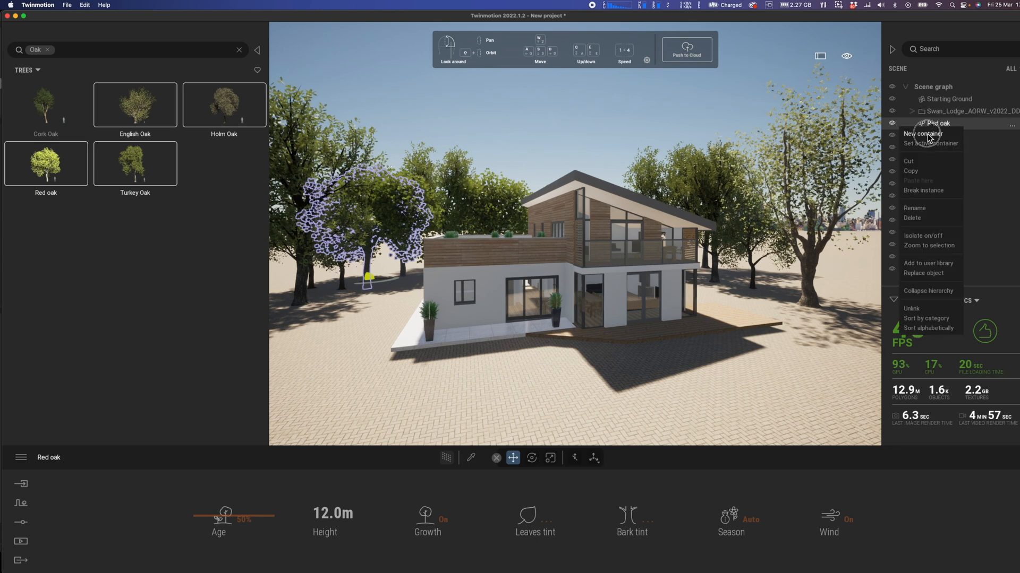
left_click(922, 134)
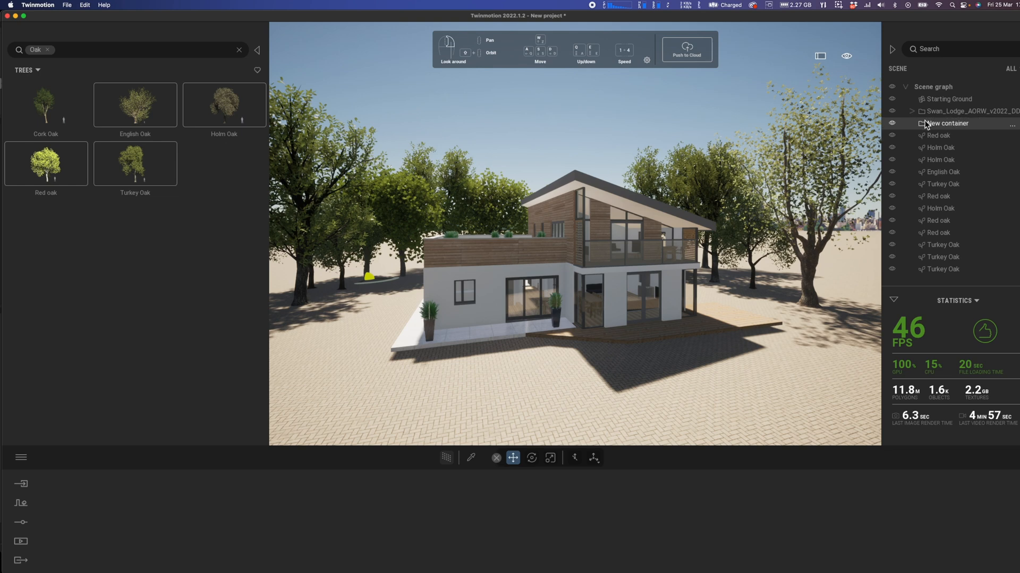
left_click(938, 135)
type("Trees")
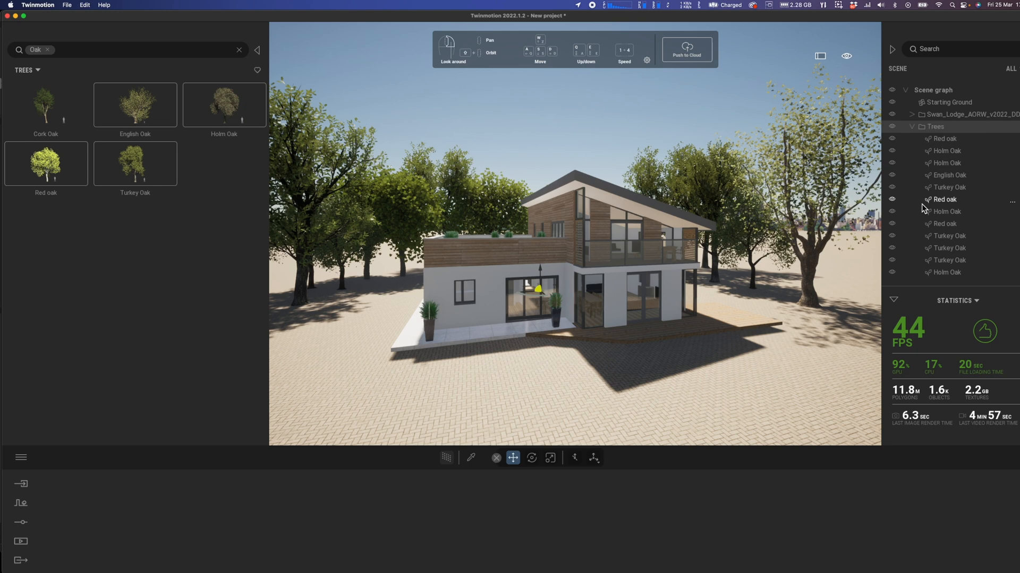
- Move the remaining oaks into the Trees container and hide it from view
left_click(911, 123)
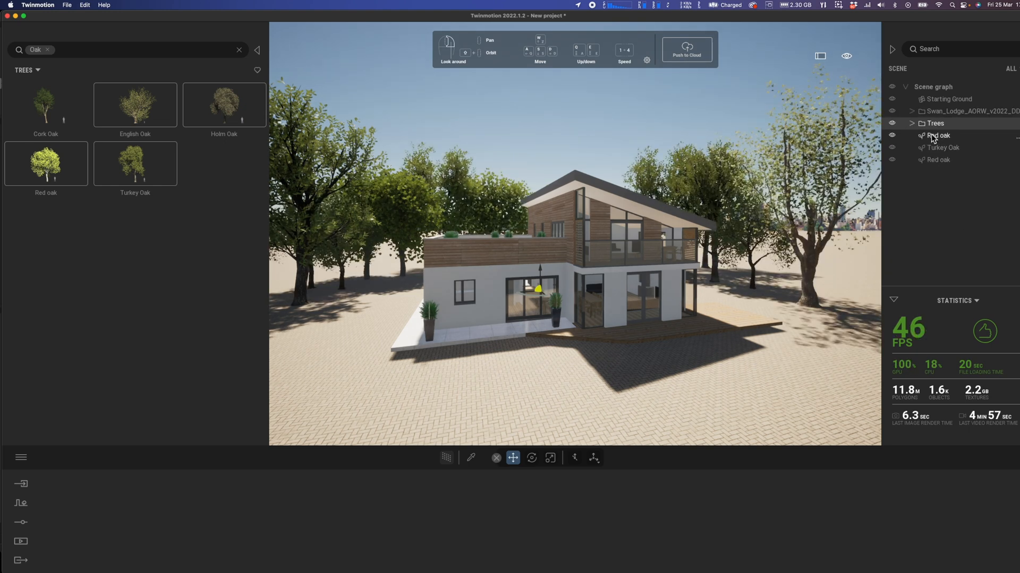
left_click(937, 135)
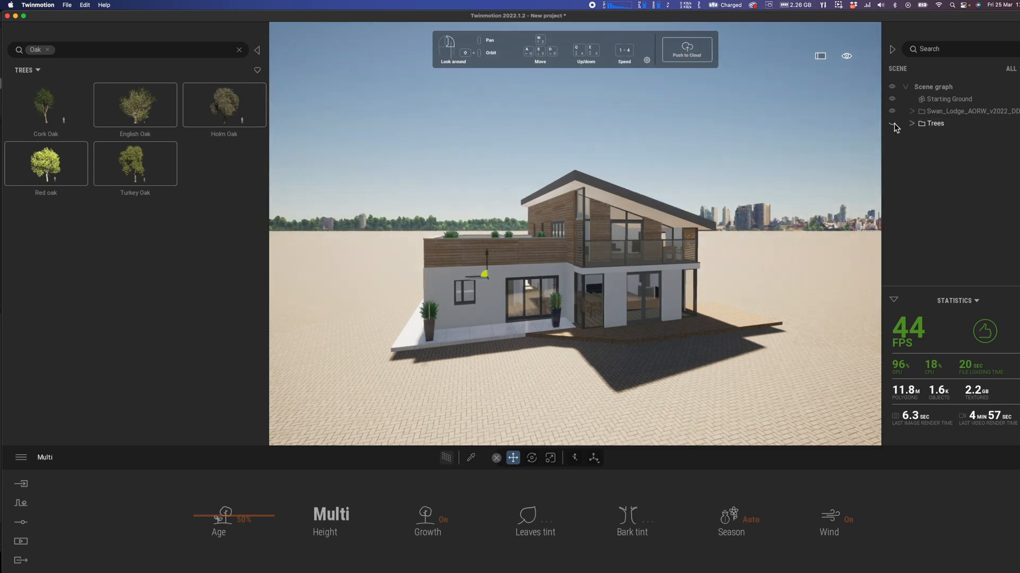
left_click(912, 123)
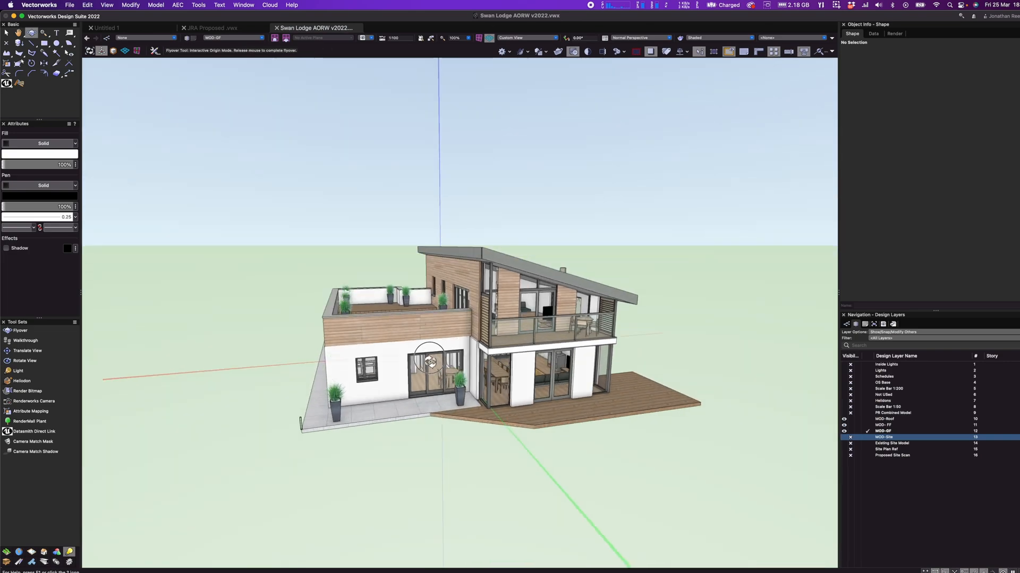
- Orbit with Flyover to frame the house together with the canal site, water and lawns
left_click_drag(429, 361, 309, 341)
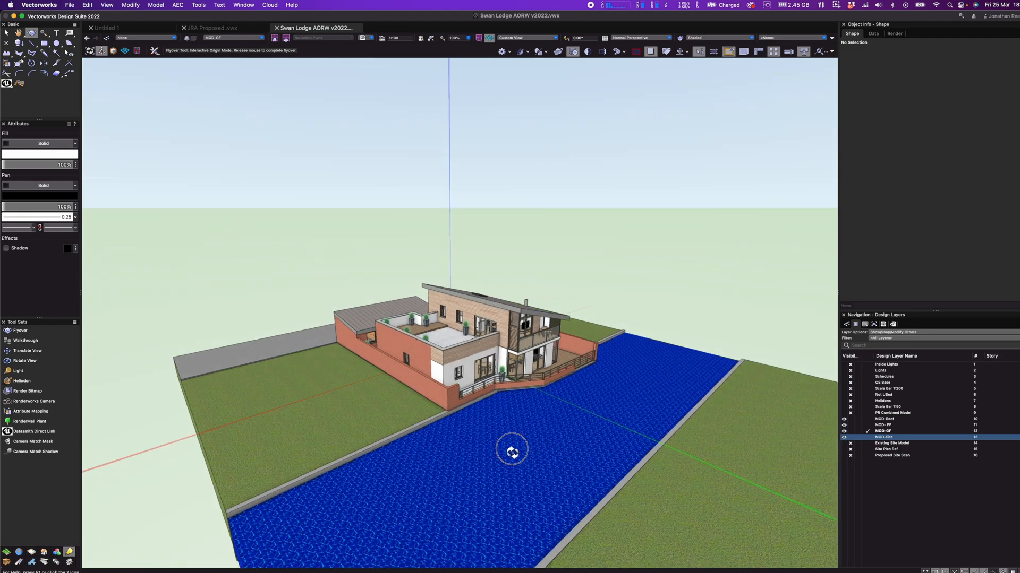
left_click_drag(512, 450, 352, 469)
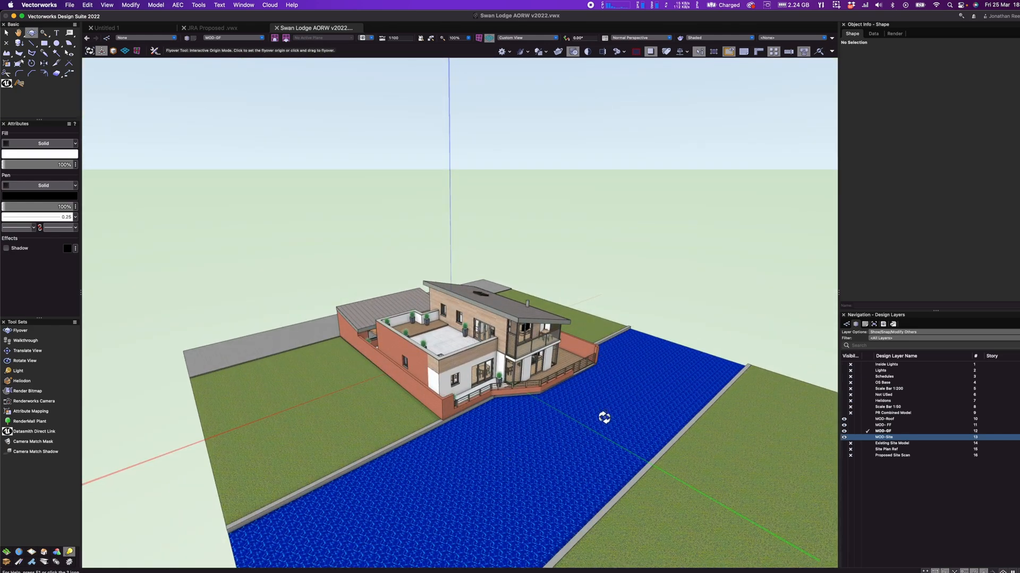
left_click_drag(603, 416, 475, 405)
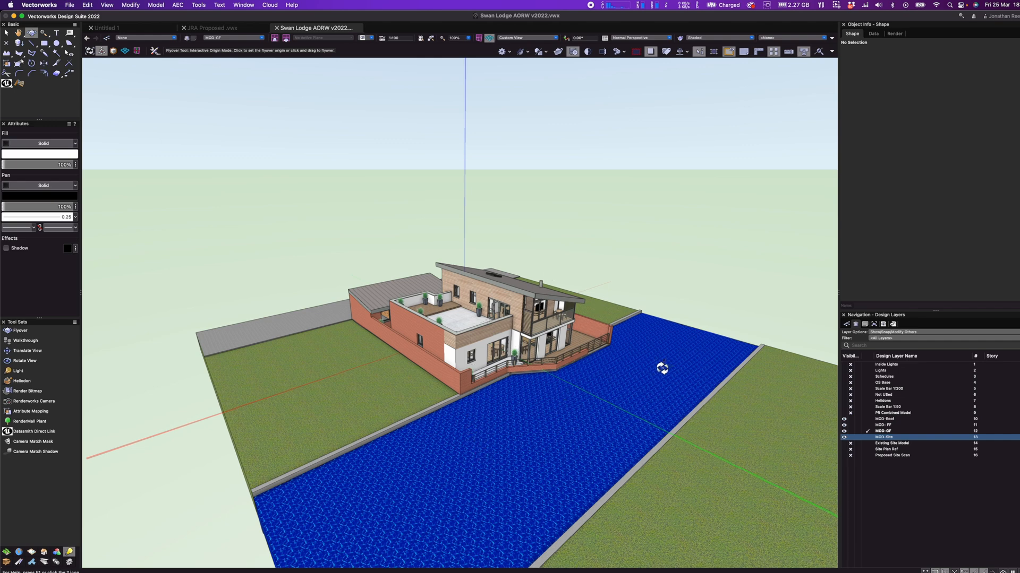
mouse_move(8, 83)
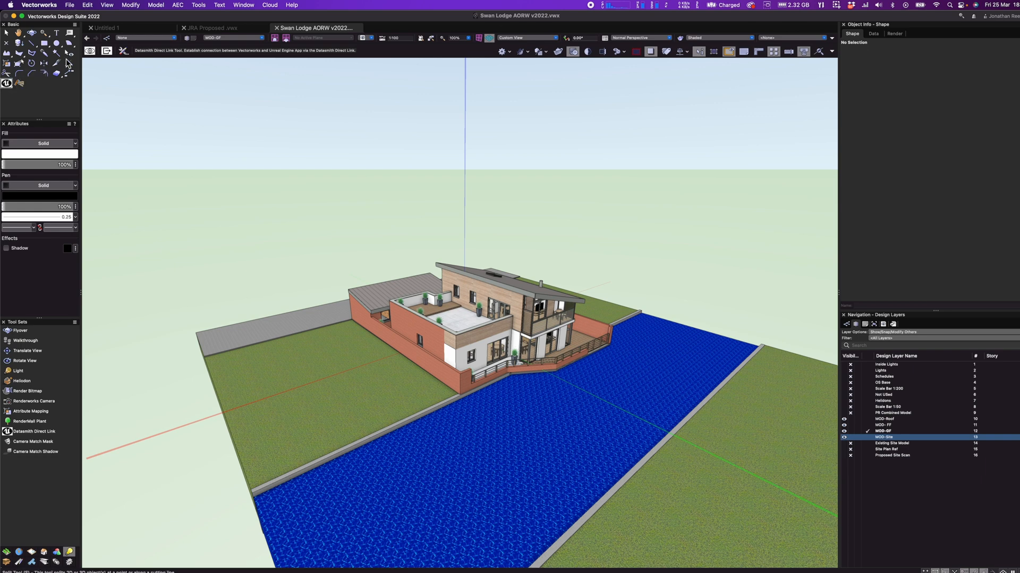
mouse_move(90, 51)
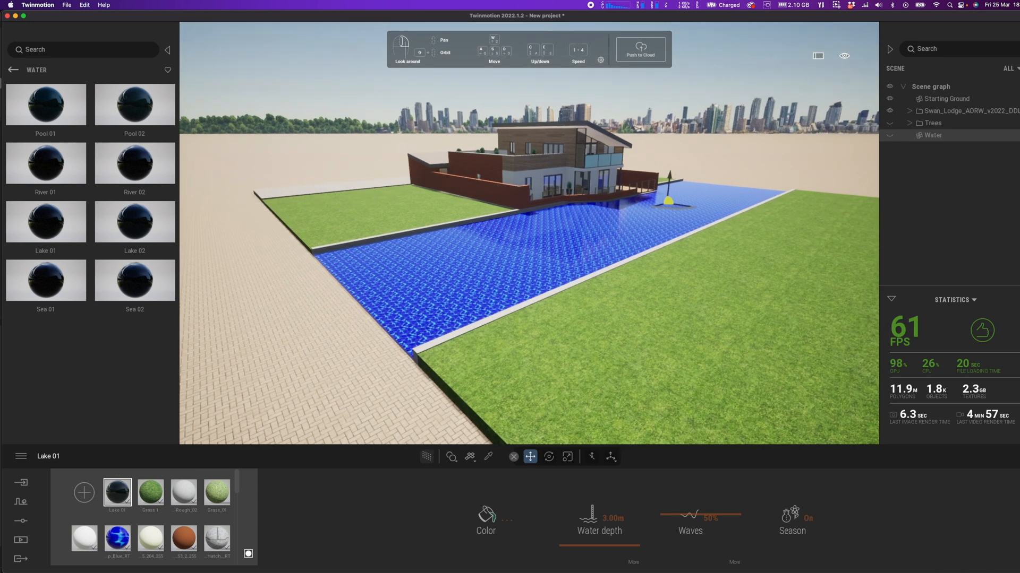
mouse_move(13, 70)
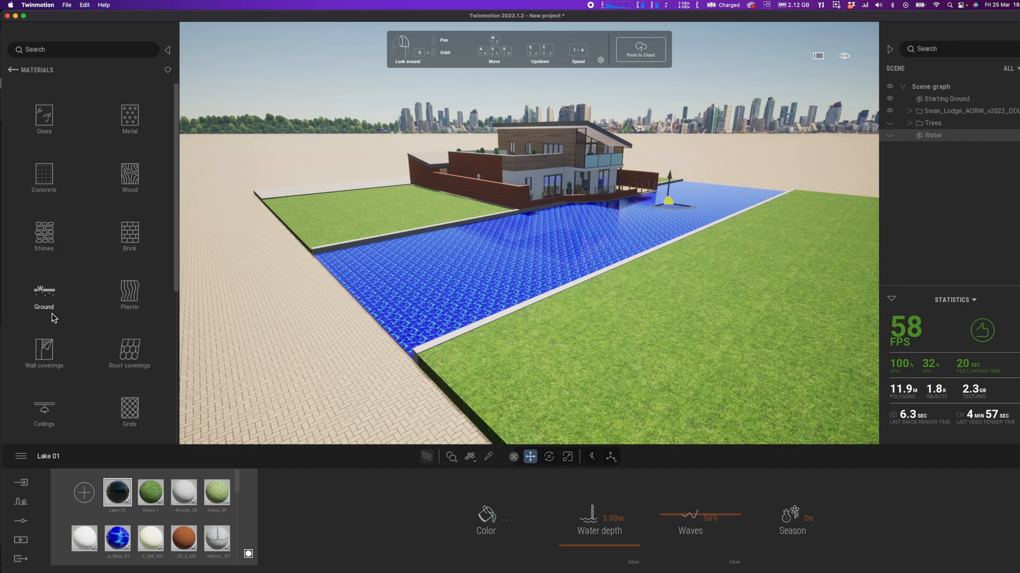
- Apply Grass 4 from Ground > Nature onto the lawn surfaces beside the canal
left_click(44, 296)
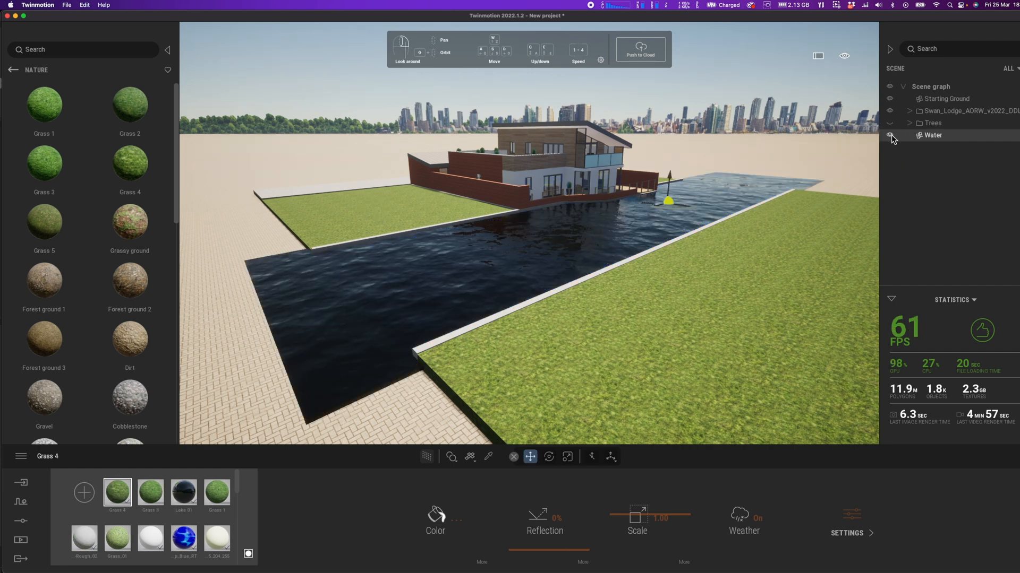
left_click(890, 135)
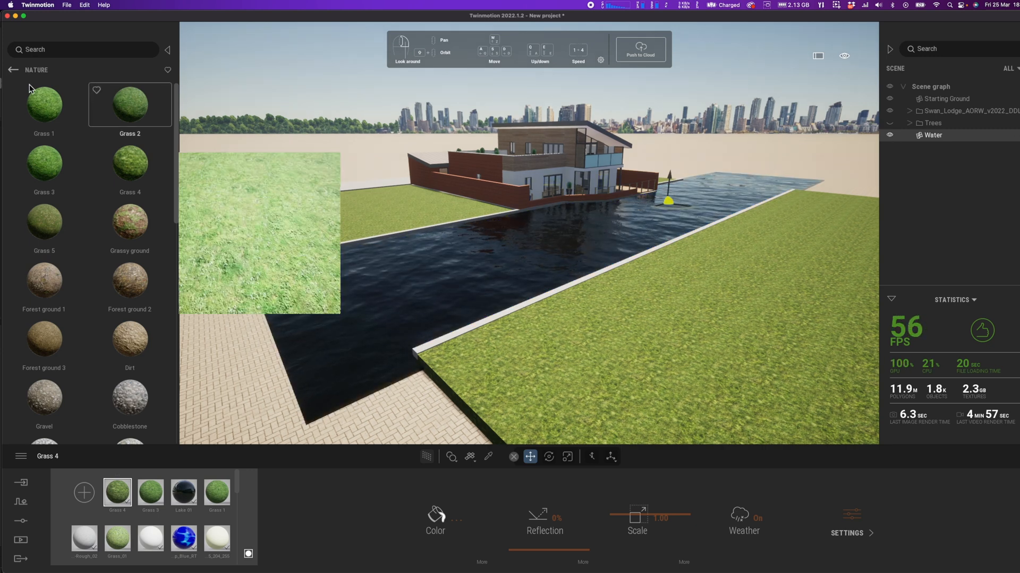
left_click(12, 70)
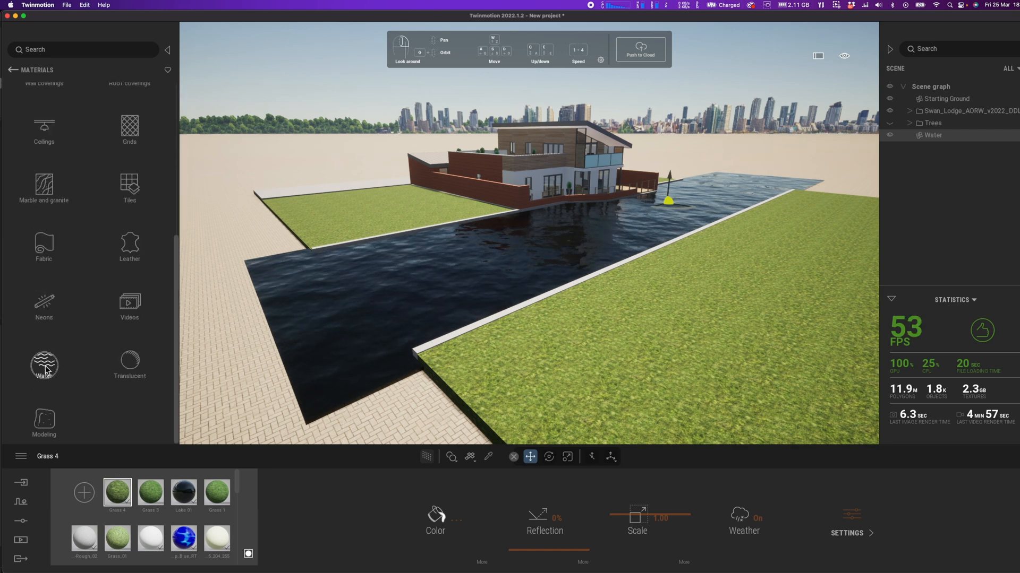
- Give the canal the Lake 01 water with more depth and waves reduced to about 11%
left_click(43, 364)
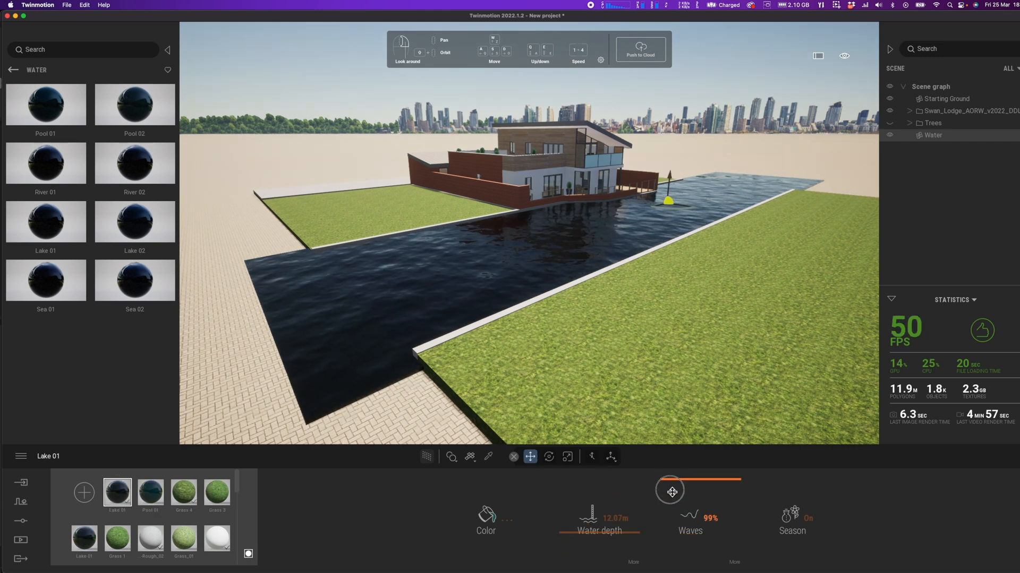
left_click_drag(671, 491, 674, 544)
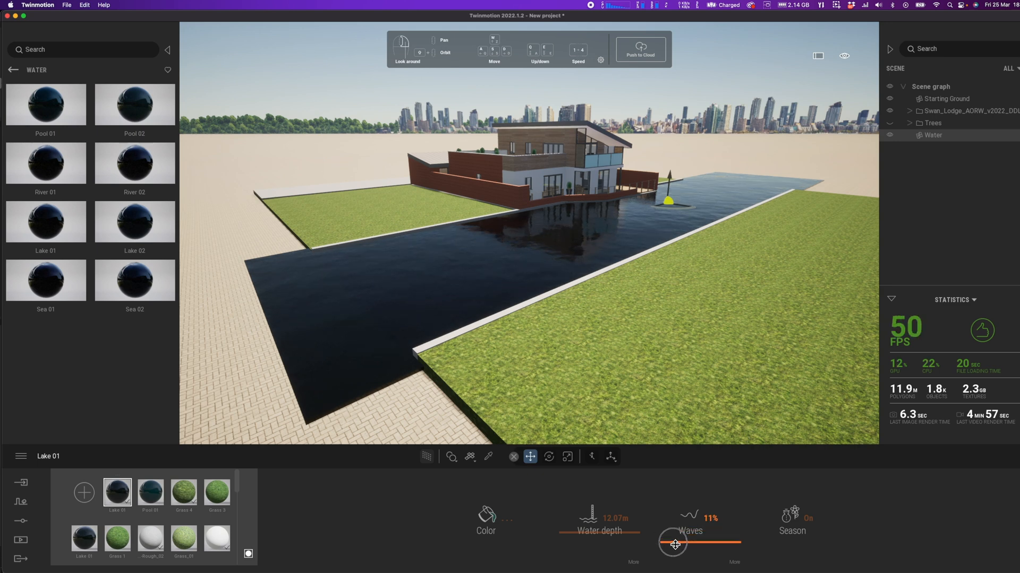
left_click_drag(673, 544, 683, 544)
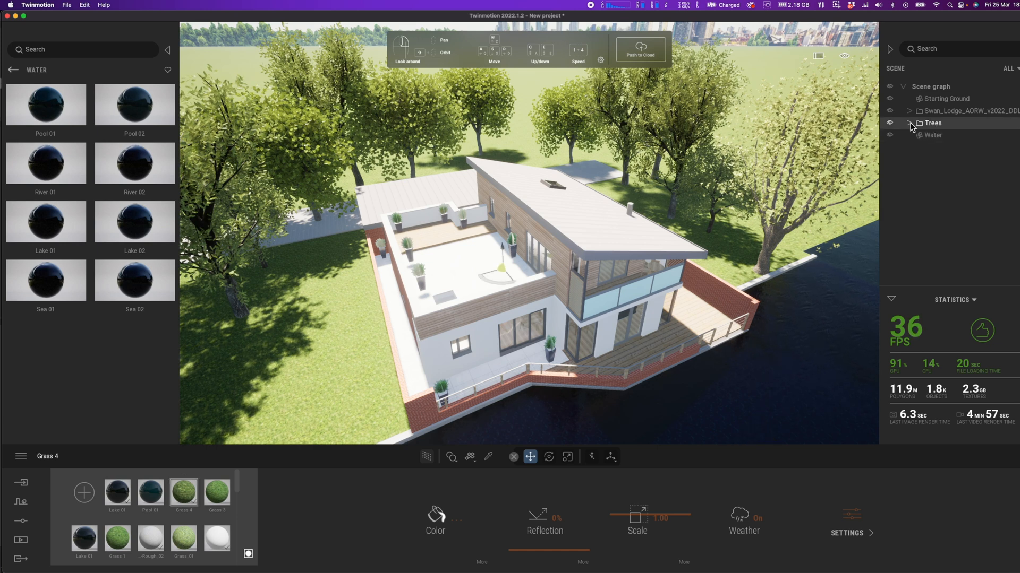
- Show the Trees container again and expand it to list each oak
left_click(910, 123)
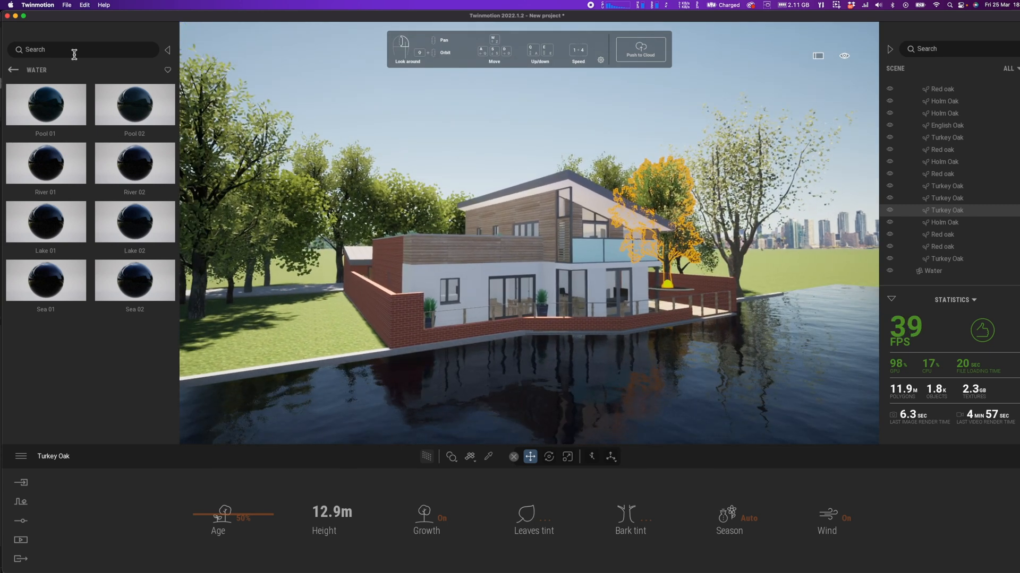
- Place InflatableBoat 1 from Vehicles > Boats into the scene
left_click(12, 71)
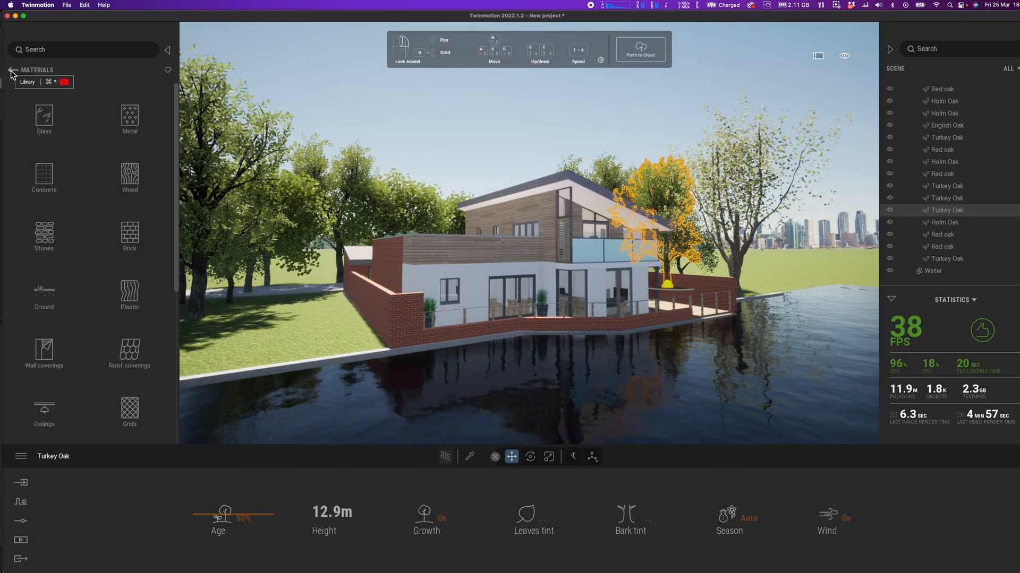
left_click(10, 73)
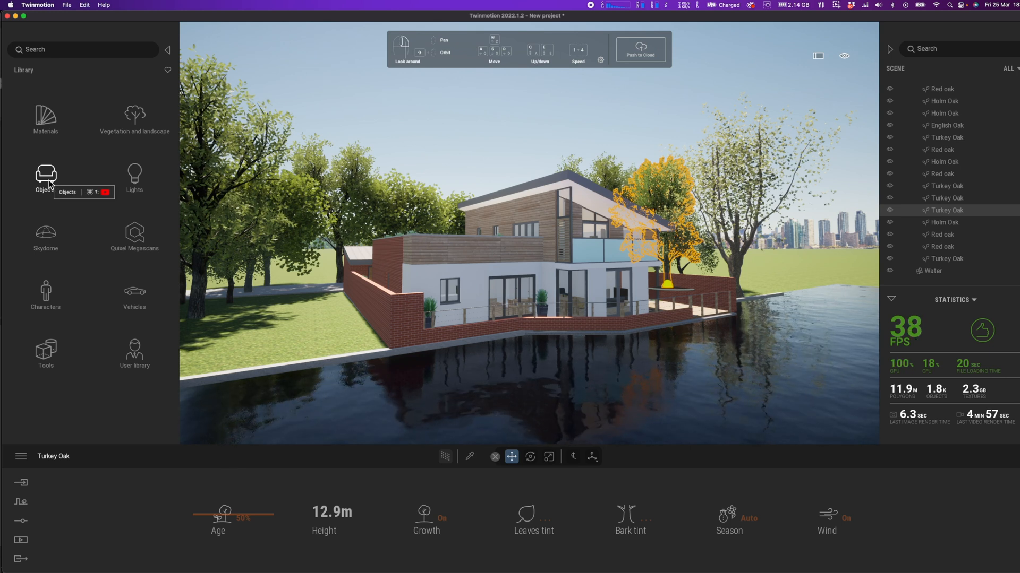
left_click(45, 175)
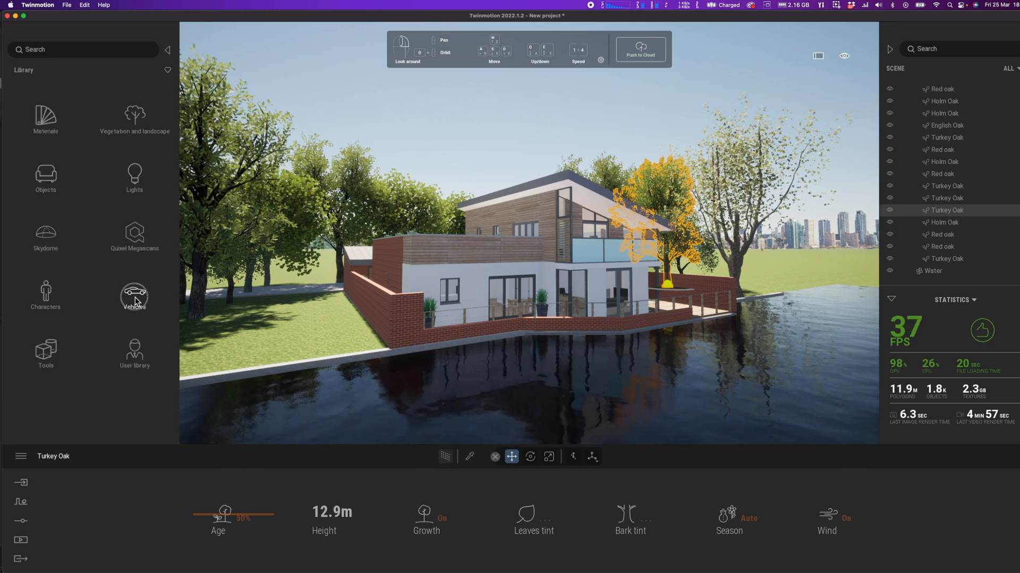
left_click(135, 296)
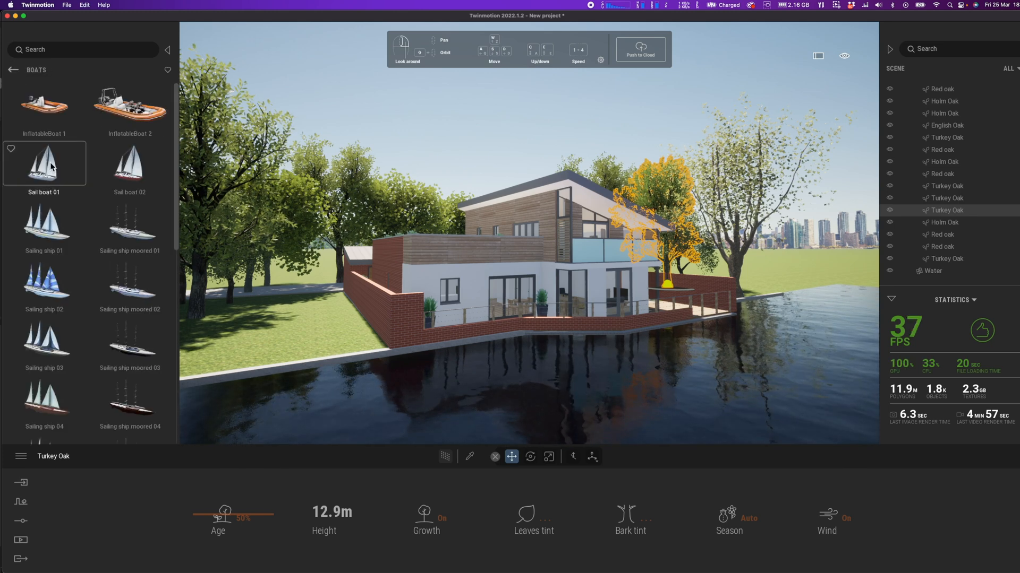
left_click_drag(45, 104, 426, 370)
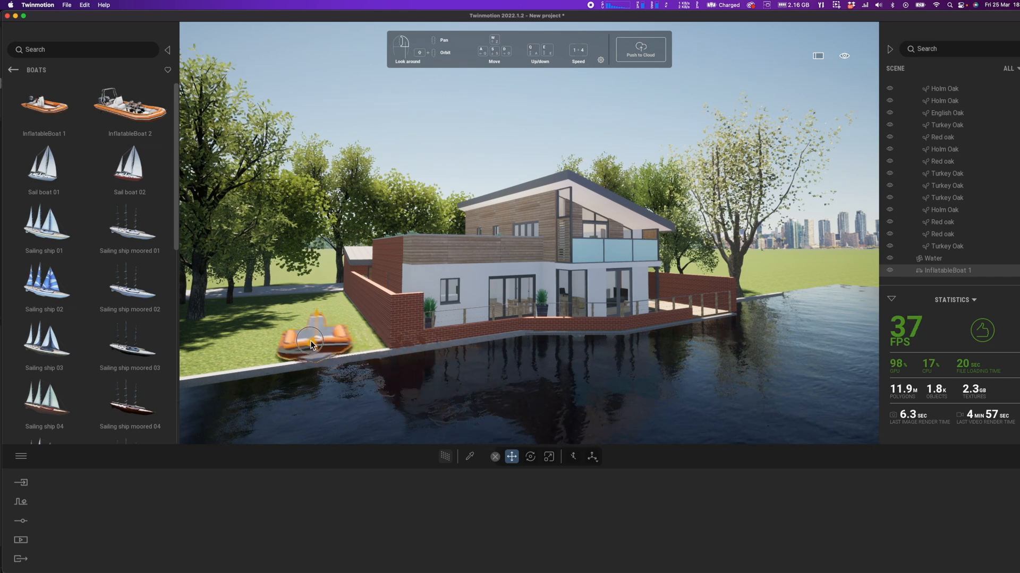
- Move the inflatable boat onto the canal water in front of the house
left_click_drag(312, 343, 435, 254)
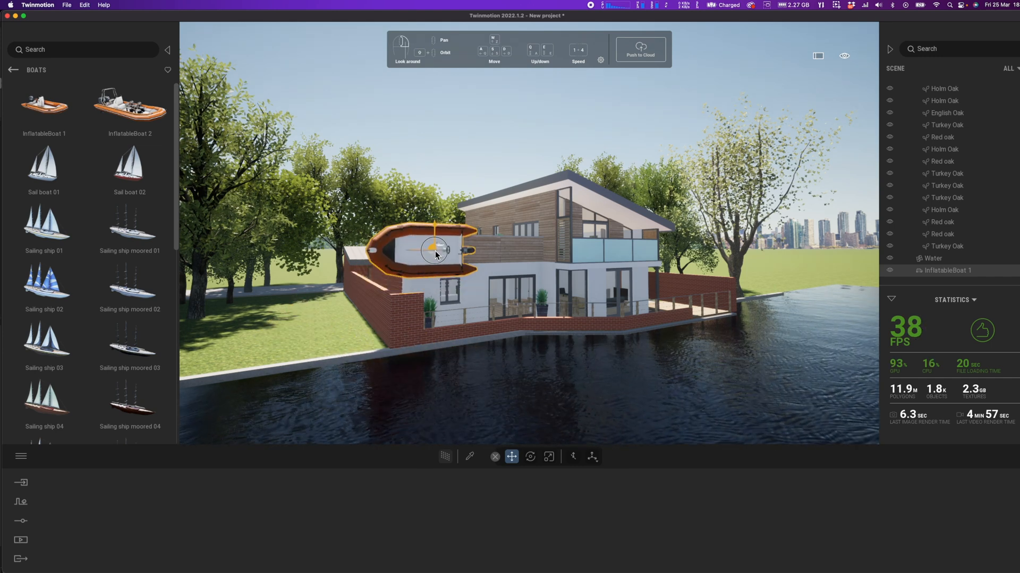
left_click_drag(434, 250, 470, 377)
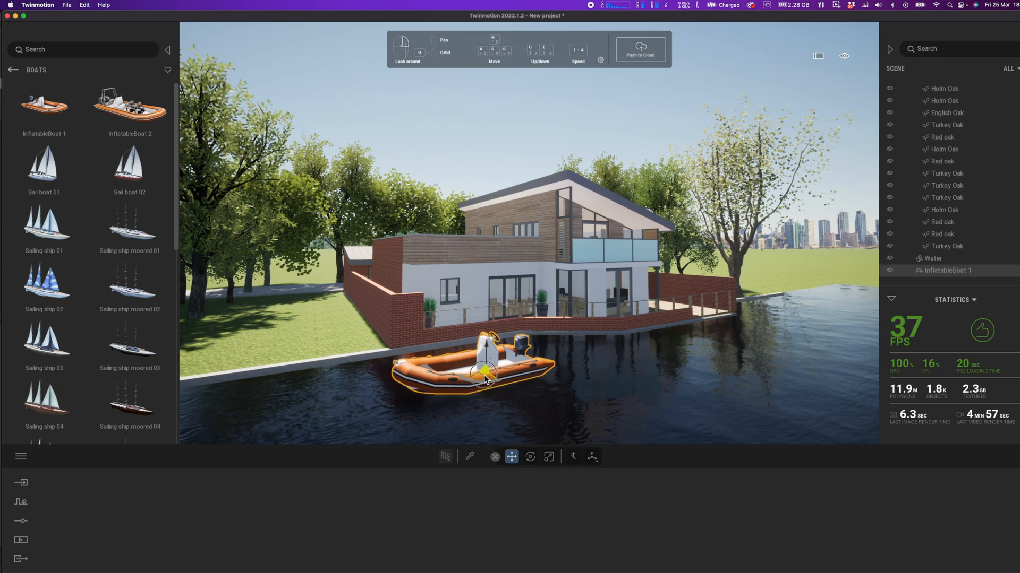
left_click_drag(484, 364, 494, 361)
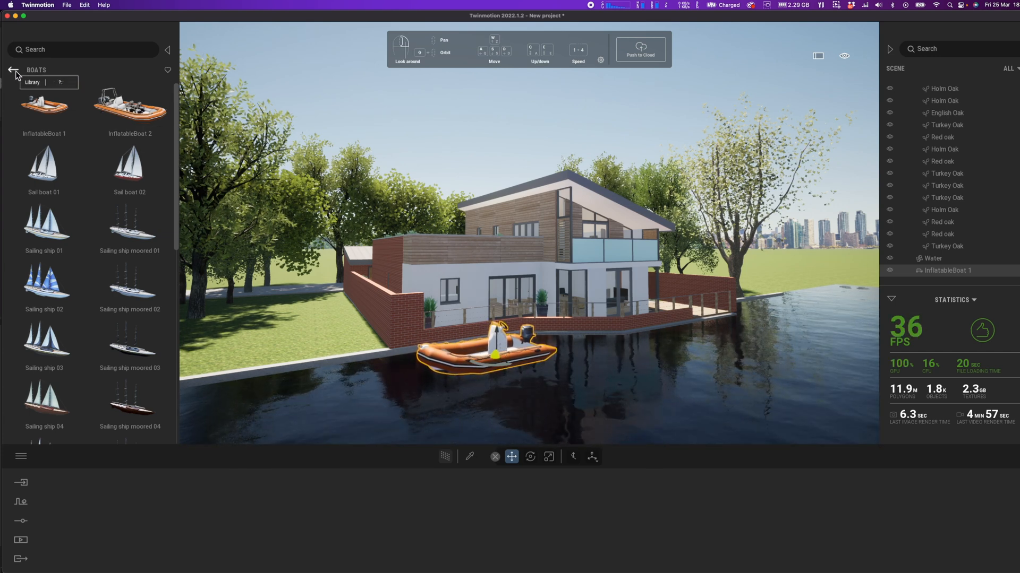
- Park Sedan 01 and Sedan 06 in the driveway and set Sedan 06's colour to Light blue
left_click(12, 71)
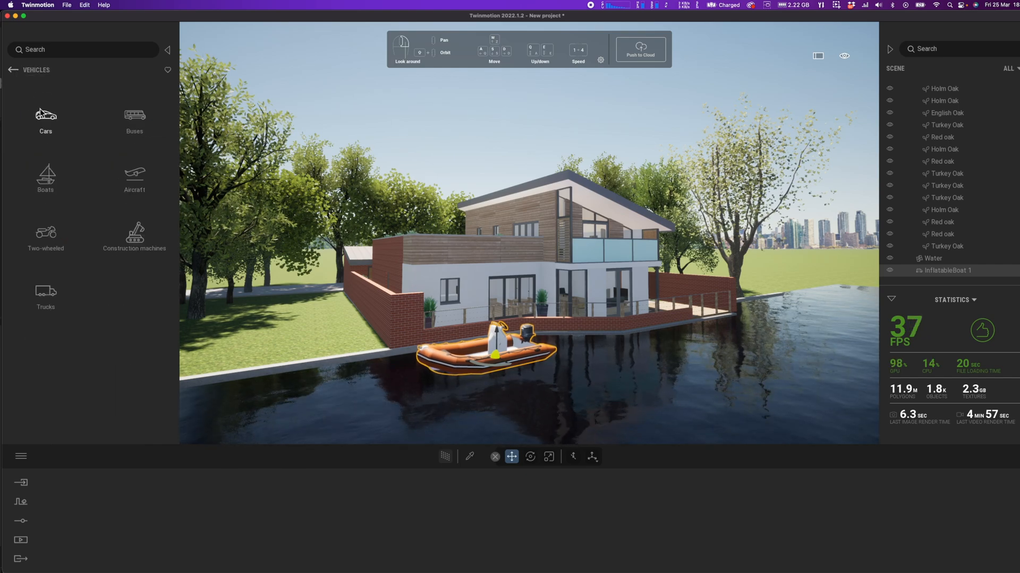
left_click(46, 120)
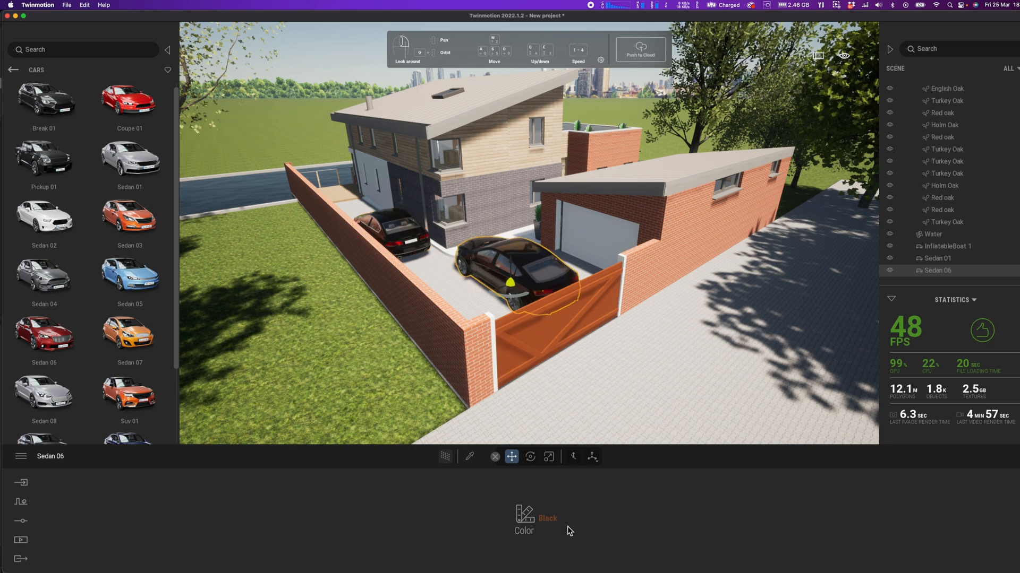
left_click(573, 383)
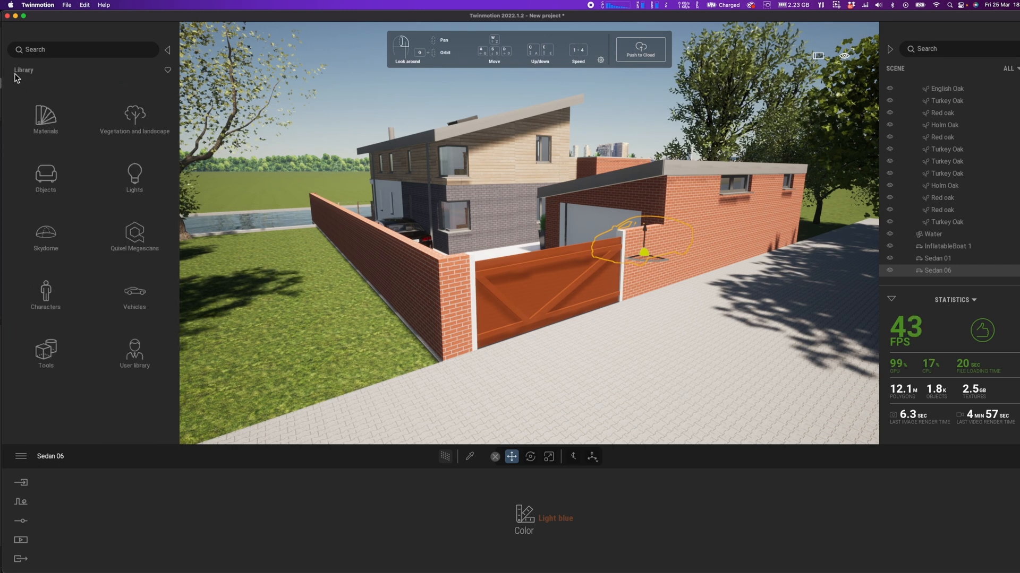
- Apply Oak 03 G wood material to the driveway gate, then browse the Brick materials
left_click(46, 120)
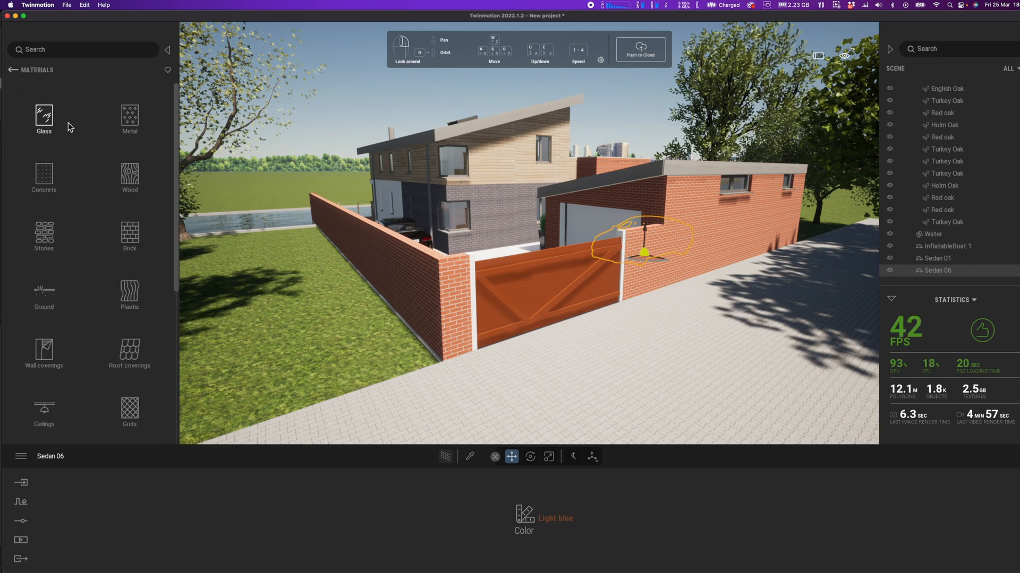
left_click(130, 175)
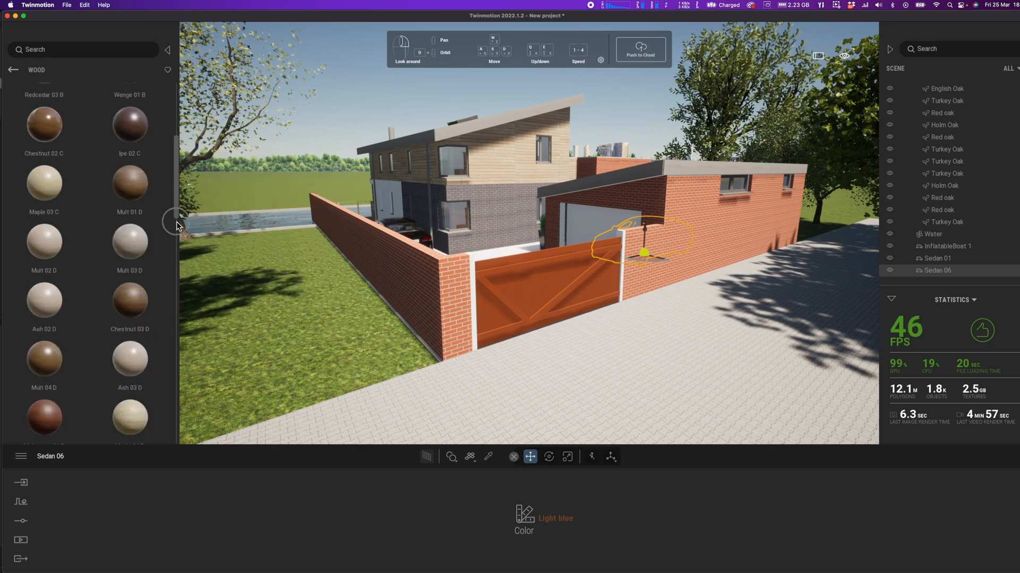
scroll("down", 3)
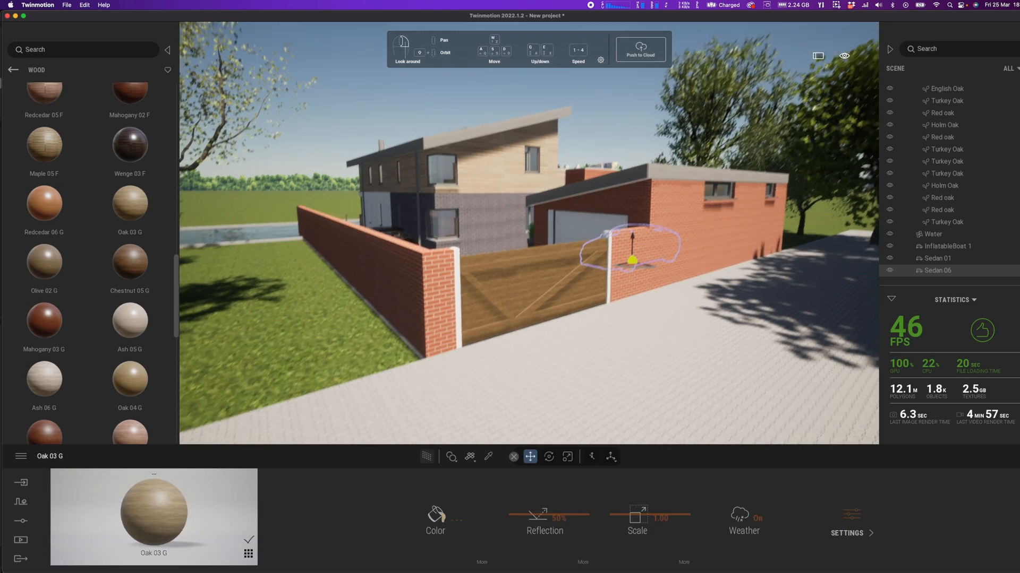
left_click(13, 70)
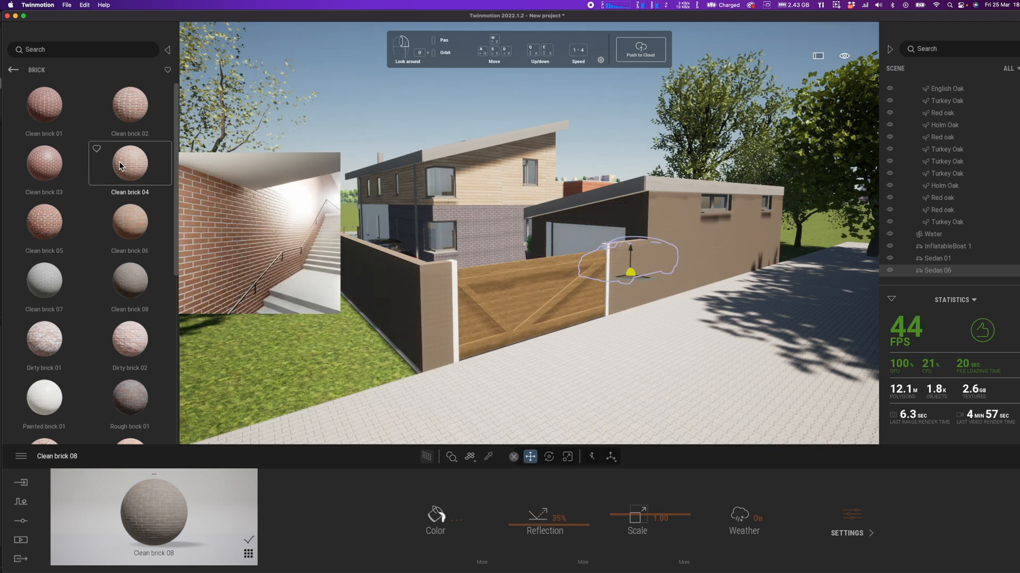
left_click(130, 164)
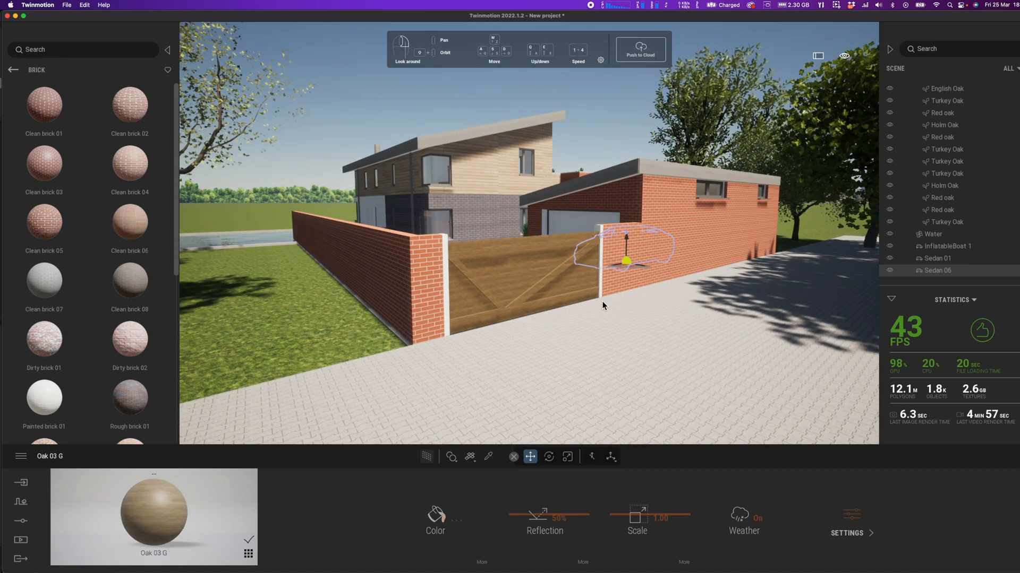
- Apply a grey tint to the brick and Timber_Baording_2 materials via the Color Picker
left_click(488, 455)
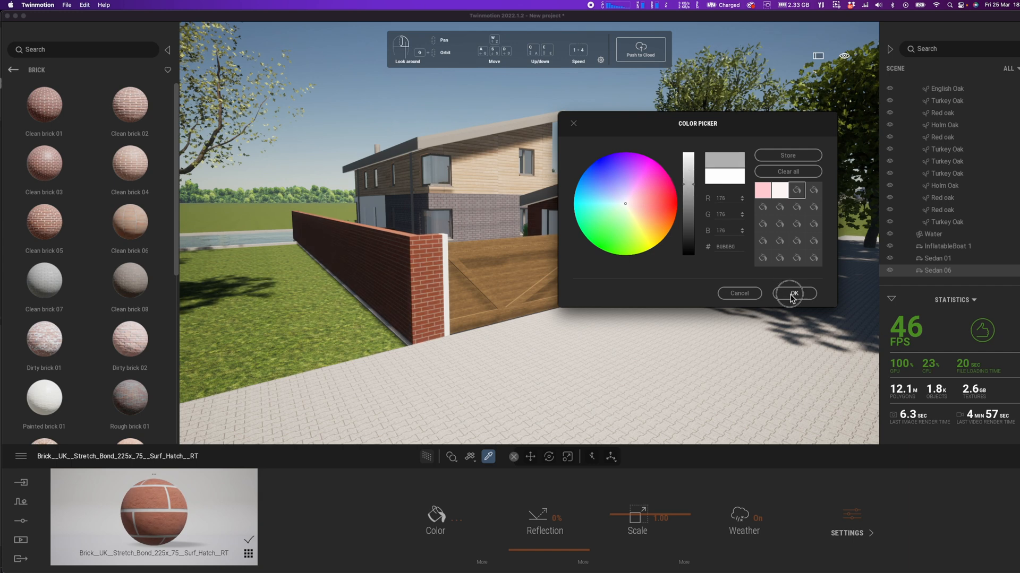
left_click(793, 293)
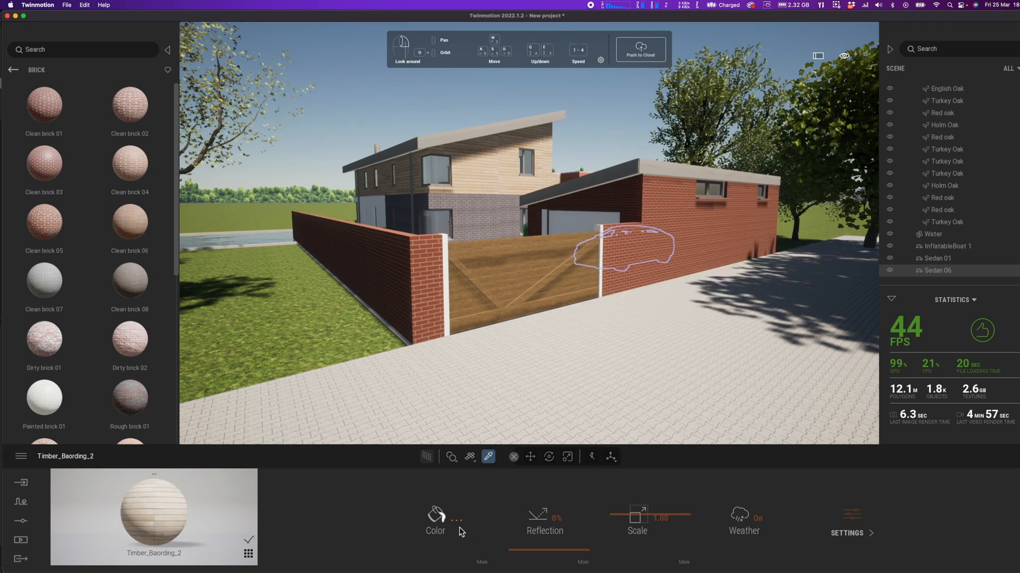
left_click(435, 517)
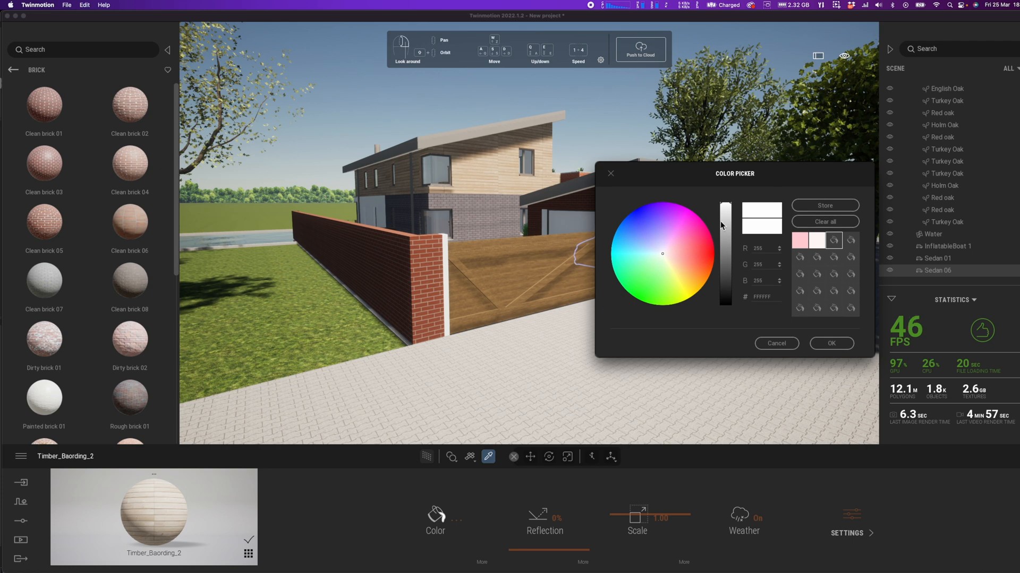
left_click_drag(726, 215, 730, 239)
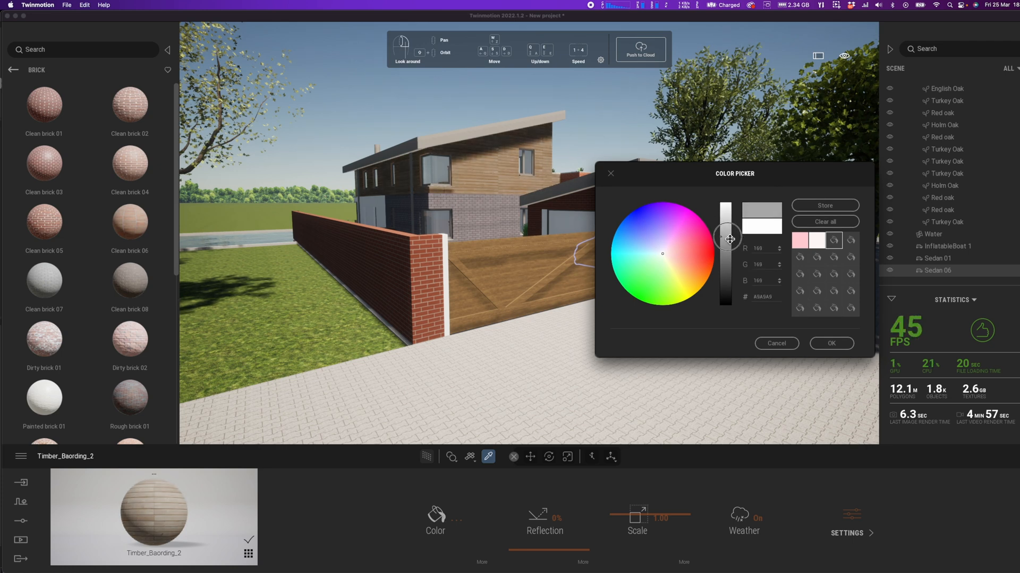
left_click(830, 343)
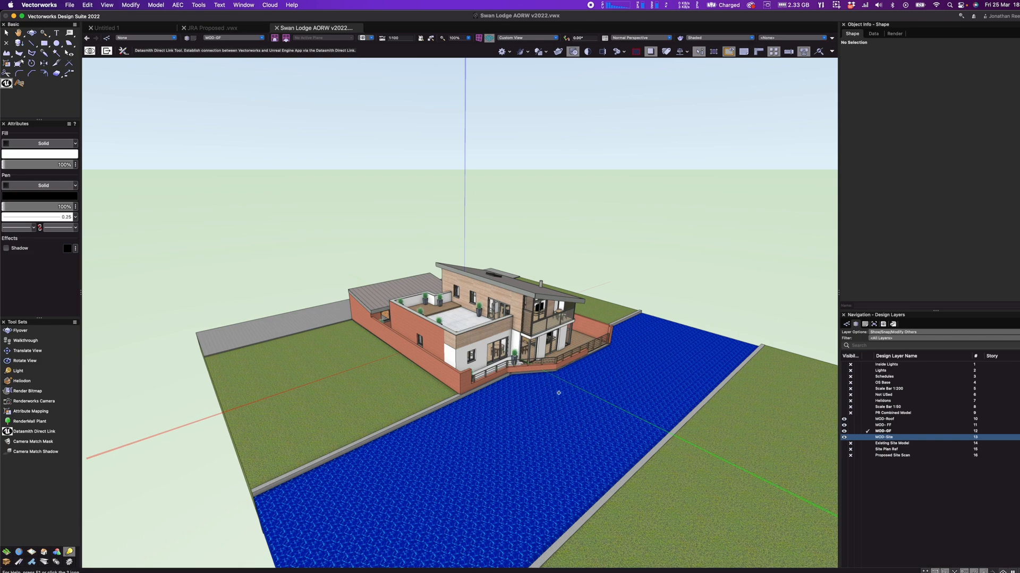
- Orbit round to face the garage and select the driveway slab extrude for reshaping
left_click_drag(557, 392, 480, 395)
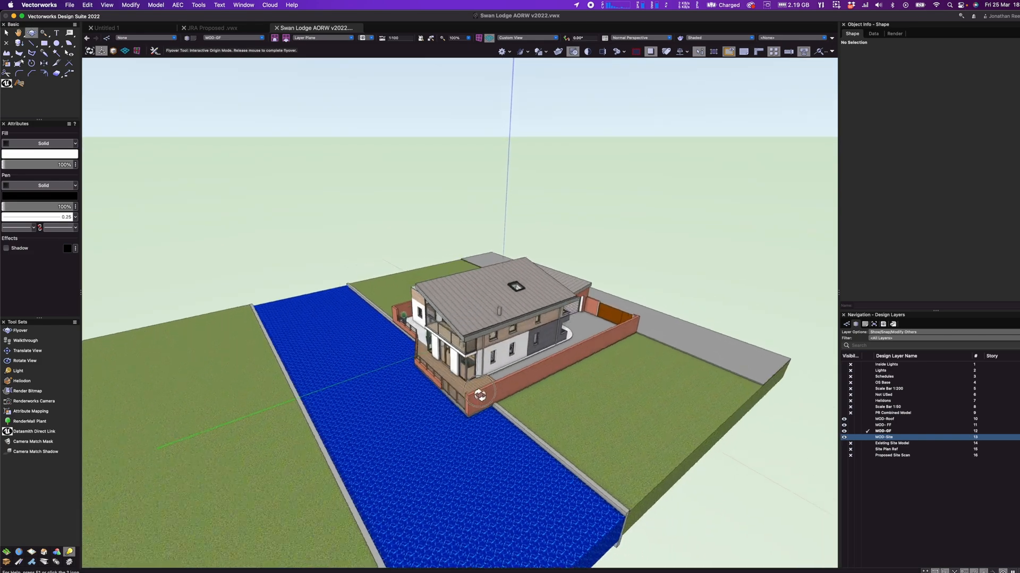
left_click_drag(479, 395, 348, 388)
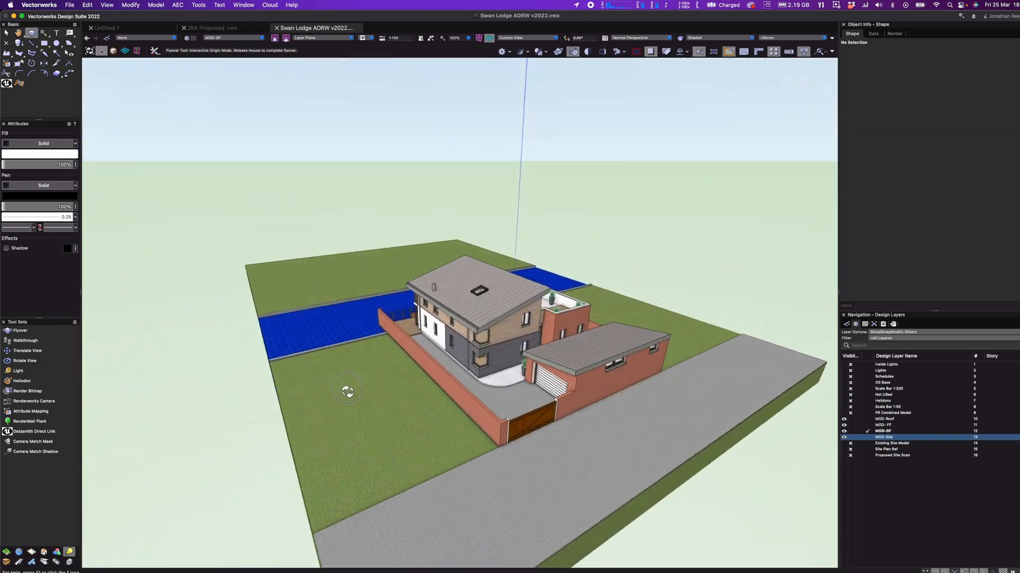
left_click_drag(348, 390, 571, 351)
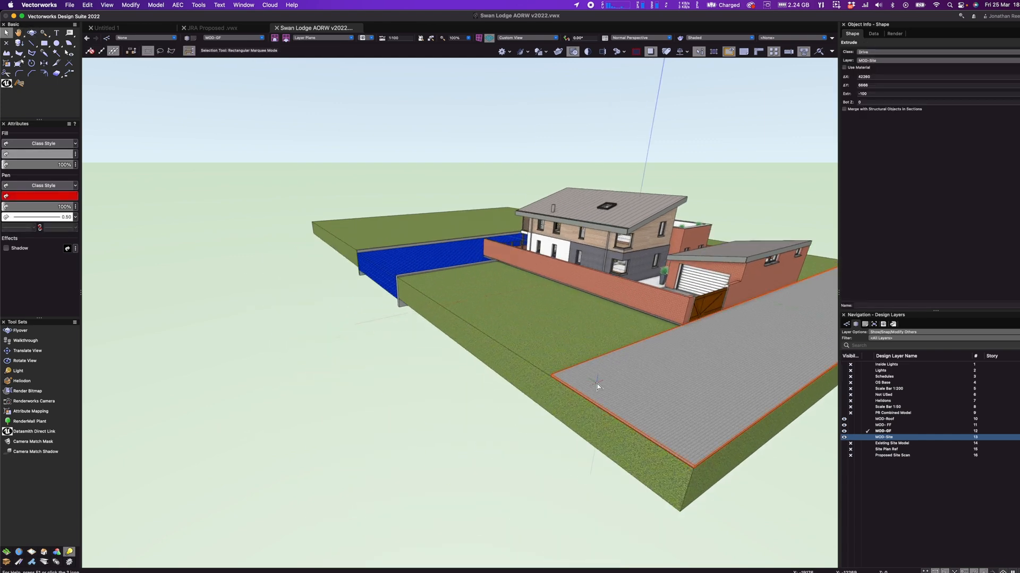
left_click(526, 37)
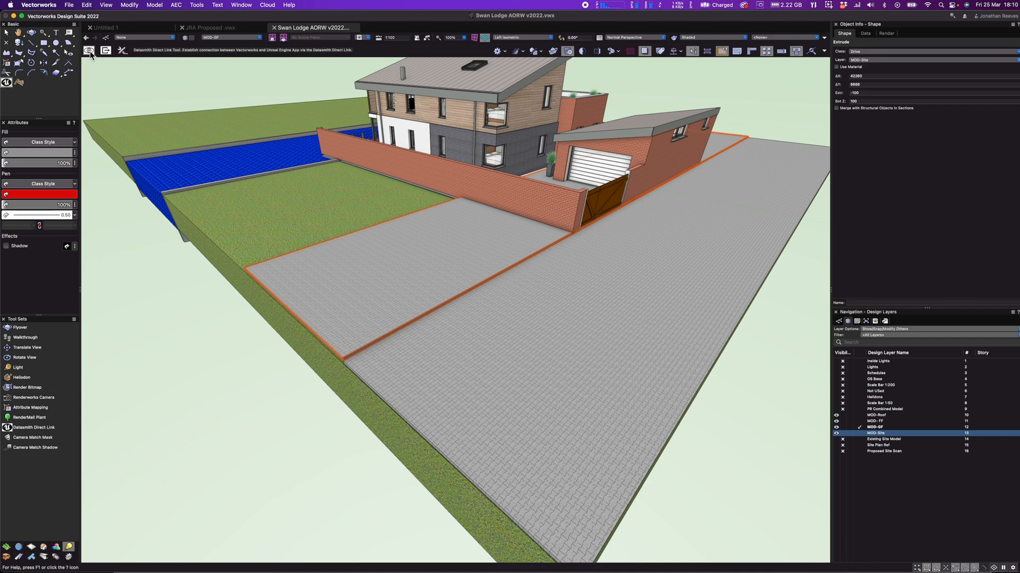
mouse_move(543, 438)
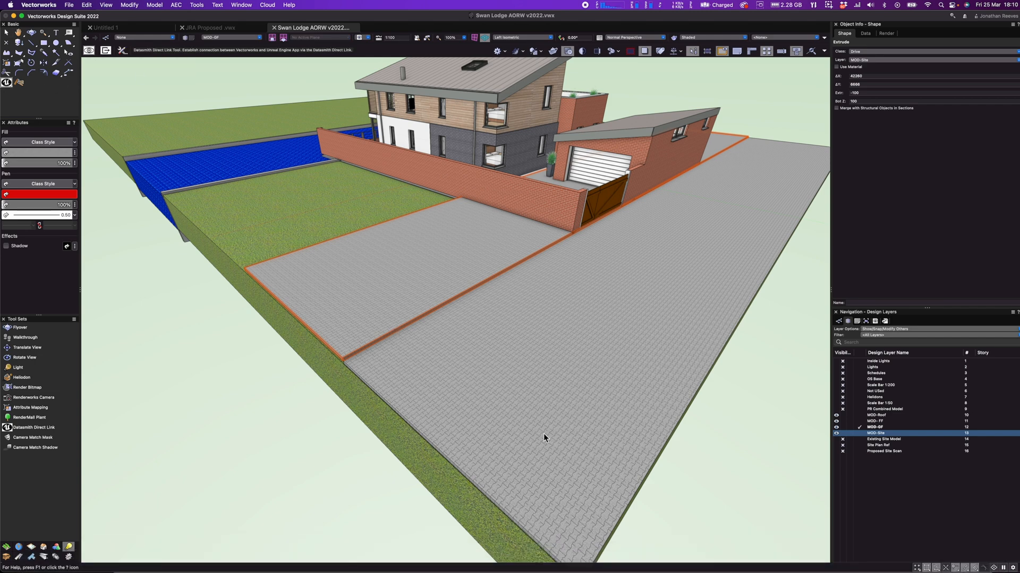
mouse_move(531, 414)
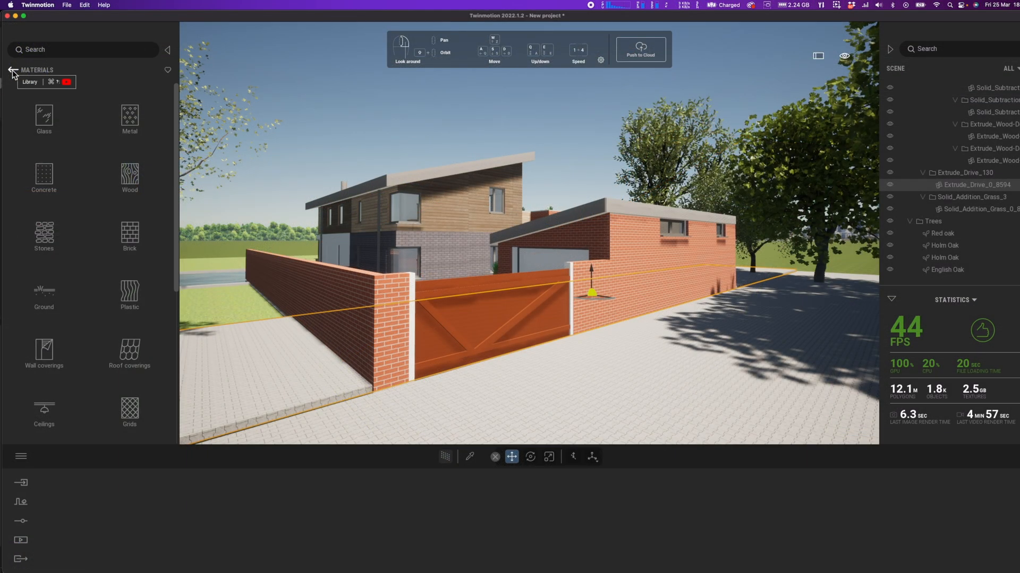
- Place two Animated humans, Emilie and Adil, on the paving beside the brick wall
left_click(12, 70)
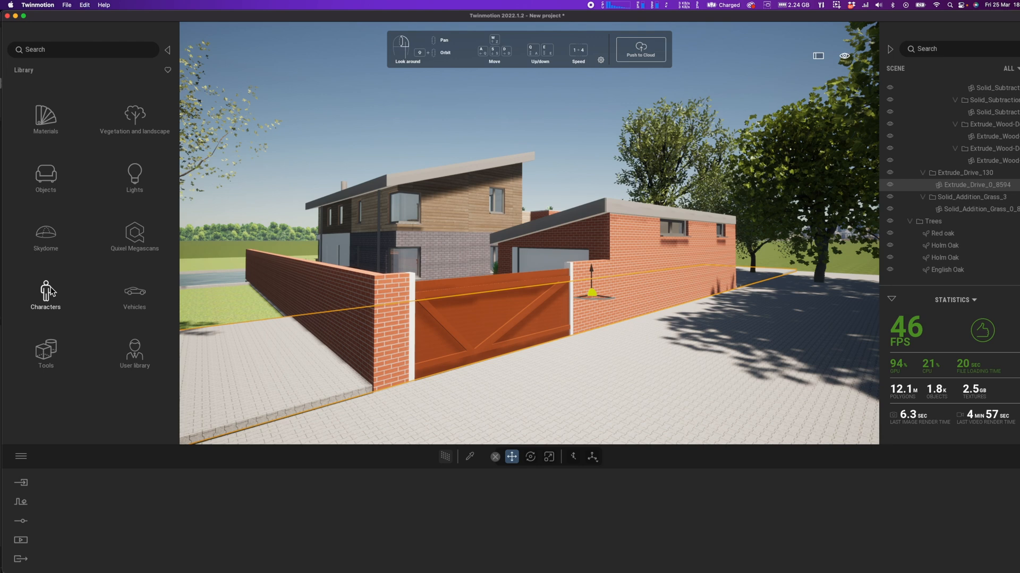
left_click(45, 294)
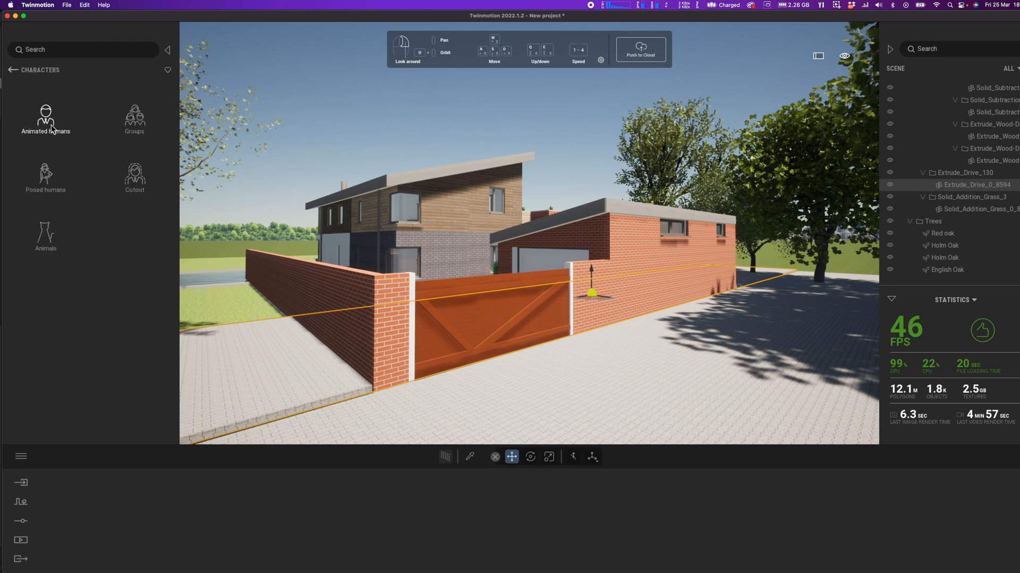
left_click(45, 117)
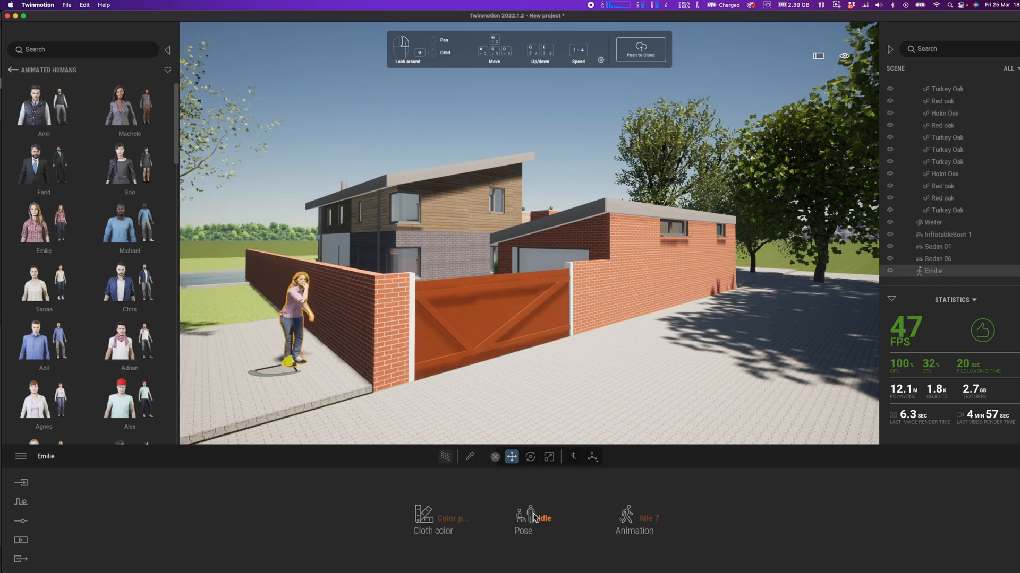
left_click(523, 517)
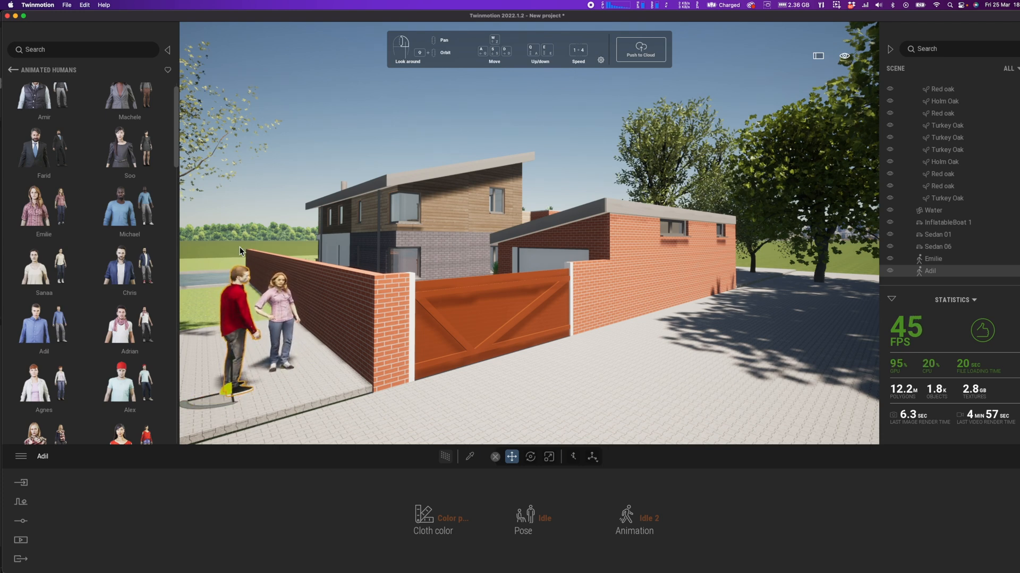
left_click(13, 70)
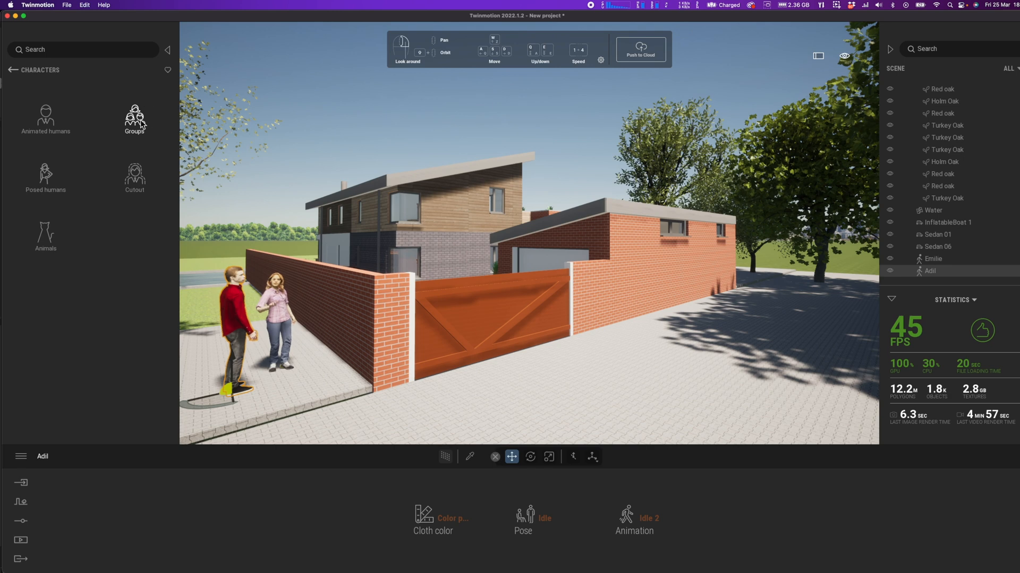
- Add a character group on the lawn and posed figure Emmet by the gate, then bring up Media
left_click(134, 116)
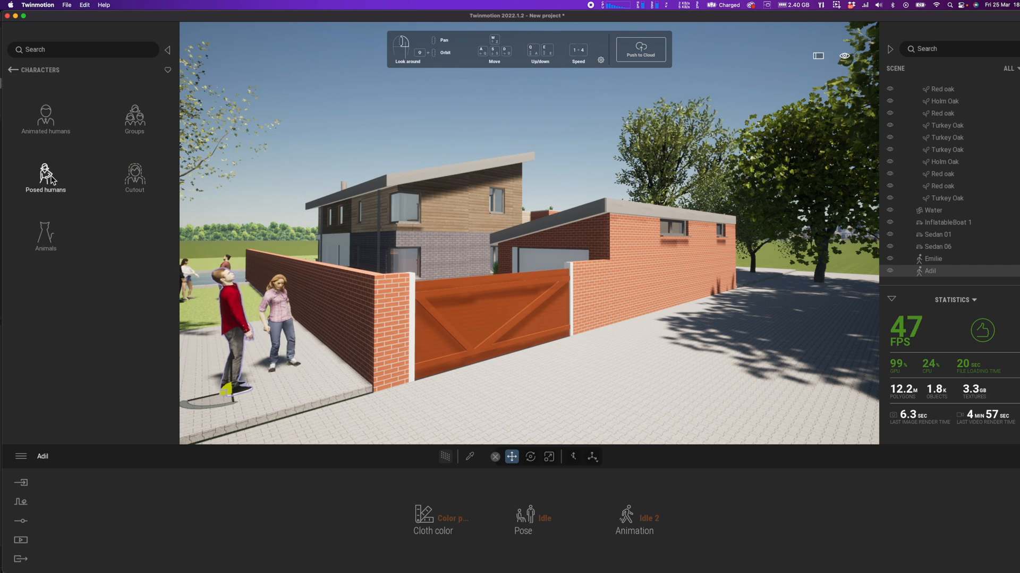
left_click(46, 176)
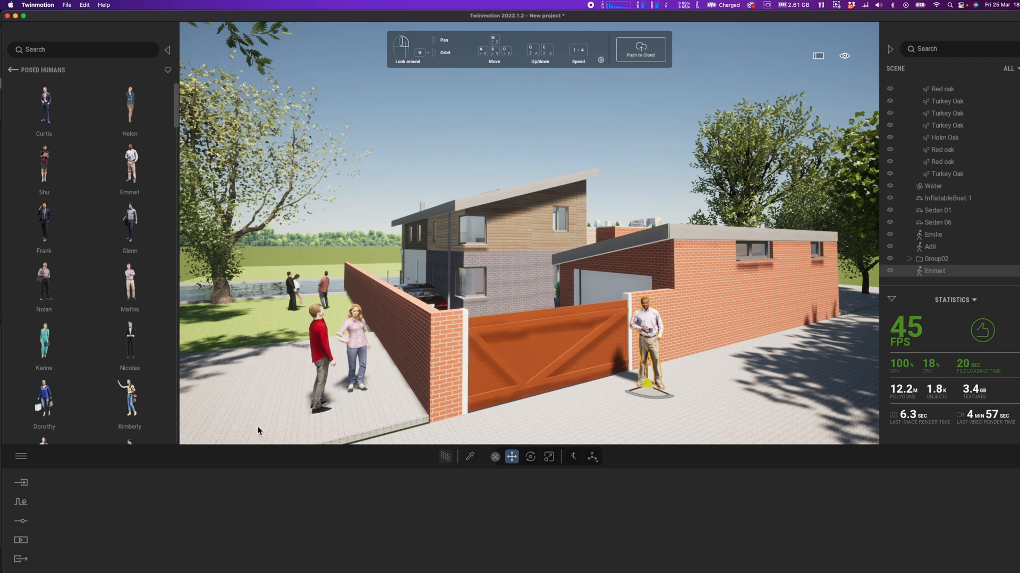
left_click(20, 541)
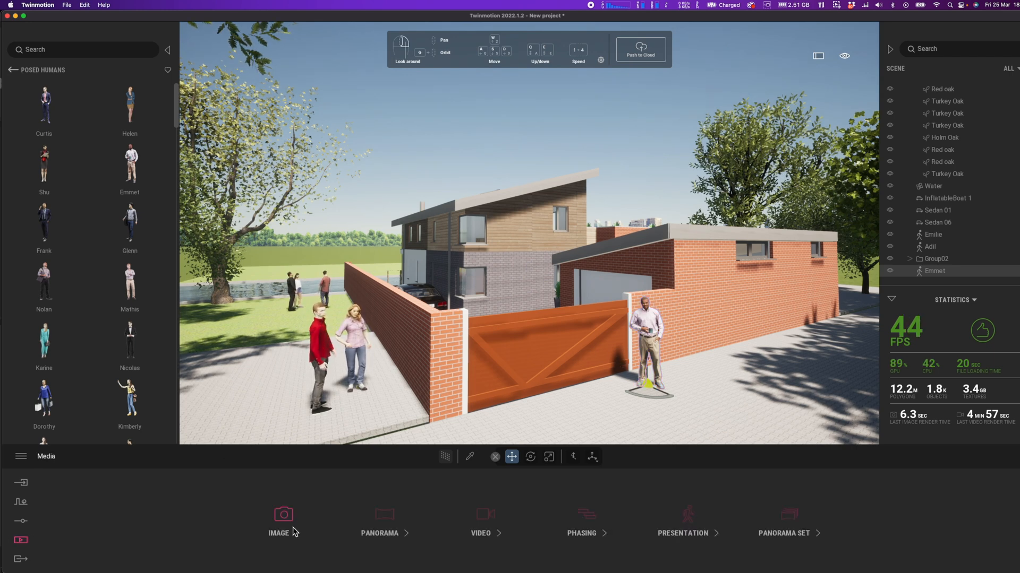
- Create still shot Image1 of the gate view and open its Location settings
left_click(282, 523)
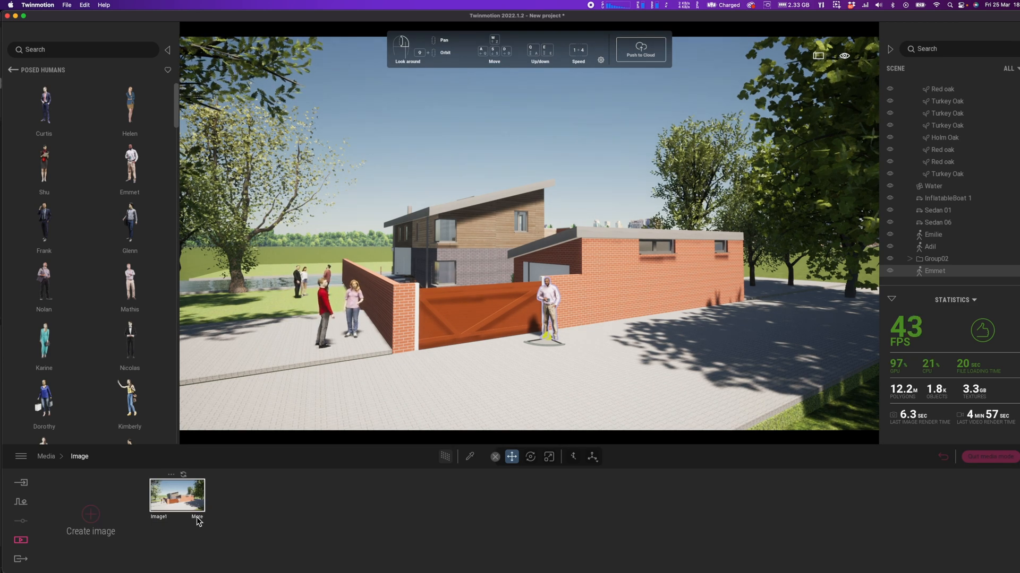
left_click(176, 496)
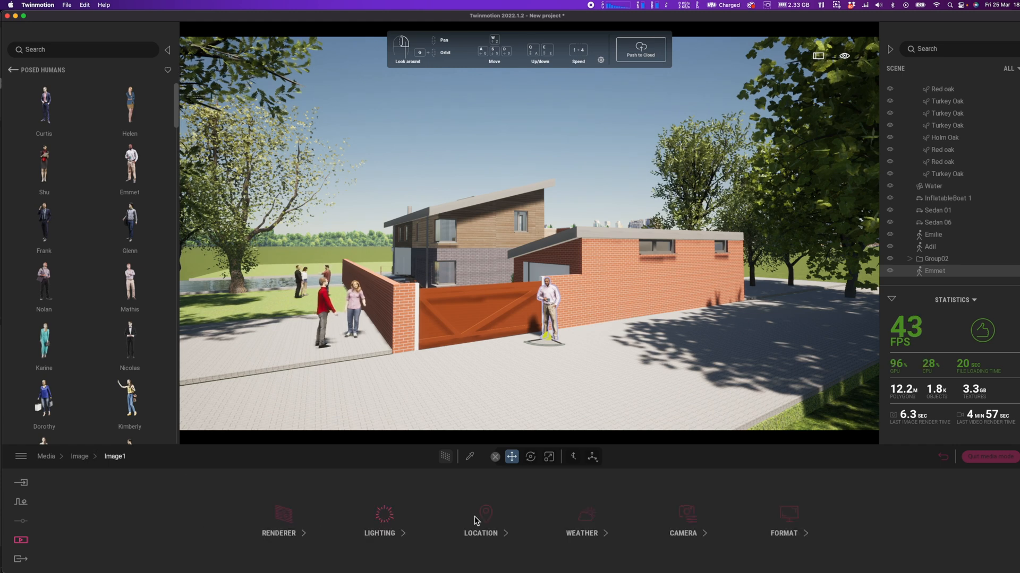
left_click(480, 520)
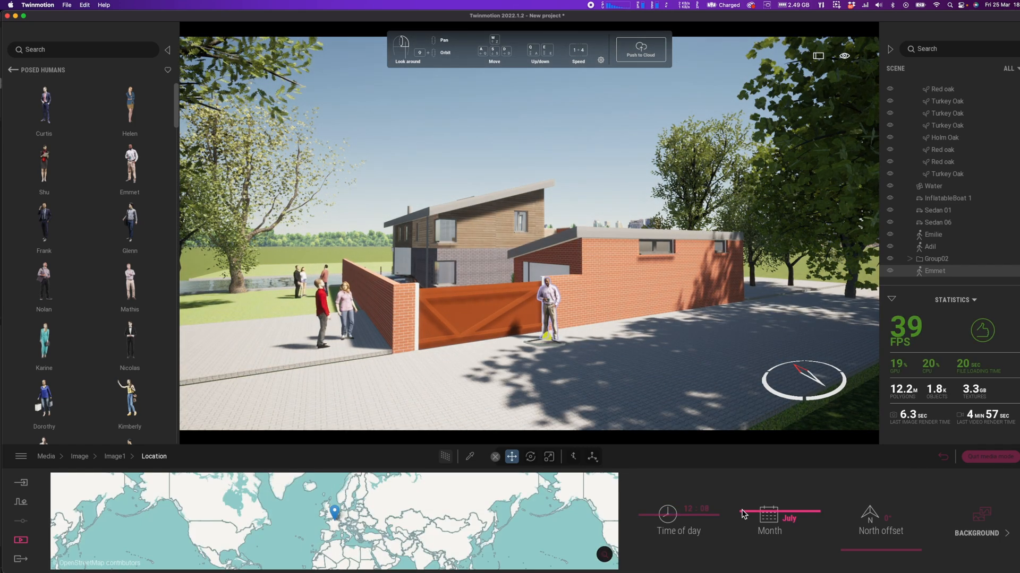
- Set Image1's month to August and rotate the north offset to around 89° for new shadows
left_click_drag(745, 514, 740, 493)
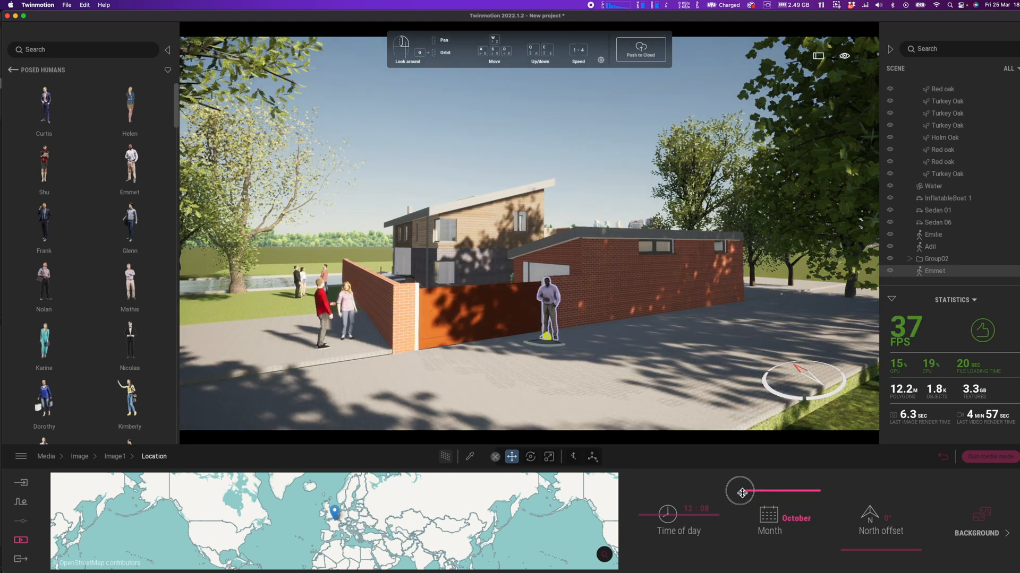
left_click_drag(741, 491, 744, 499)
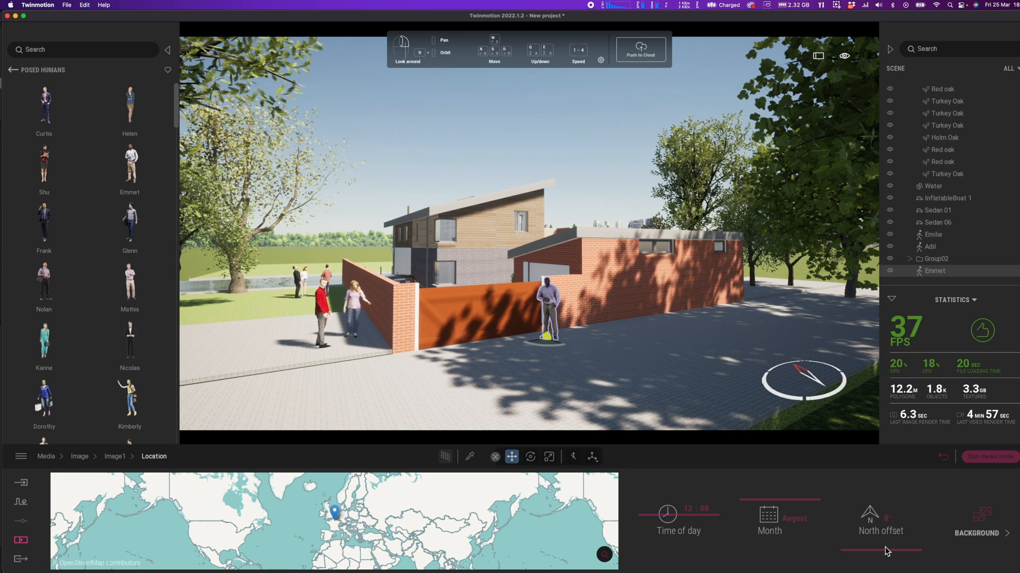
left_click_drag(881, 549, 849, 539)
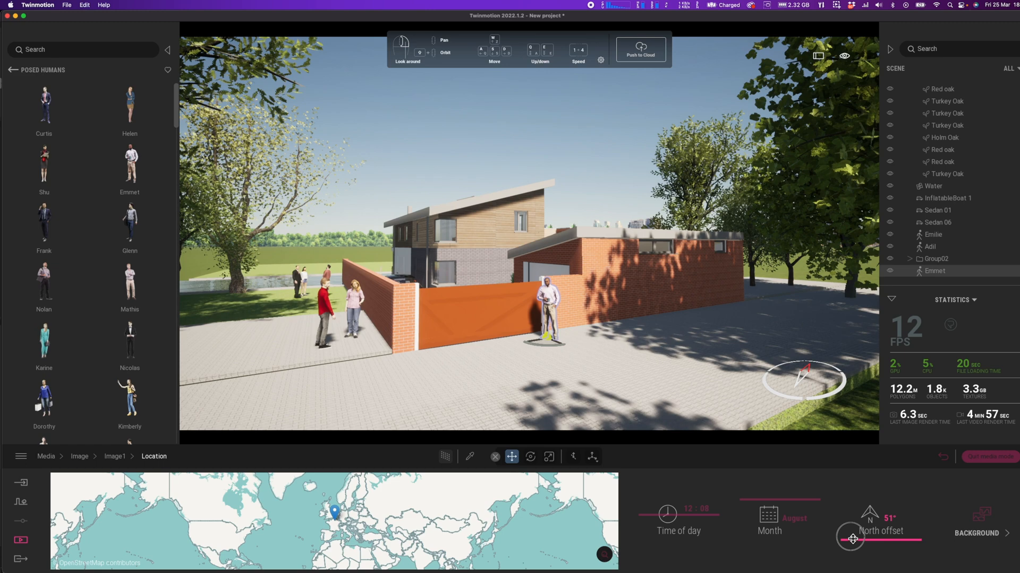
left_click_drag(851, 537, 855, 545)
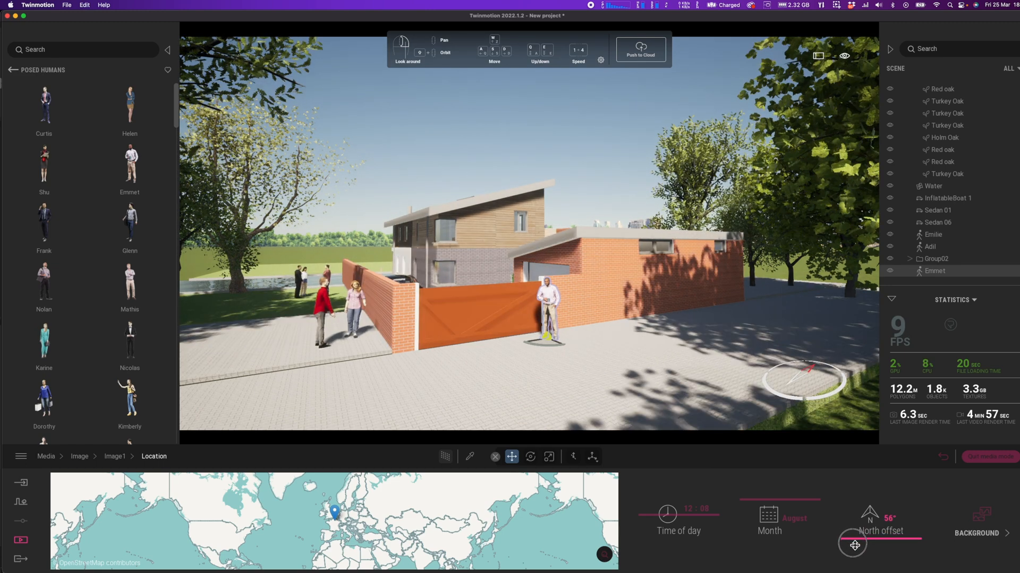
left_click_drag(853, 545, 853, 561)
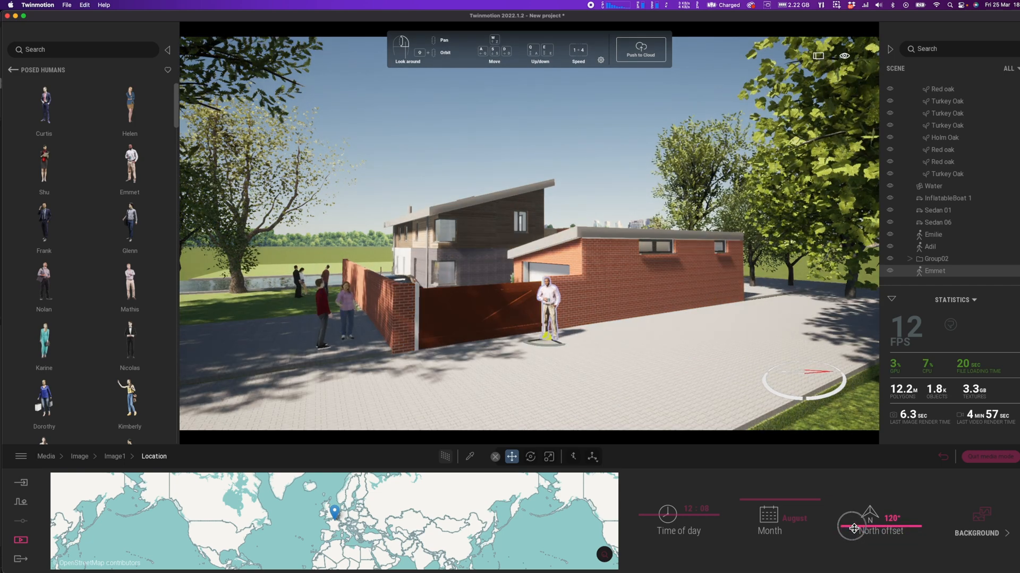
left_click_drag(853, 528, 853, 537)
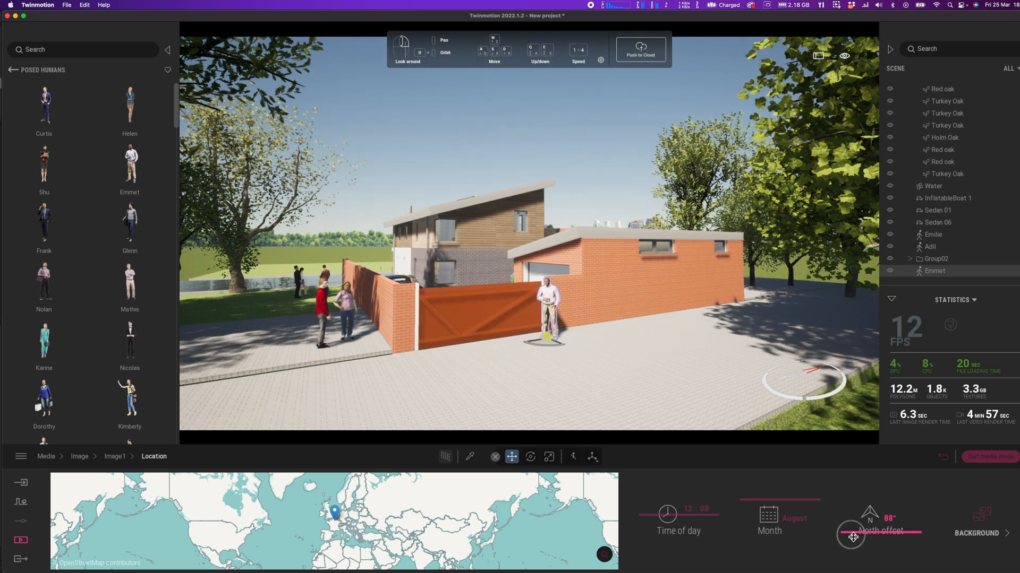
left_click_drag(854, 538, 868, 520)
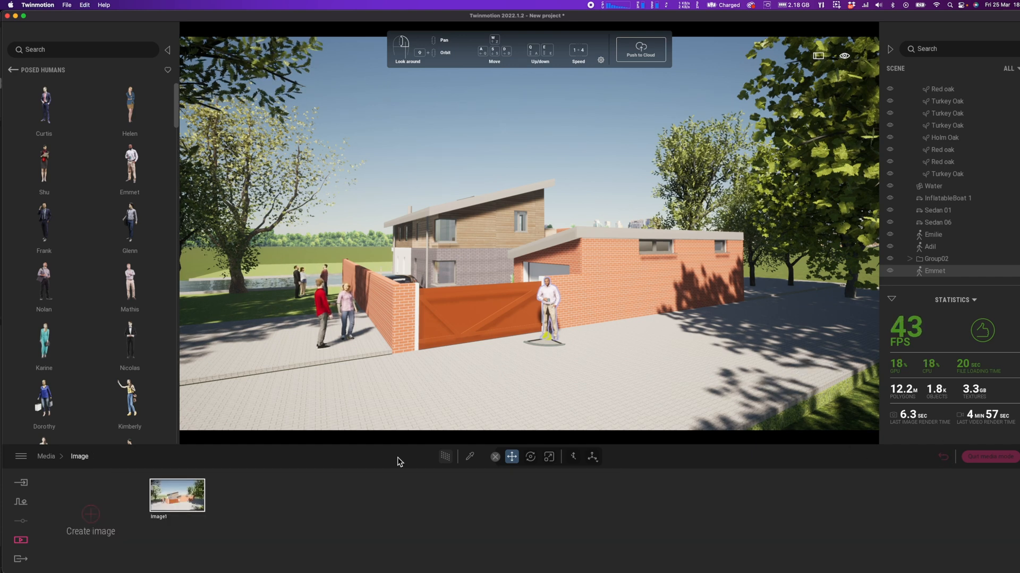
mouse_move(398, 393)
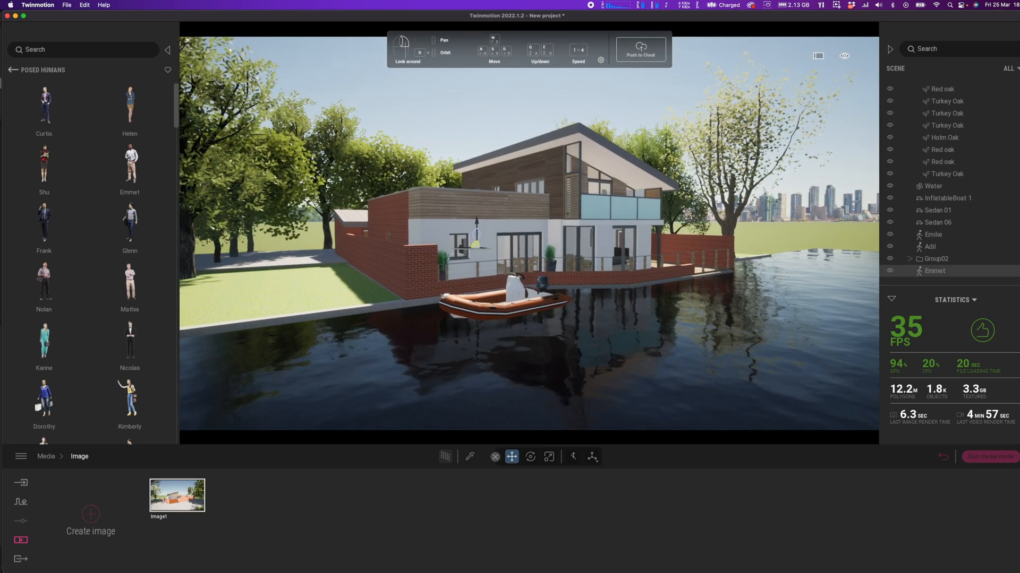
- Save the canal-side view with the inflatable boat as still shot Image2
left_click(90, 521)
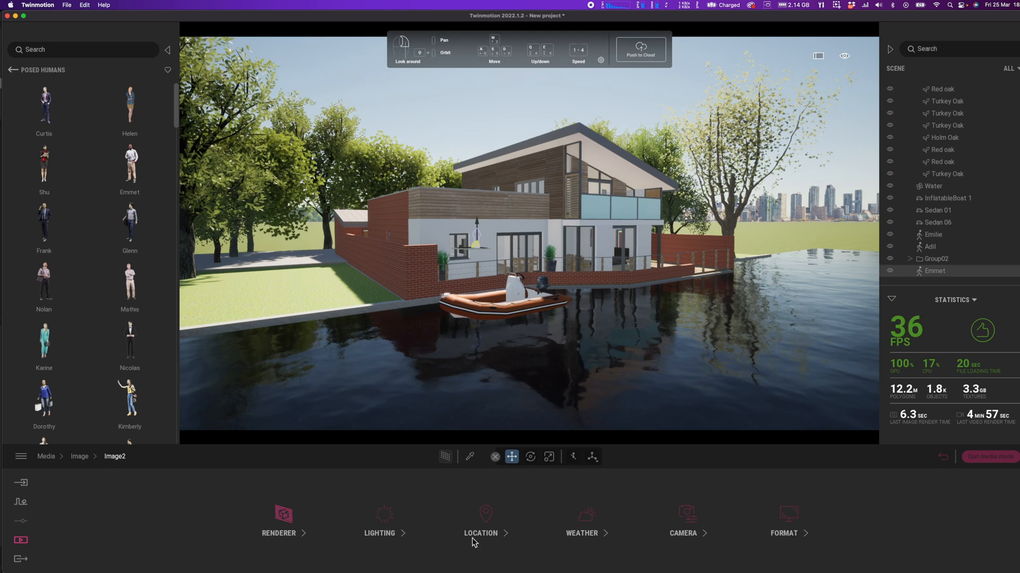
- Swap Image2's city skyline background for Countryside, rotated to about 57°
left_click(480, 520)
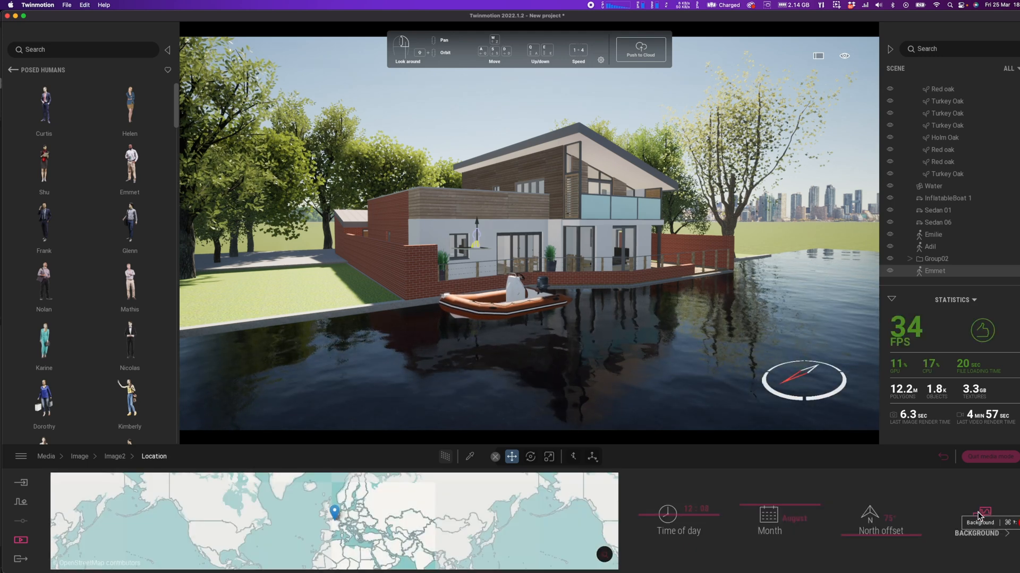
left_click(978, 527)
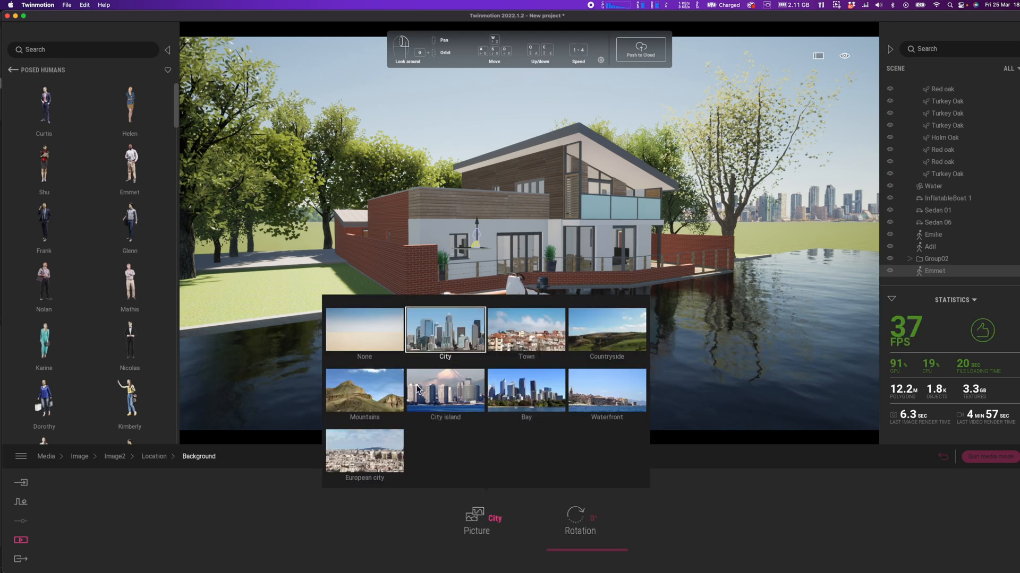
left_click(363, 329)
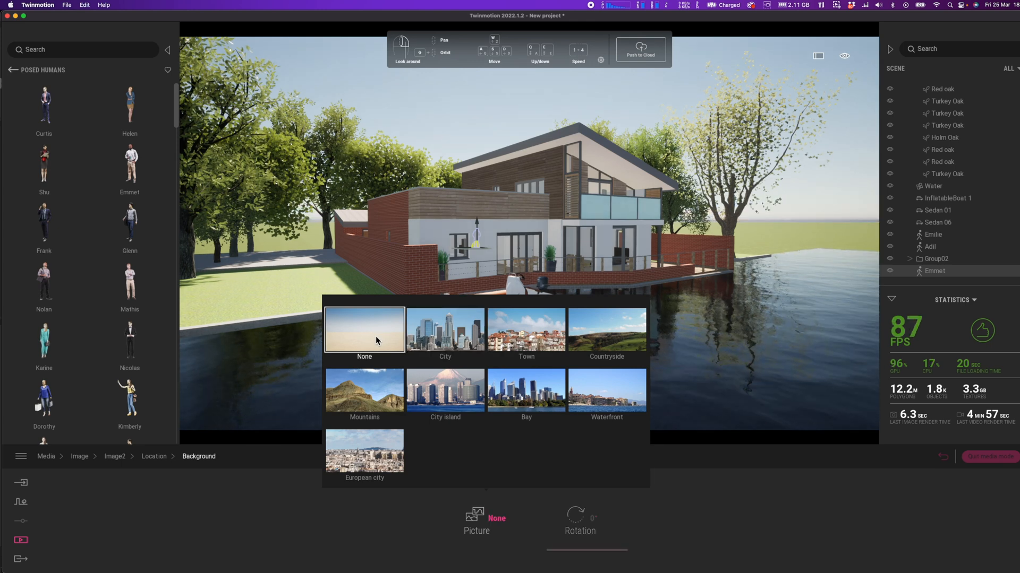
left_click(606, 330)
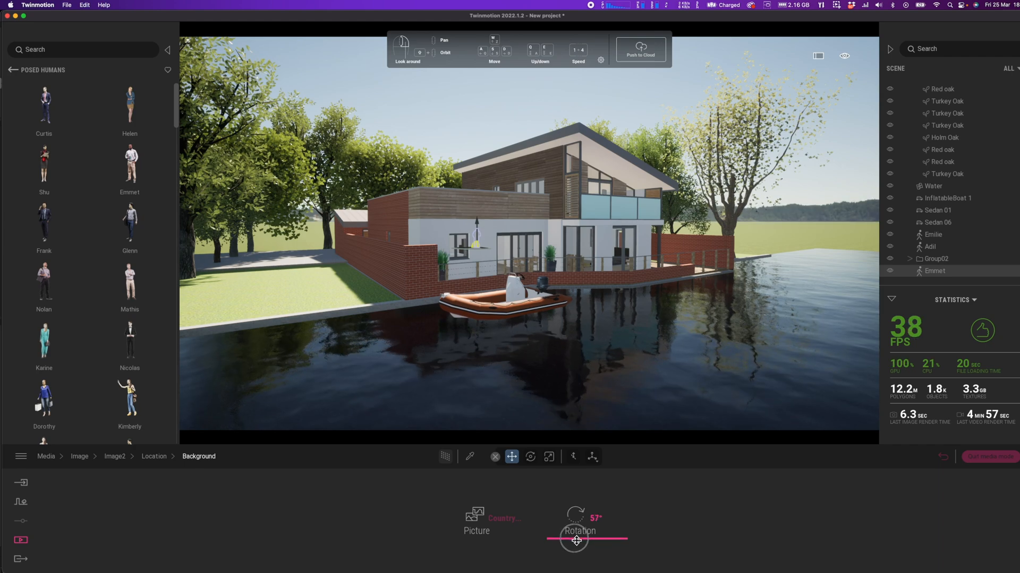
left_click_drag(575, 539, 608, 540)
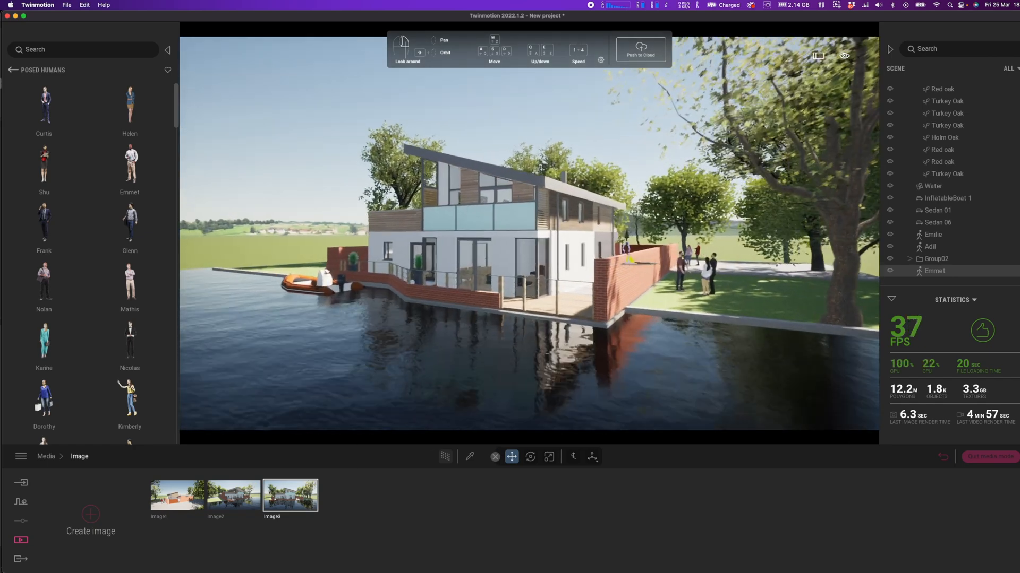
- Create Image4 of the terrace with the Weather slider pushed toward cloudy, then bring up Media
left_click(90, 521)
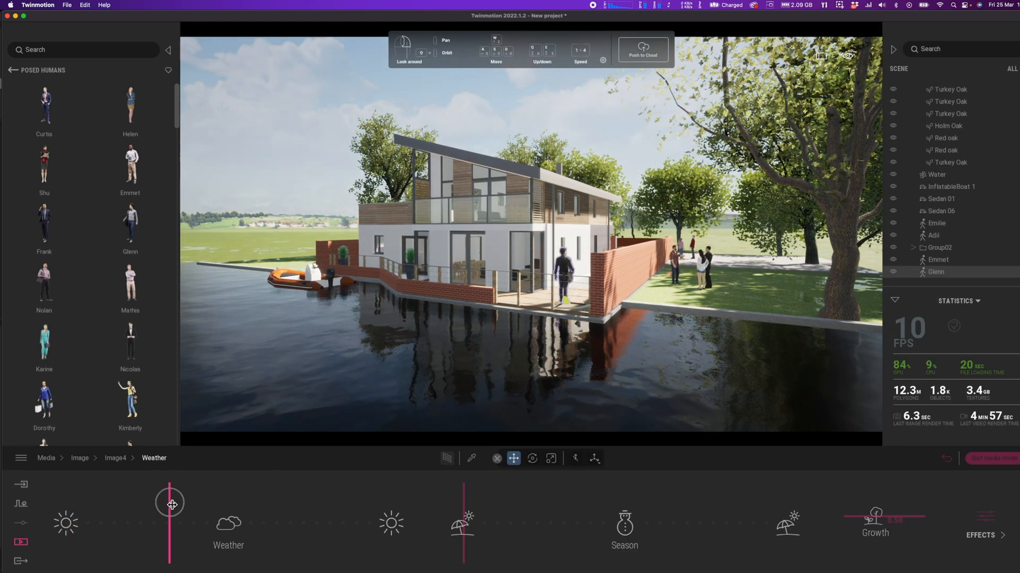
left_click_drag(171, 504, 143, 503)
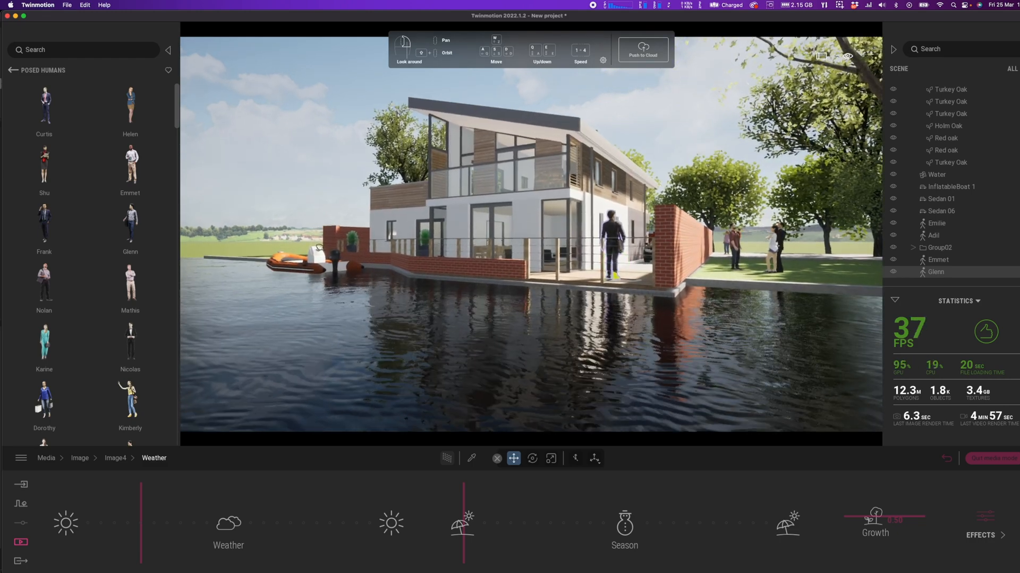
left_click(21, 538)
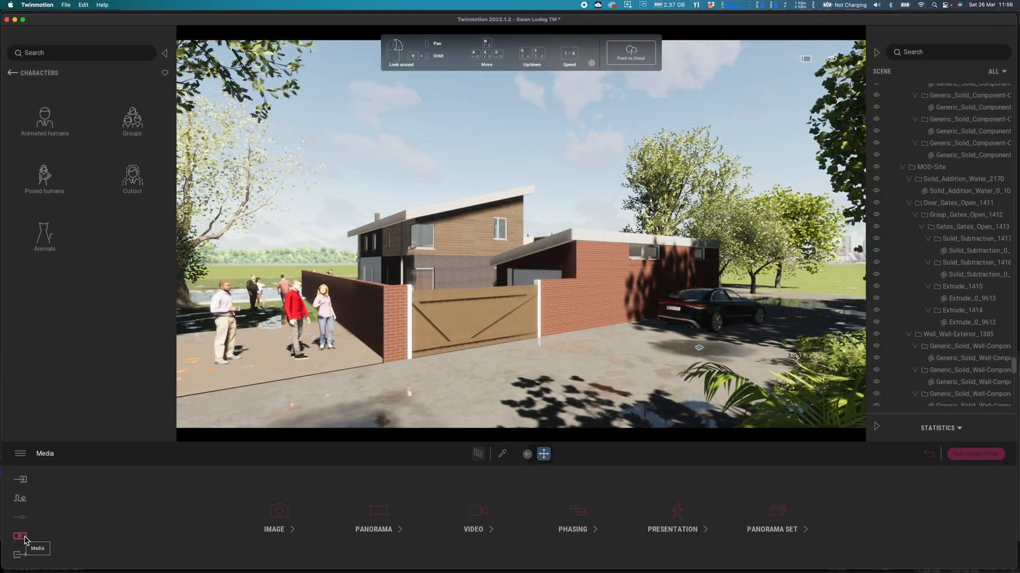
- Step through shots Image1–Image3 and open Image3's settings for the front-on canal view
left_click(274, 516)
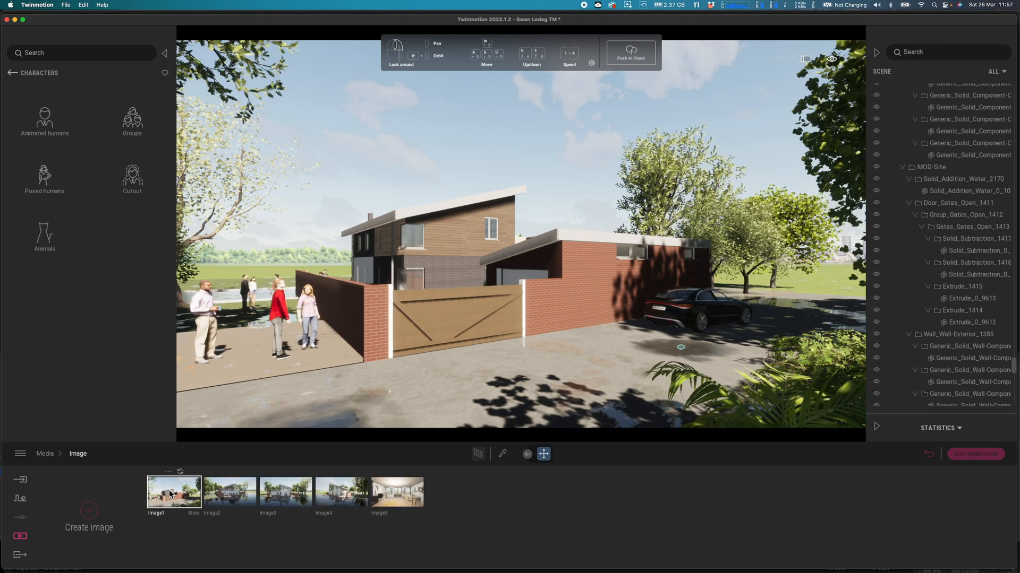
left_click(230, 491)
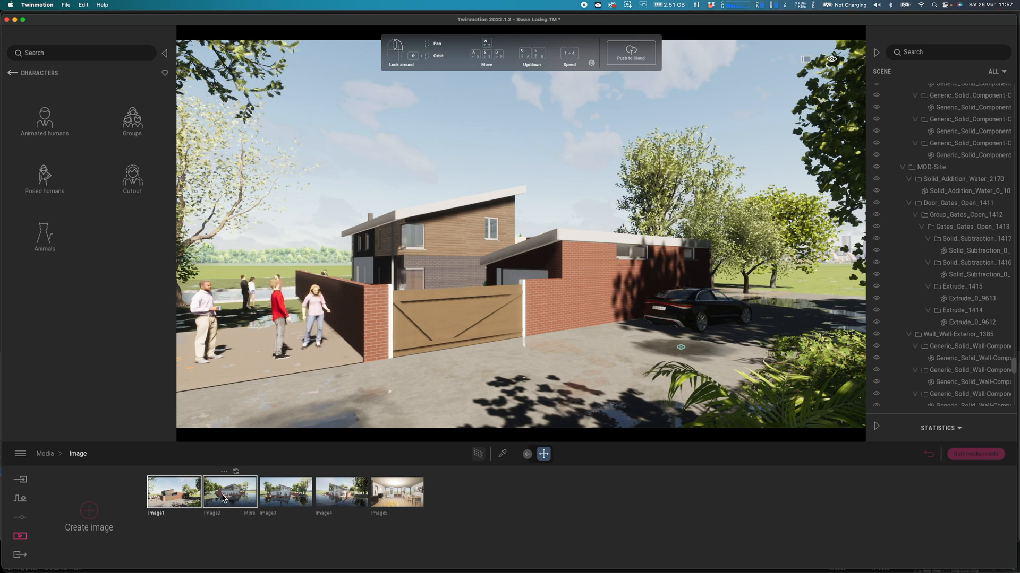
left_click(229, 492)
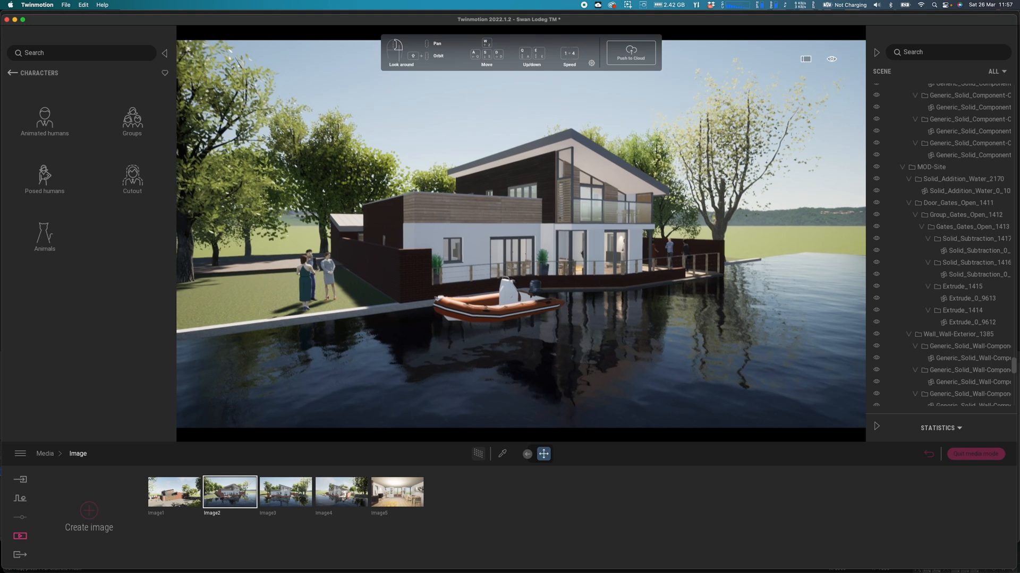
left_click(284, 491)
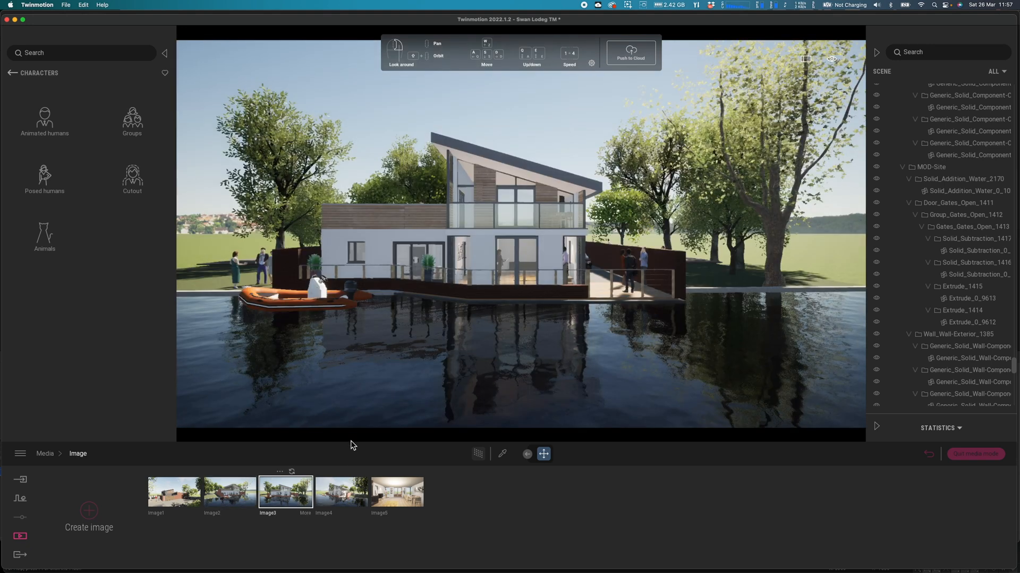
double_click(285, 492)
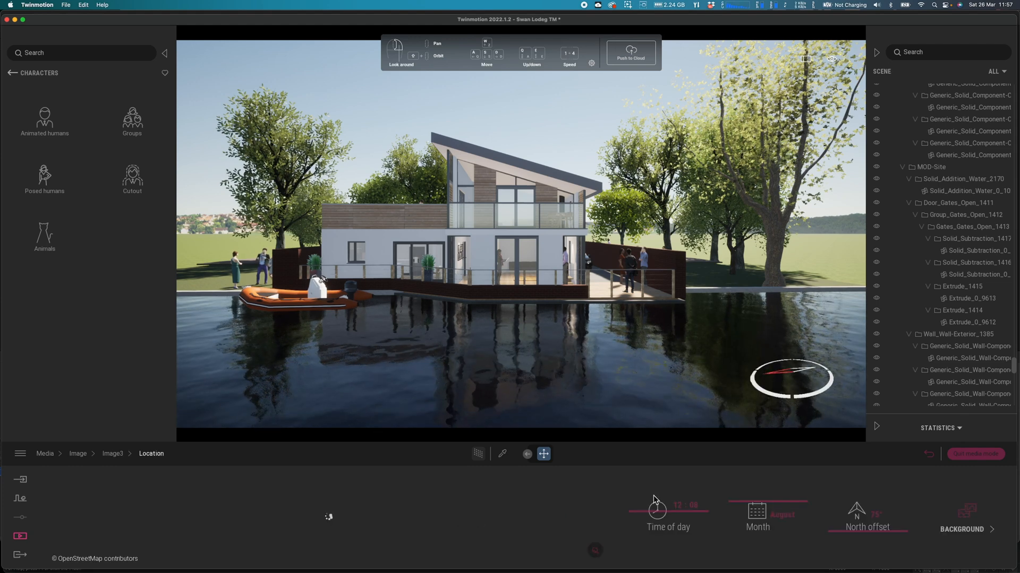
- Set Image3's time of day to a bright late-afternoon light
left_click_drag(656, 499, 645, 492)
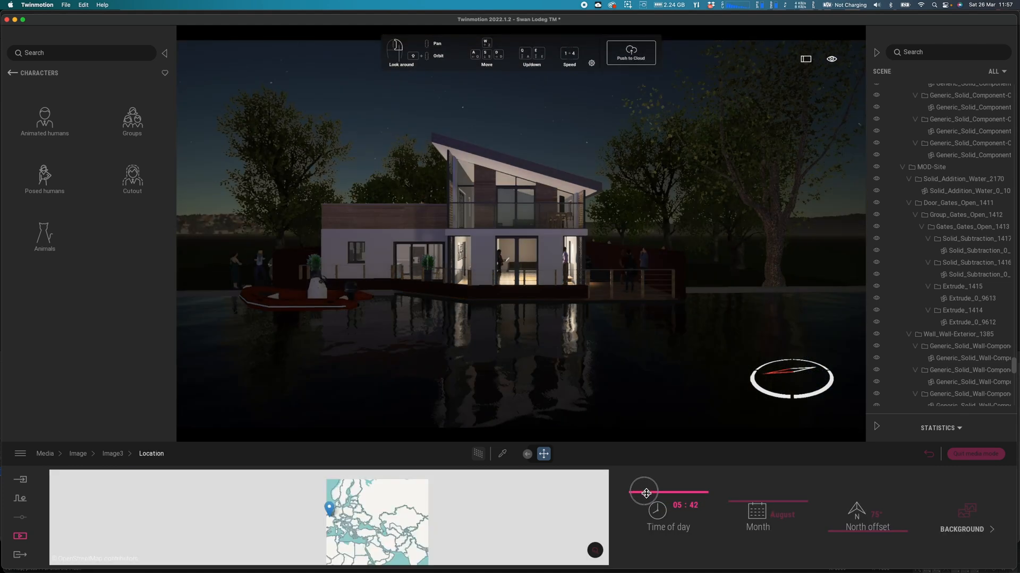
left_click_drag(643, 491, 656, 501)
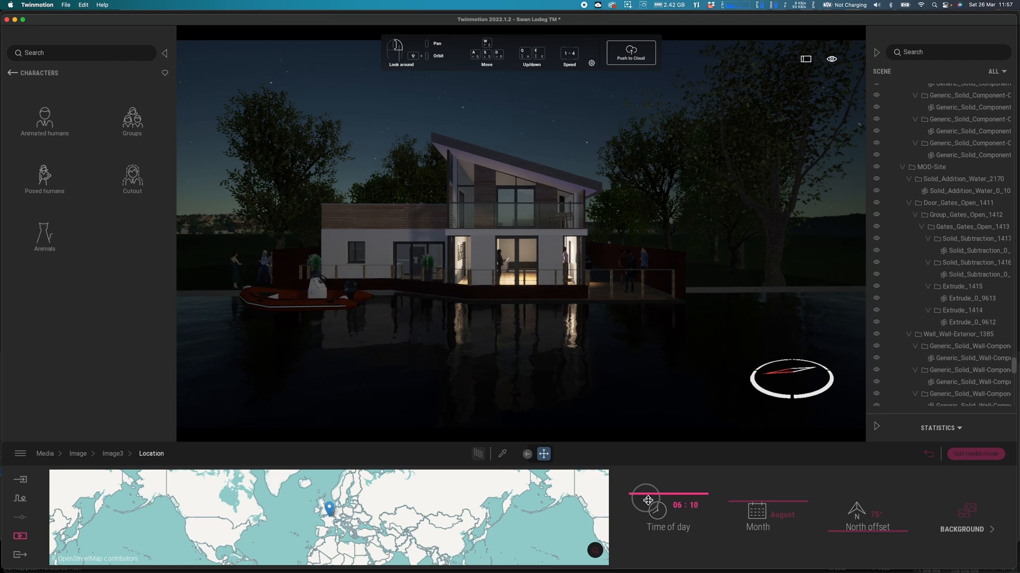
left_click_drag(647, 499, 644, 523)
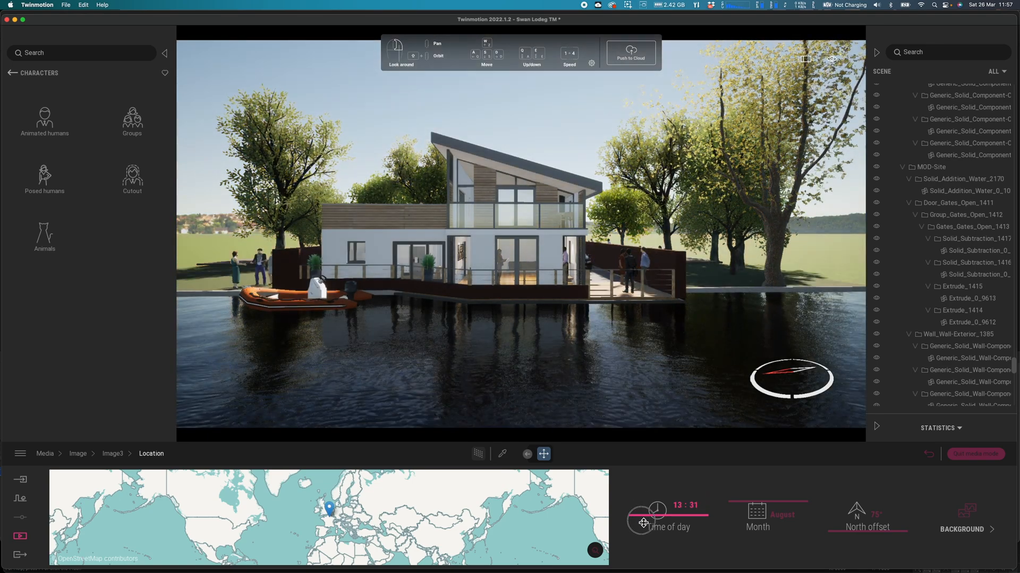
left_click_drag(644, 523, 698, 523)
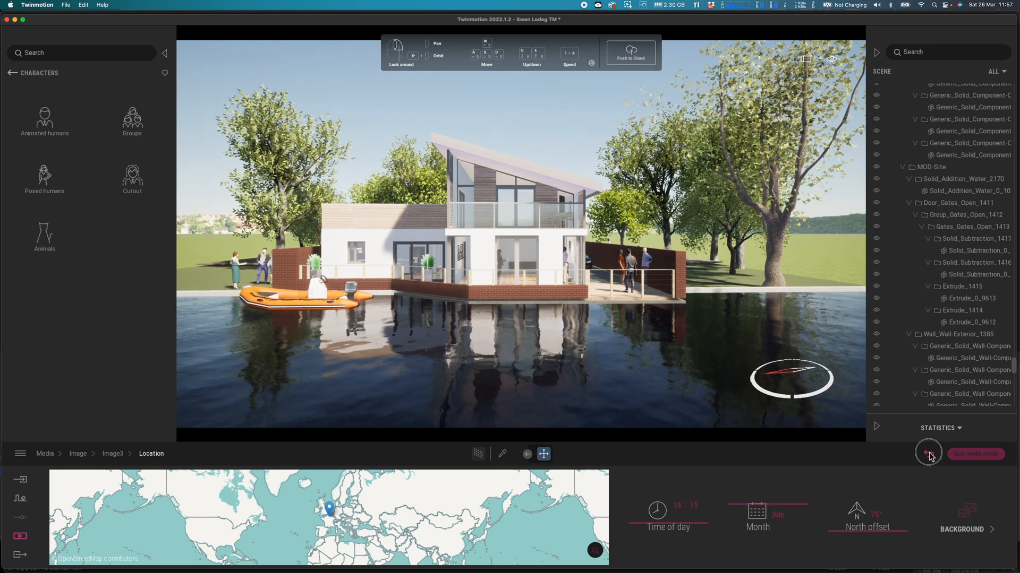
- Set Image4's time of day to dusk in its Location settings
left_click(928, 454)
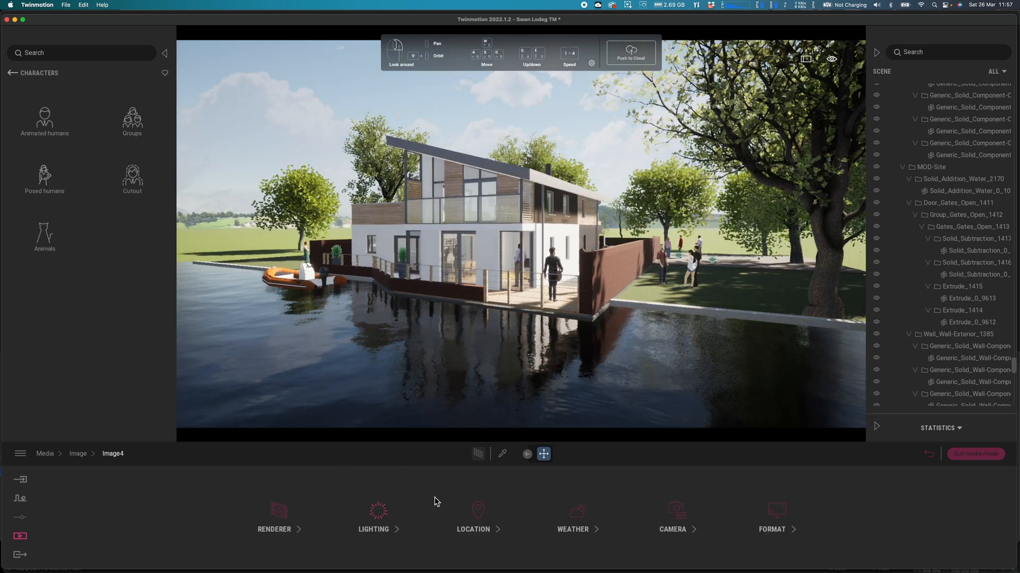
left_click(474, 517)
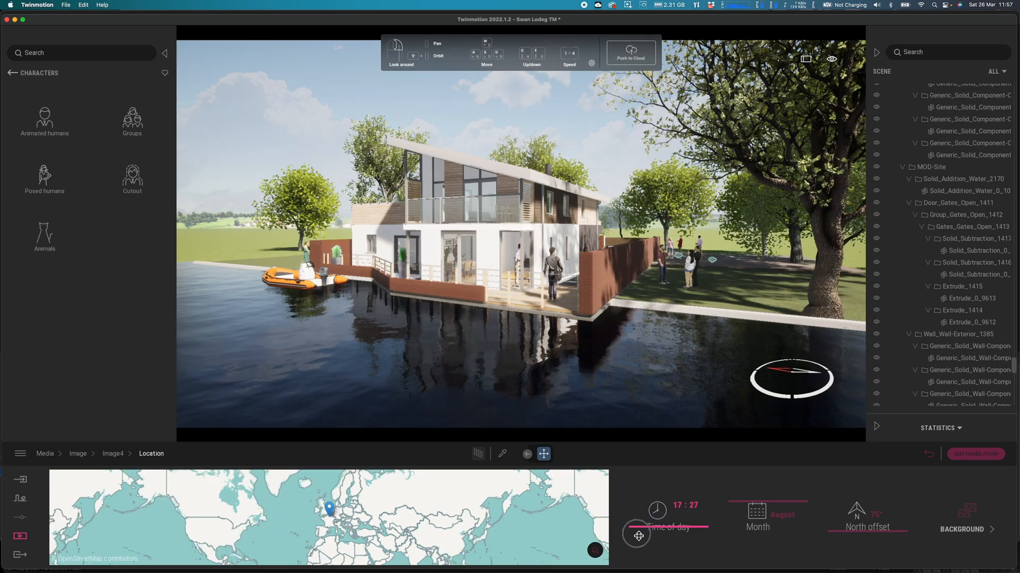
left_click_drag(636, 535, 692, 535)
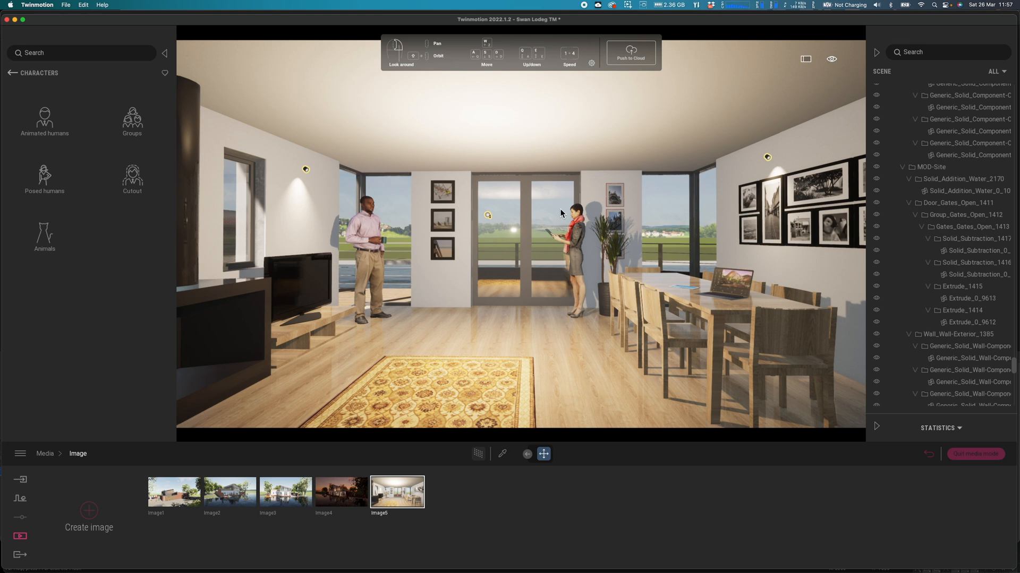
mouse_move(93, 519)
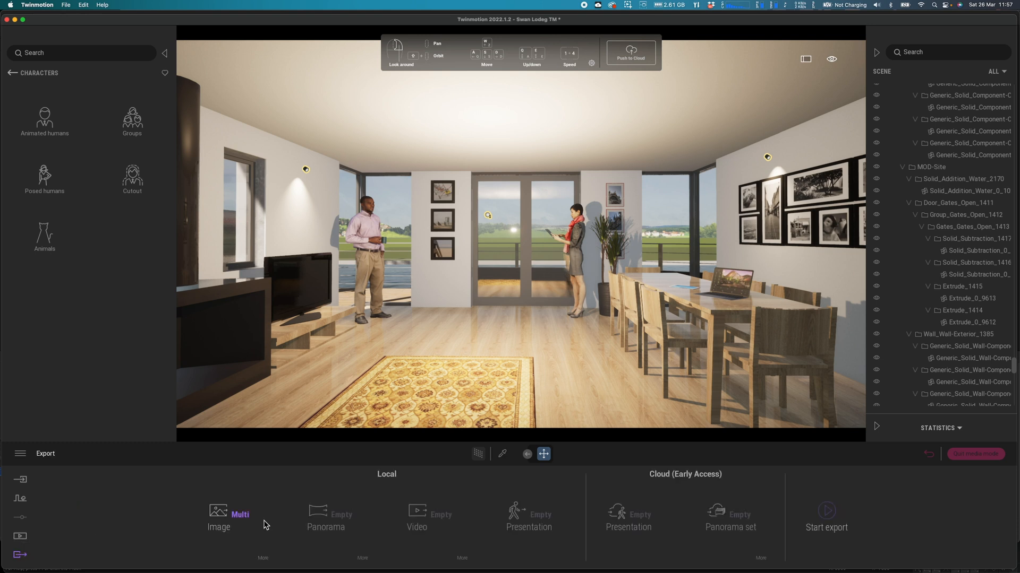
- Export all image views as multi-image stills into a newly created folder
left_click(219, 517)
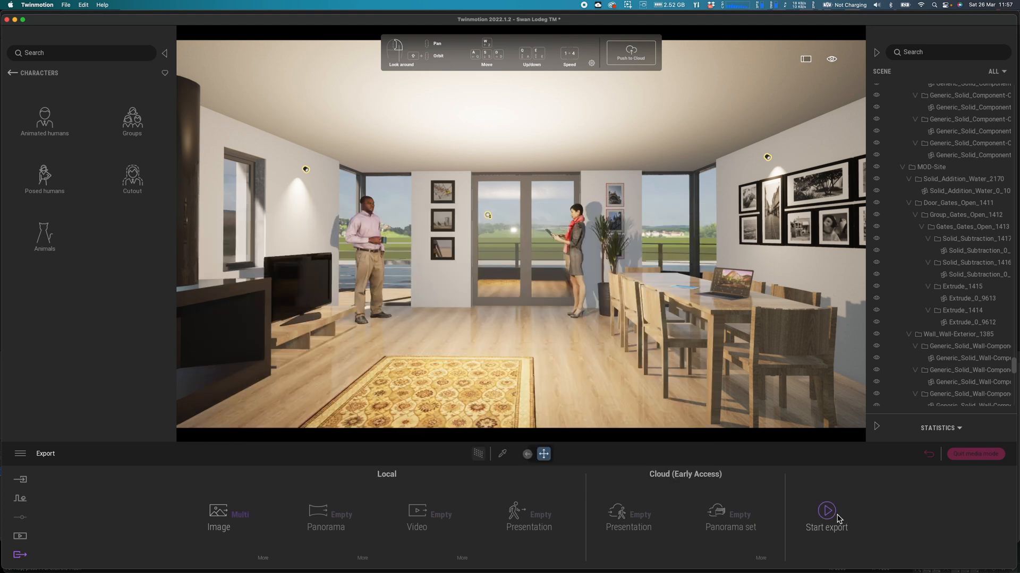
left_click(826, 514)
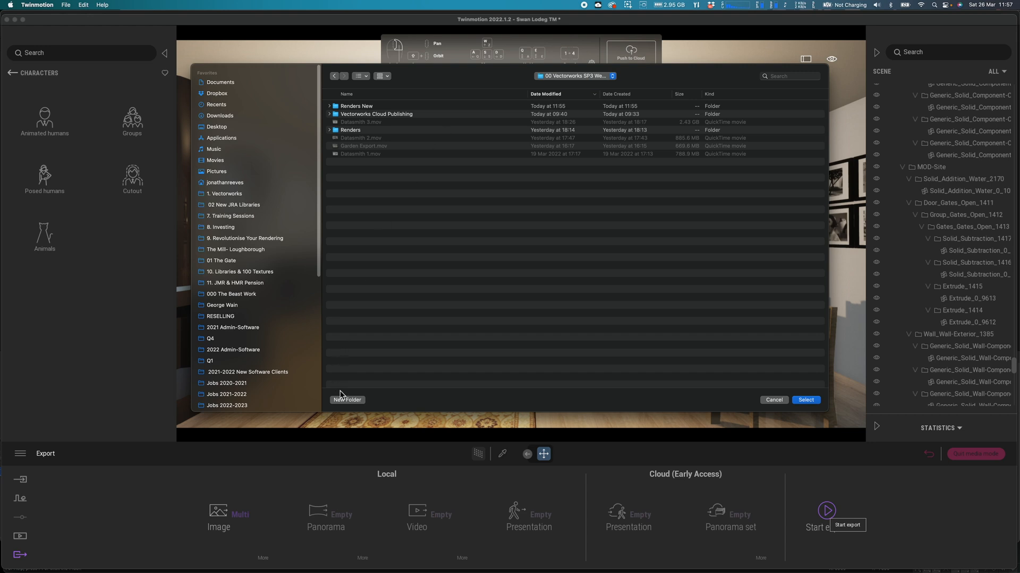
left_click(346, 400)
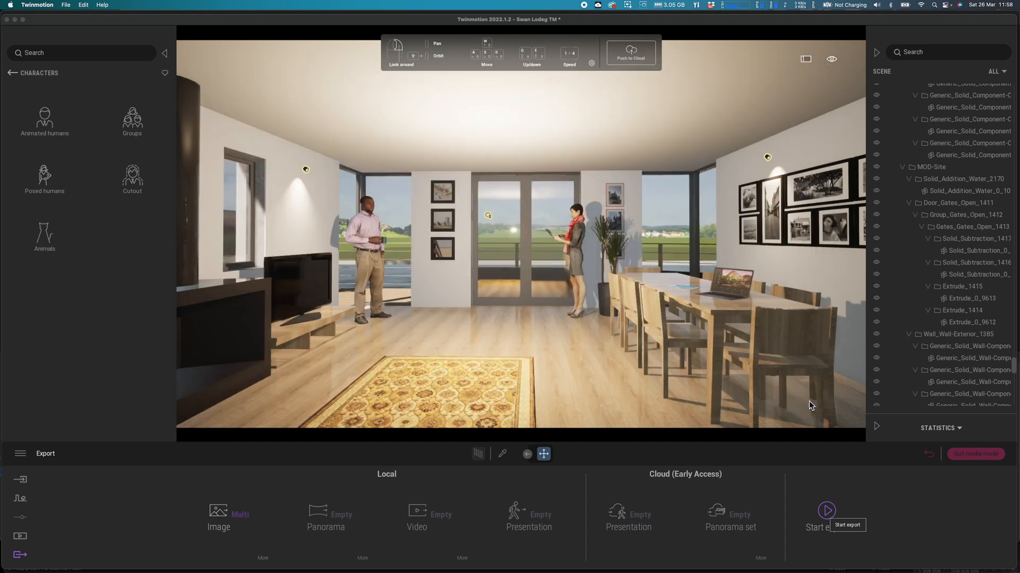
left_click(826, 511)
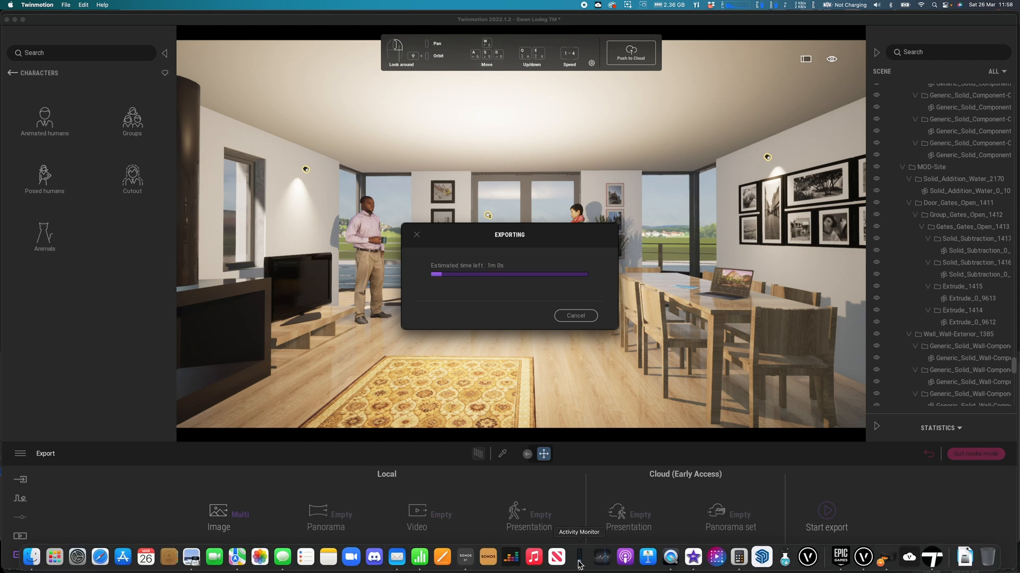
- Show Activity Monitor's GPU History graph to watch the load during export
left_click(578, 557)
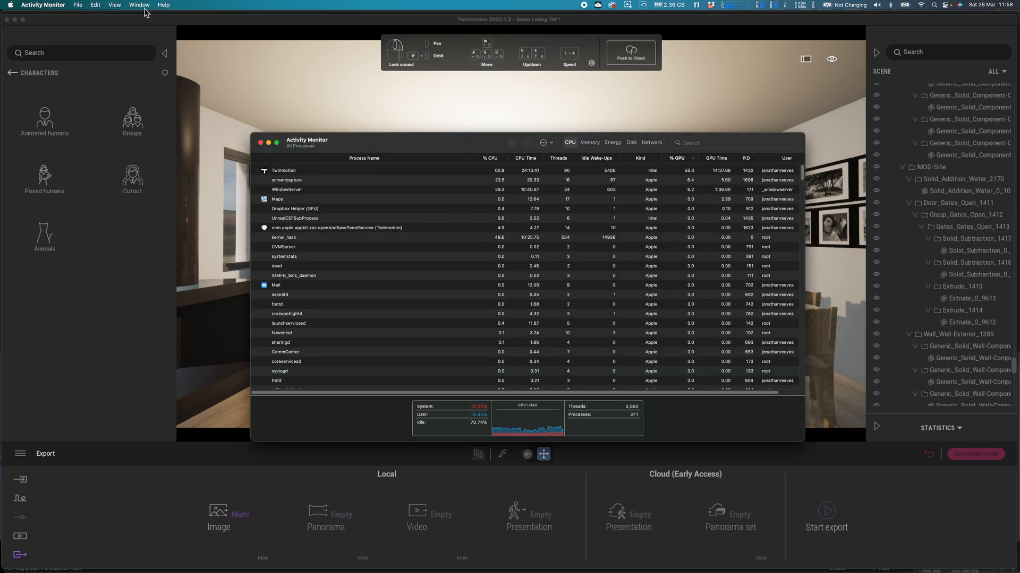
left_click(139, 5)
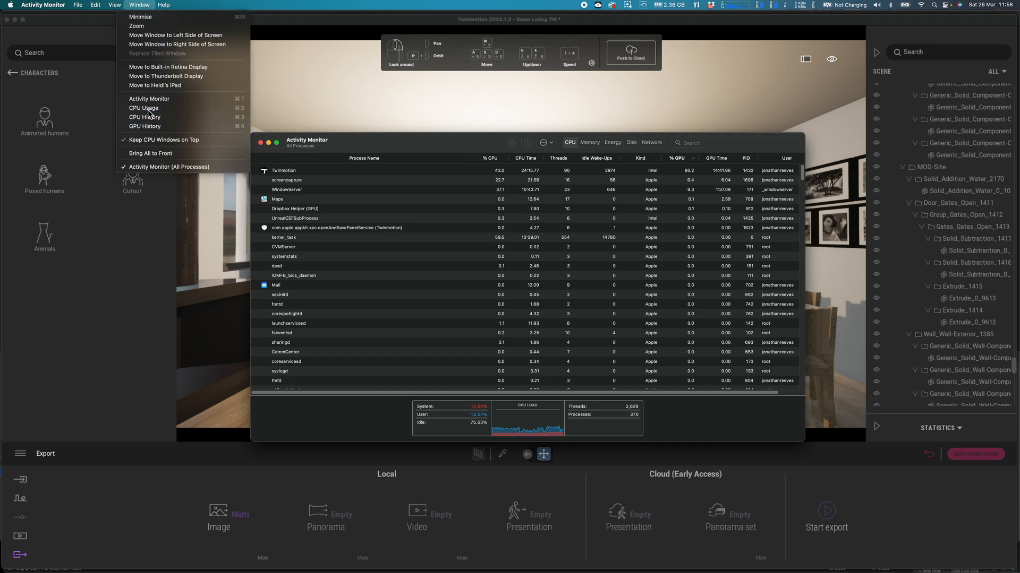
left_click(144, 117)
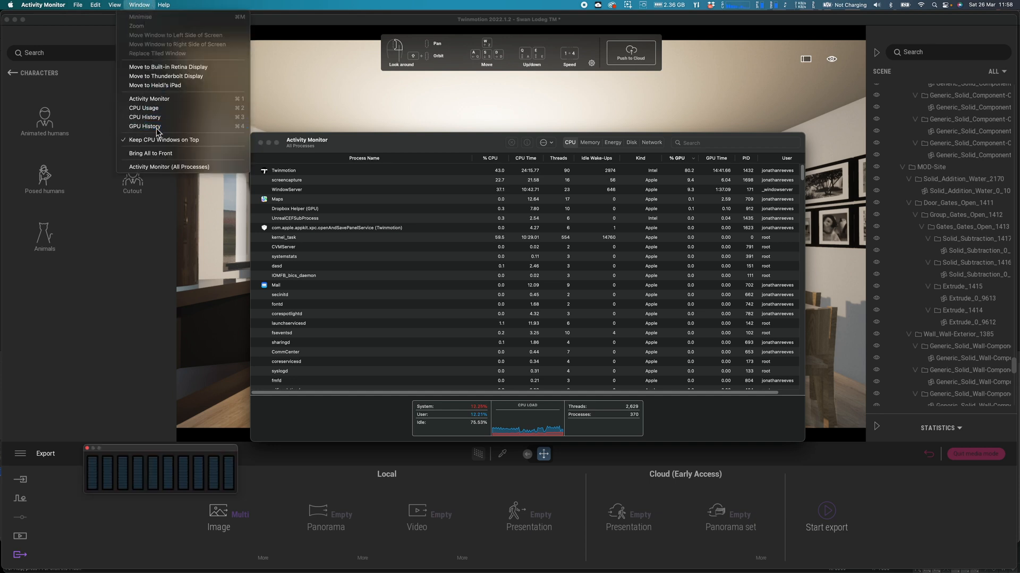
left_click(146, 127)
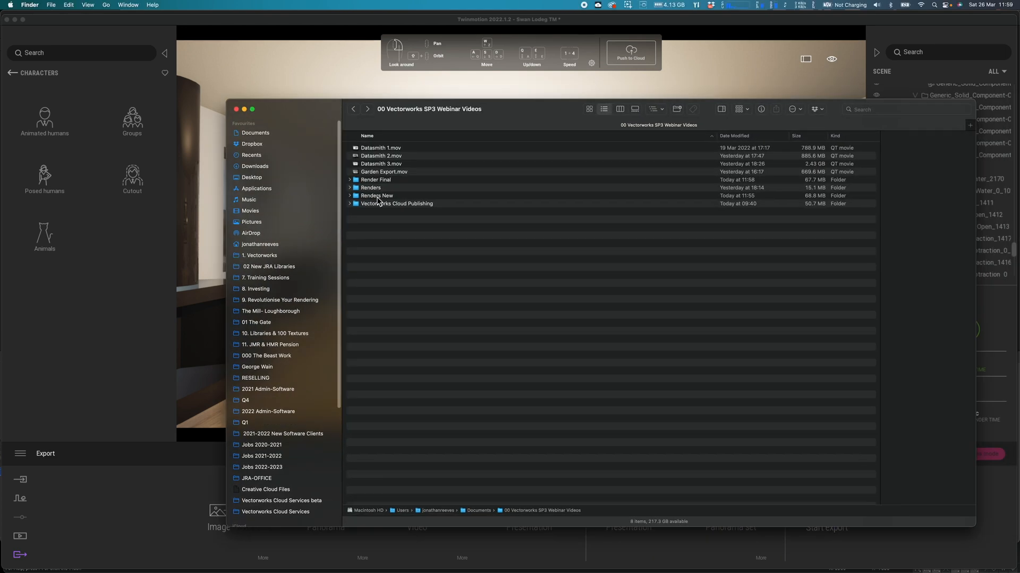
- Open all five PNG renders from the Render Final folder in Preview
double_click(375, 180)
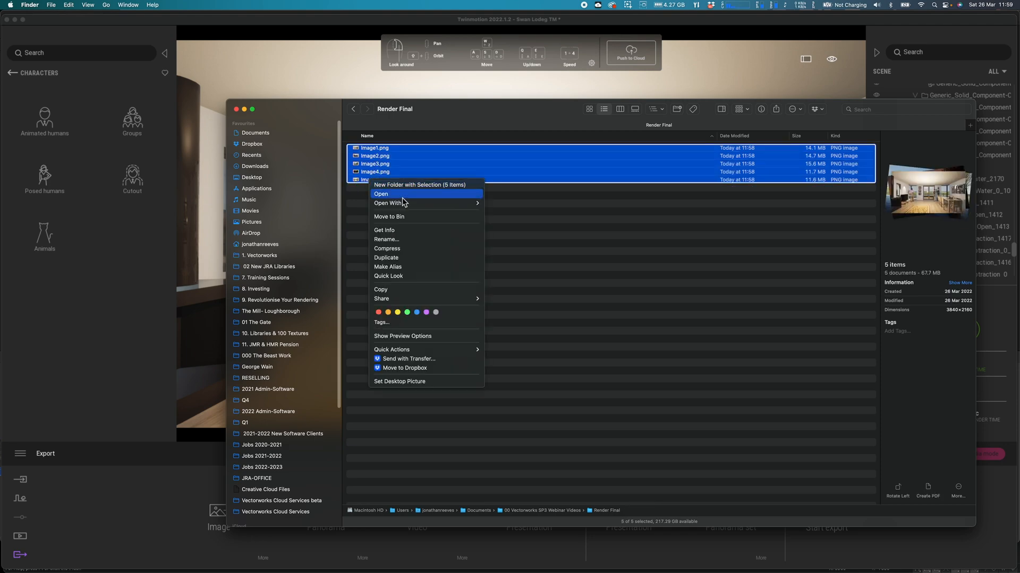
left_click(381, 194)
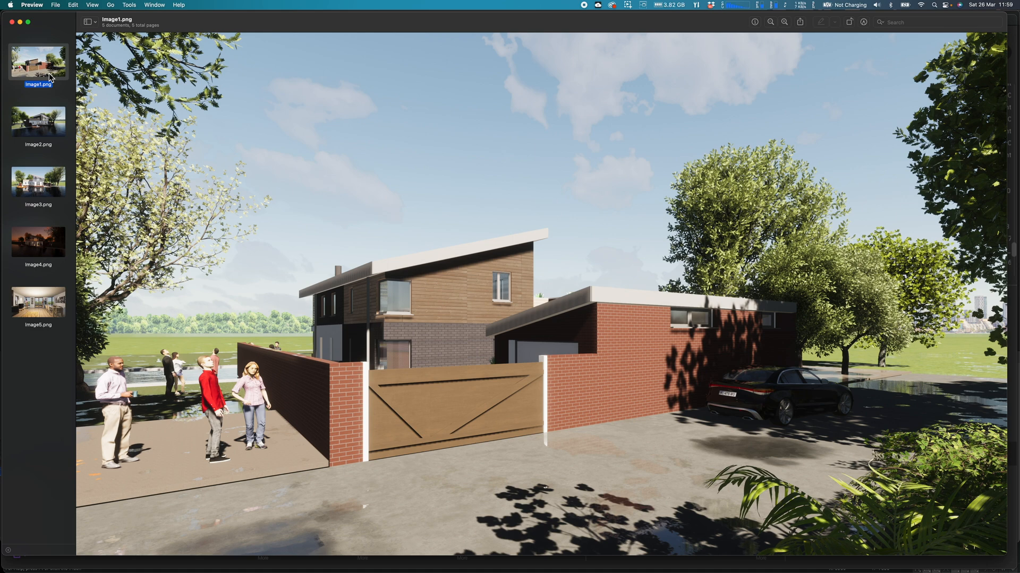
- Step through image1 to image5: exteriors, canal front, dusk, interior living room
left_click(39, 122)
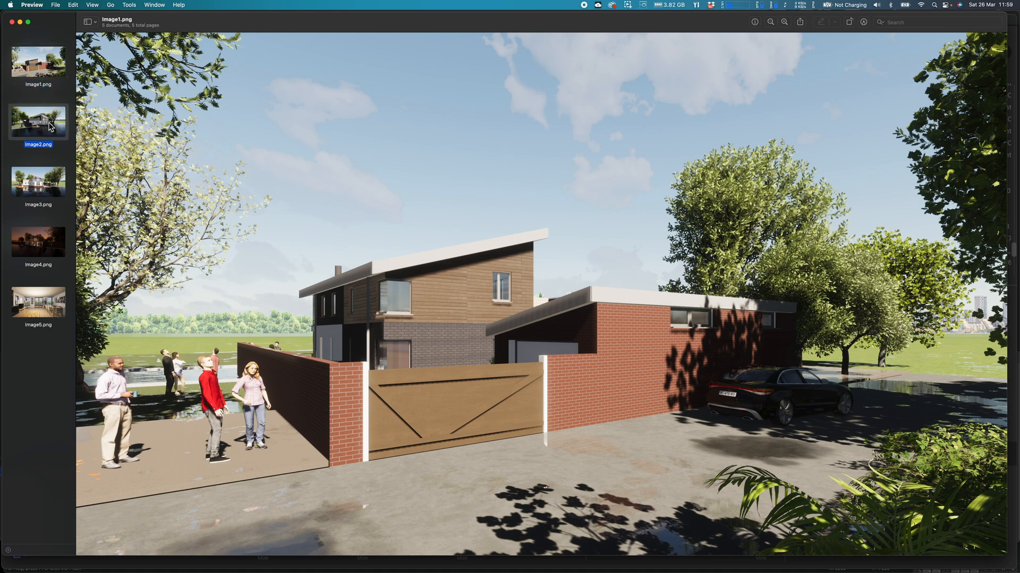
left_click(37, 121)
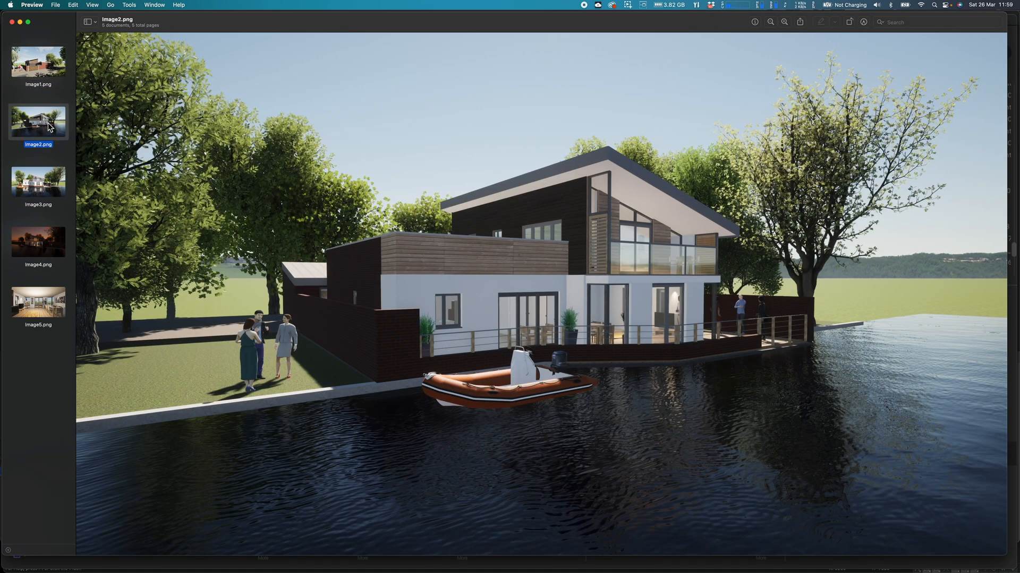
left_click(38, 182)
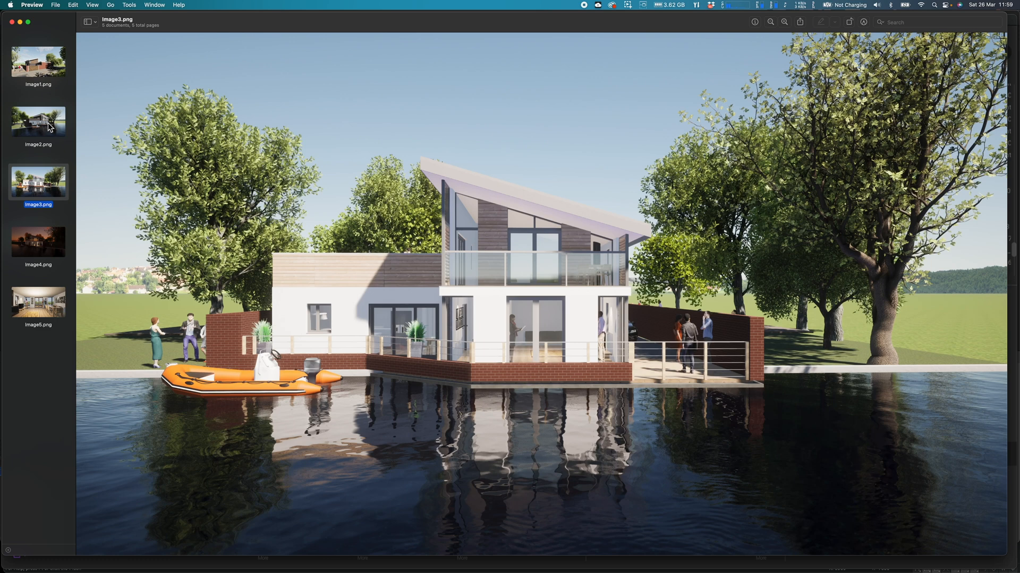
left_click(39, 243)
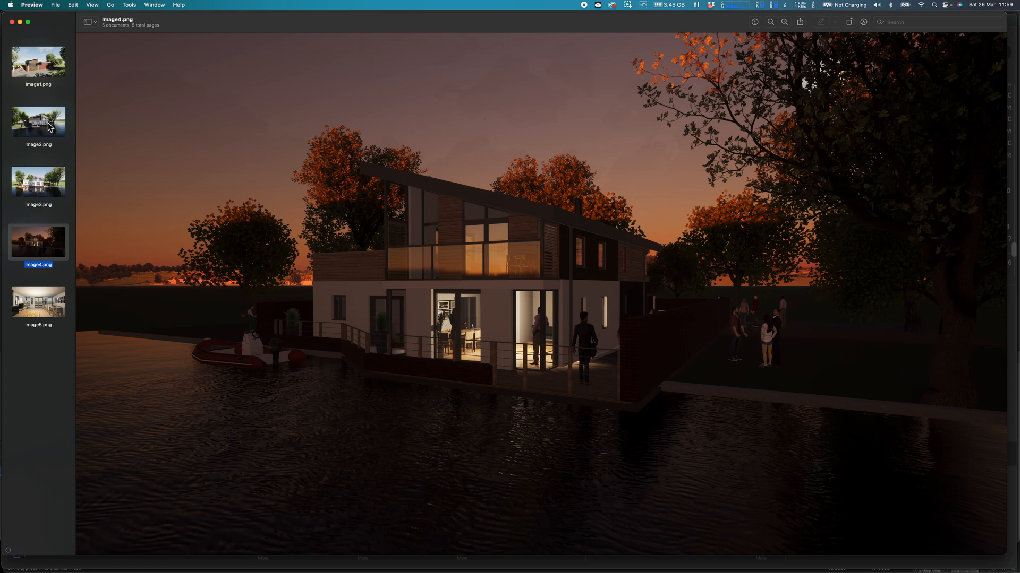
left_click(39, 303)
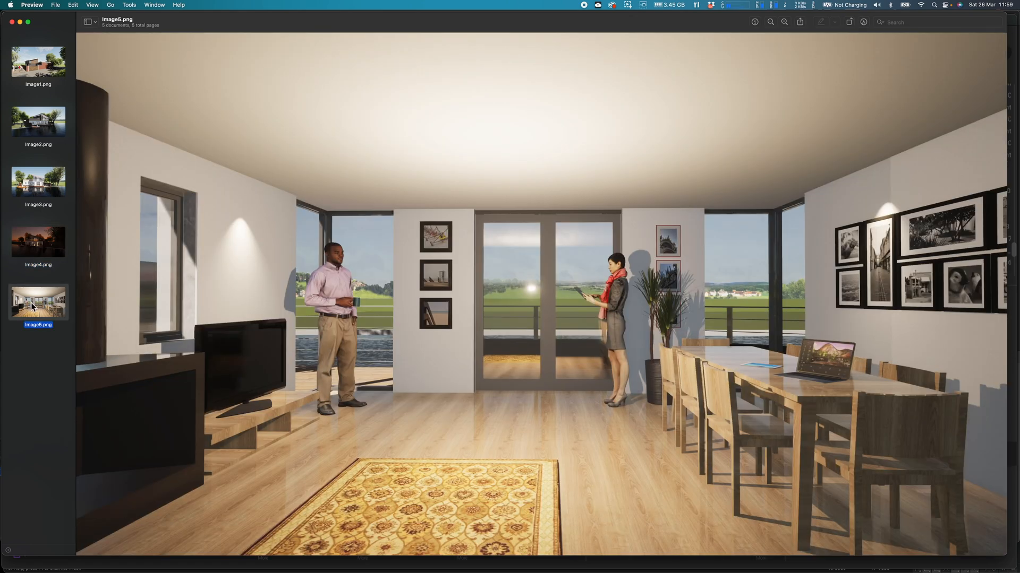
mouse_move(57, 179)
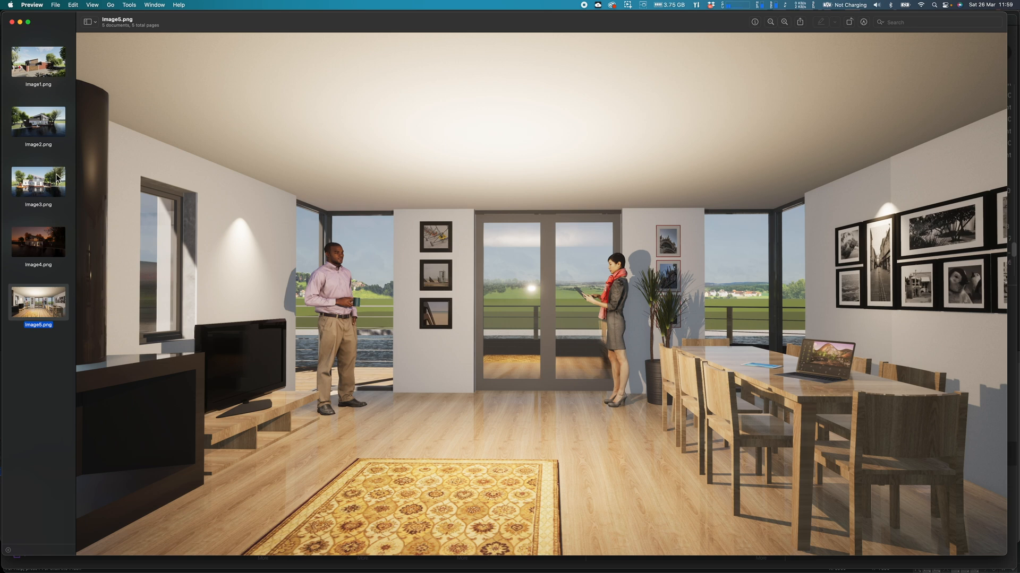
mouse_move(41, 74)
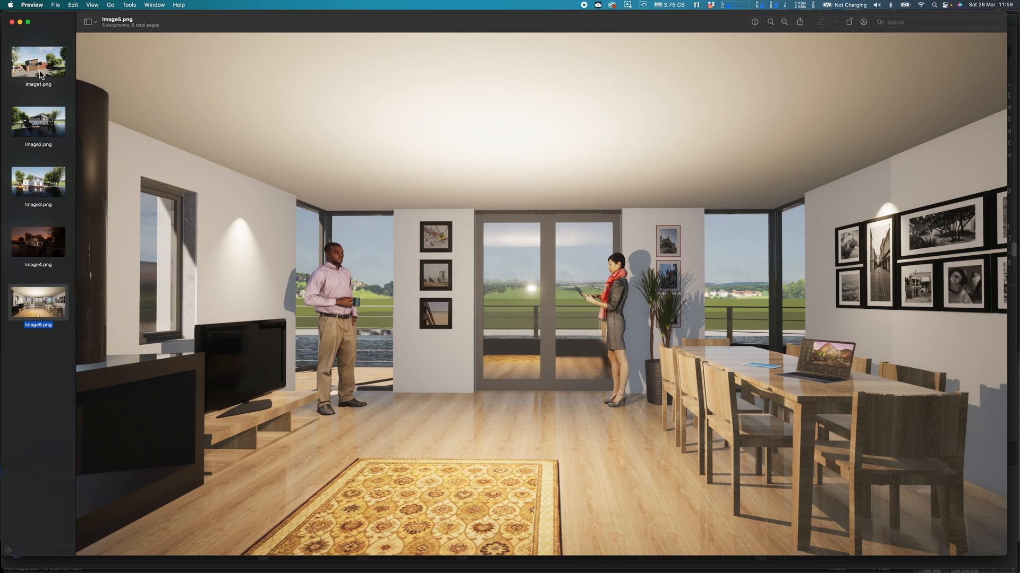